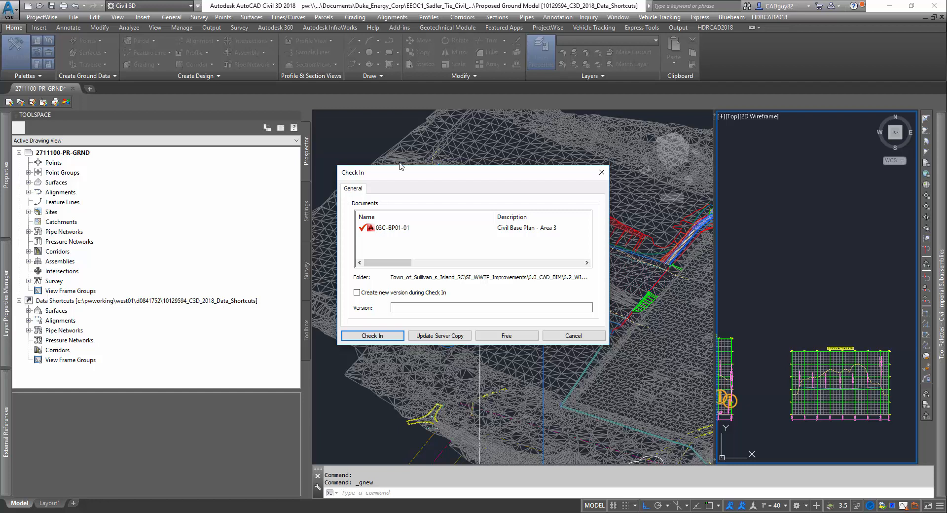
mouse_move(528, 370)
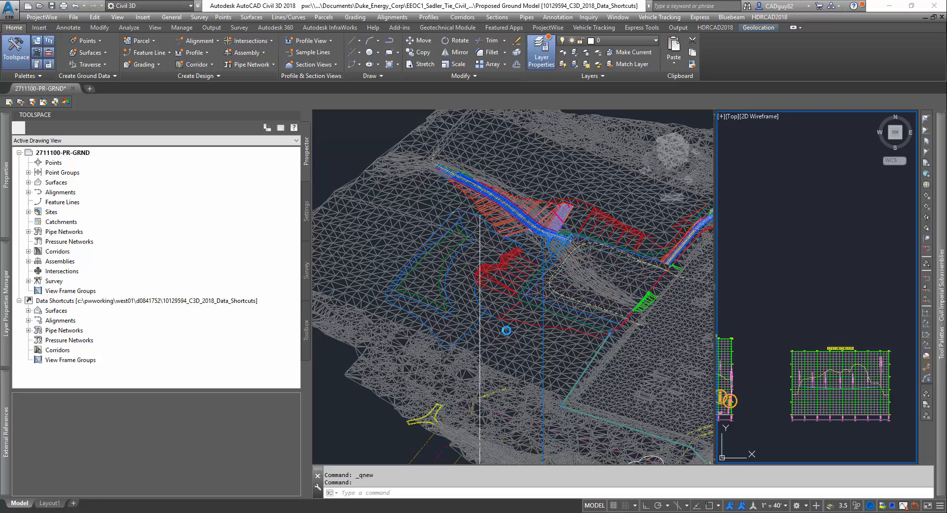
mouse_move(463, 204)
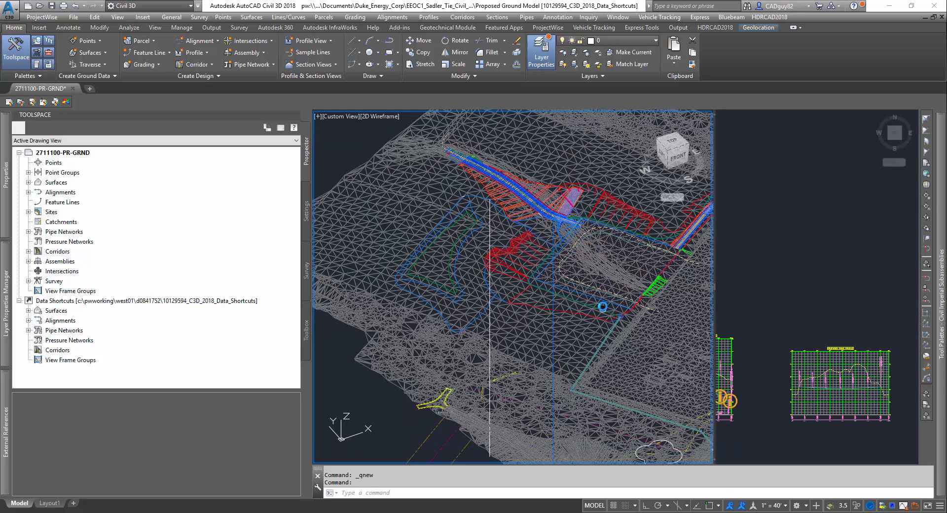
mouse_move(589, 296)
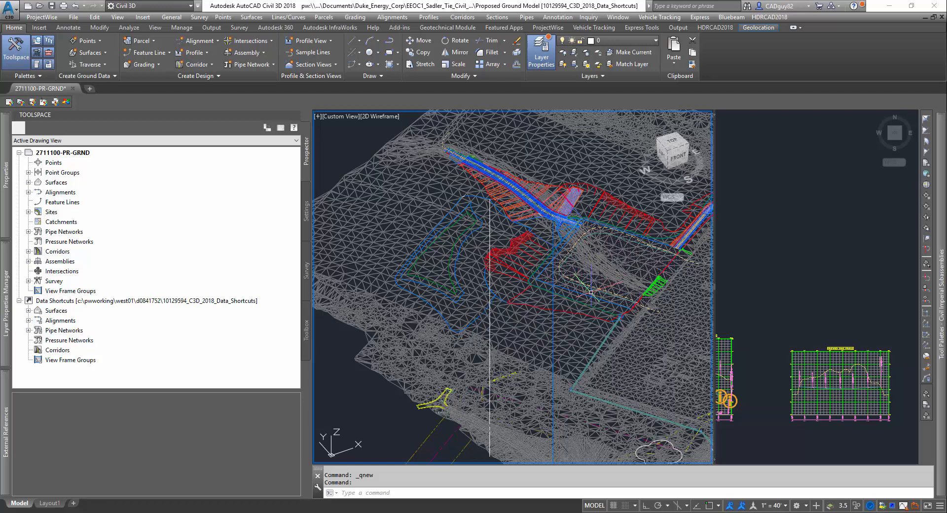
type("3Do")
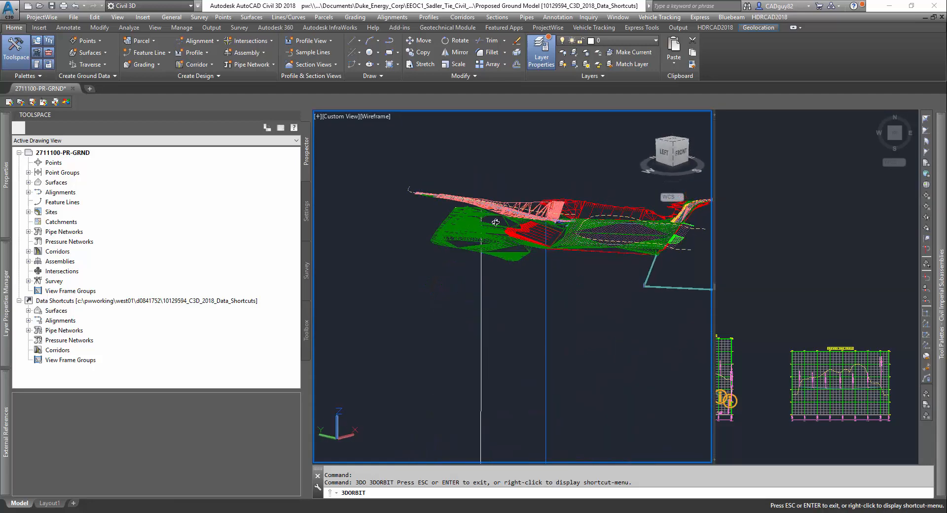
left_click_drag(495, 222, 472, 260)
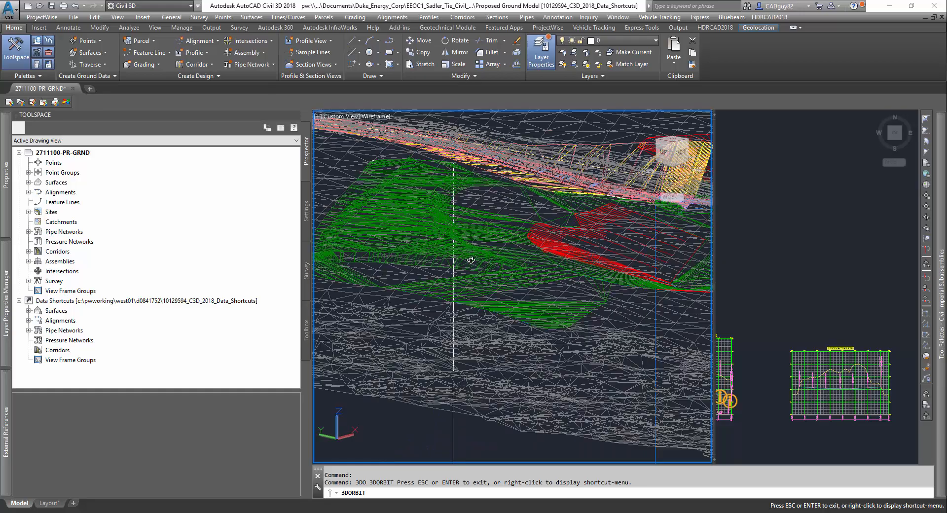
left_click_drag(472, 259, 501, 311)
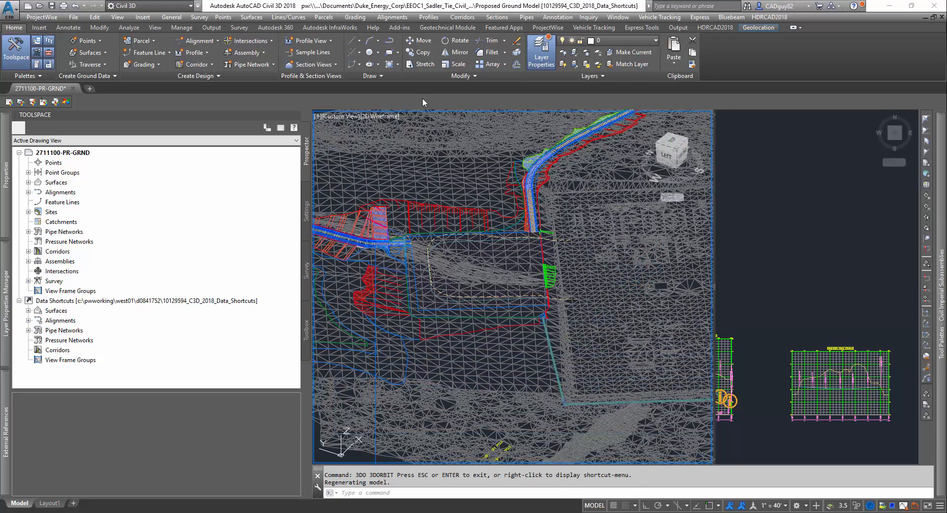
right_click(423, 103)
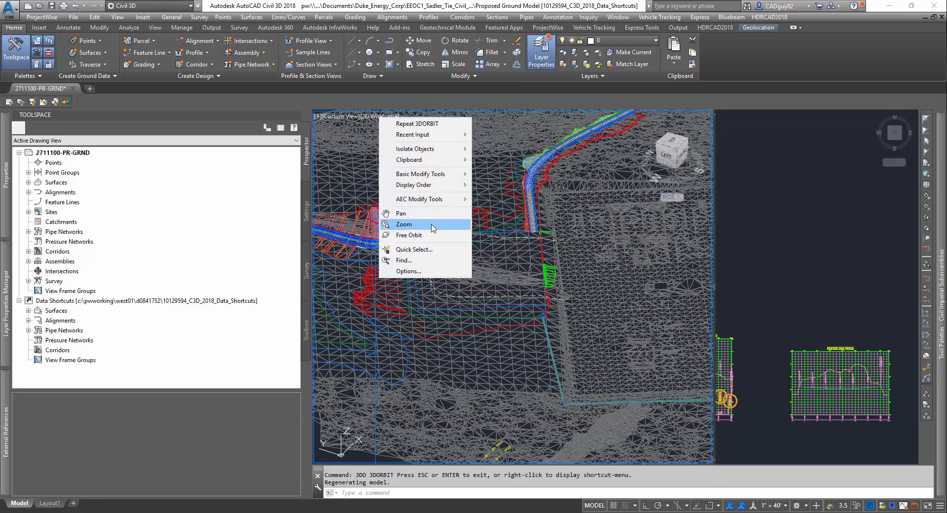
left_click(387, 116)
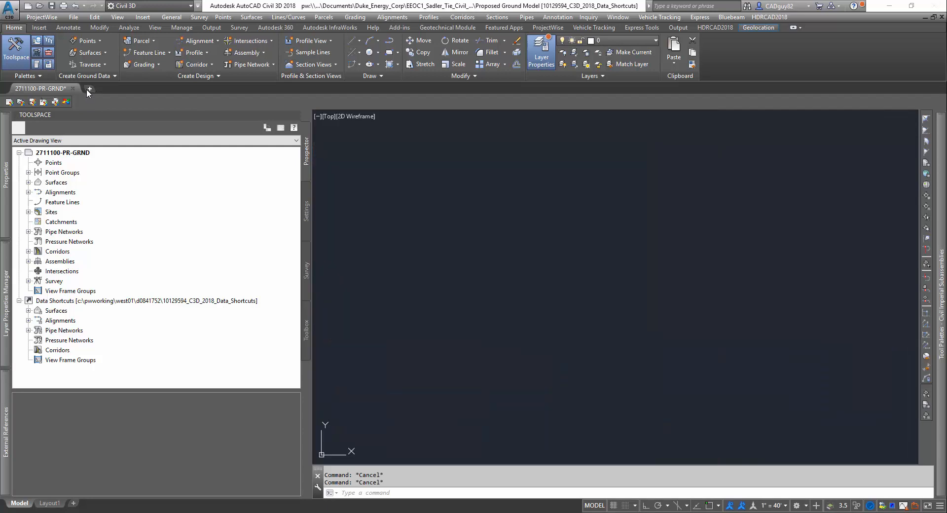
Start a new drawing and set the data shortcuts working folder to the Civil Base Grading folder
left_click(89, 89)
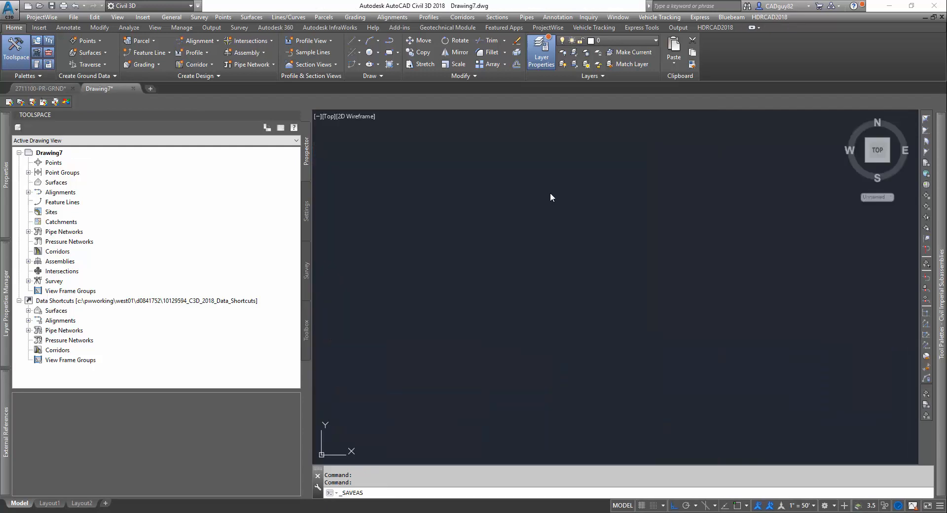
mouse_move(54, 305)
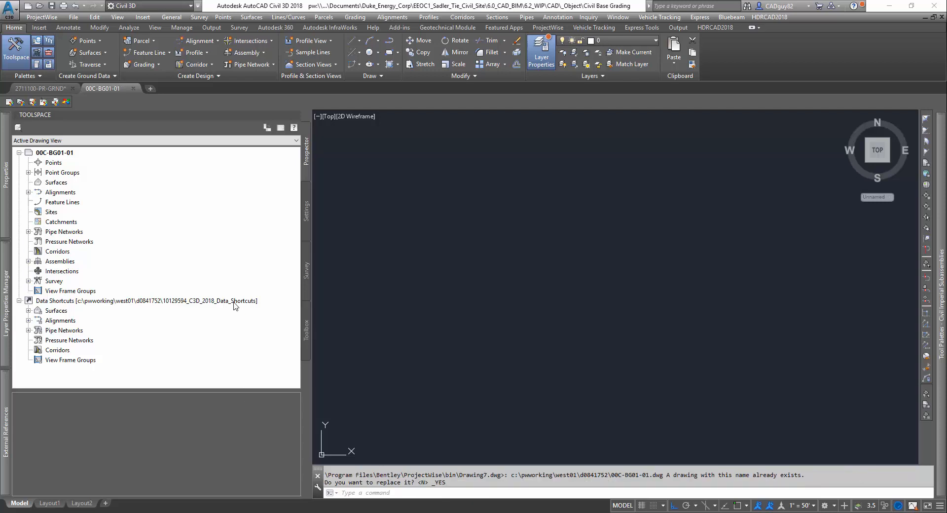
right_click(143, 299)
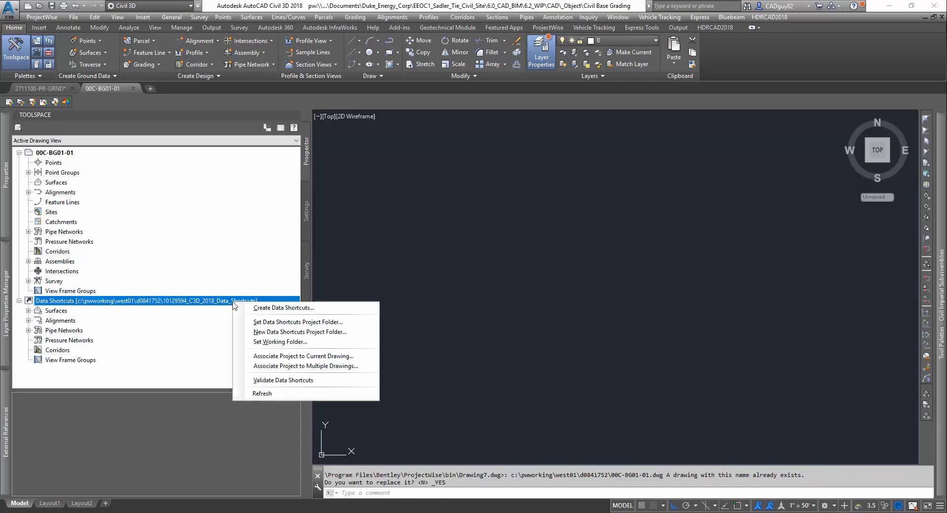
mouse_move(280, 341)
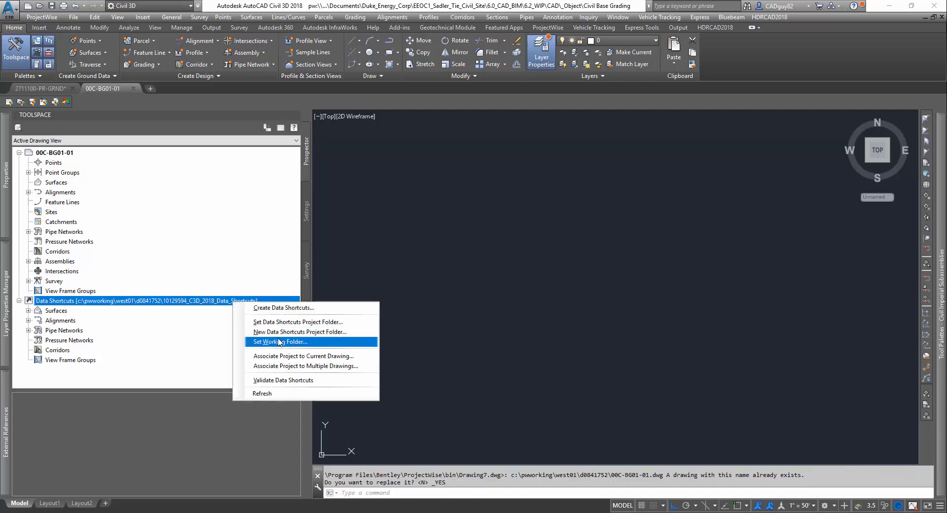
left_click(278, 341)
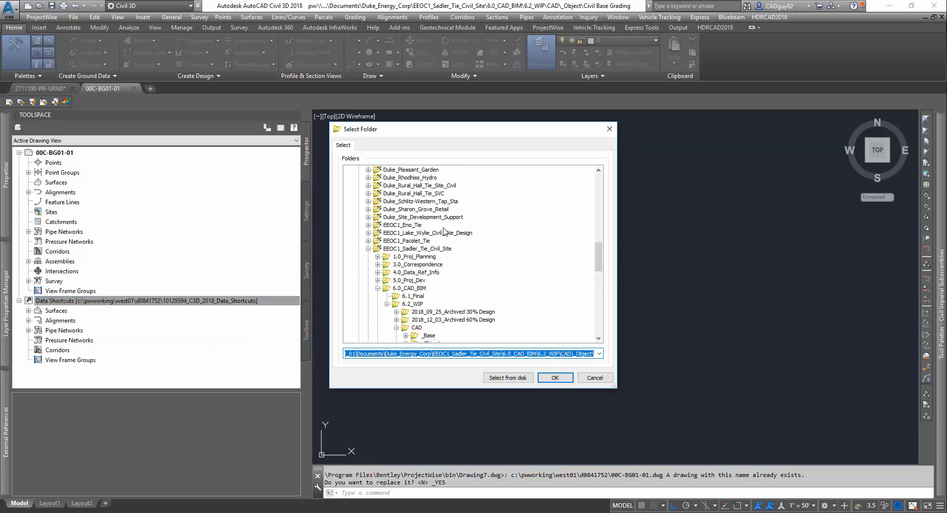
scroll("down", 3)
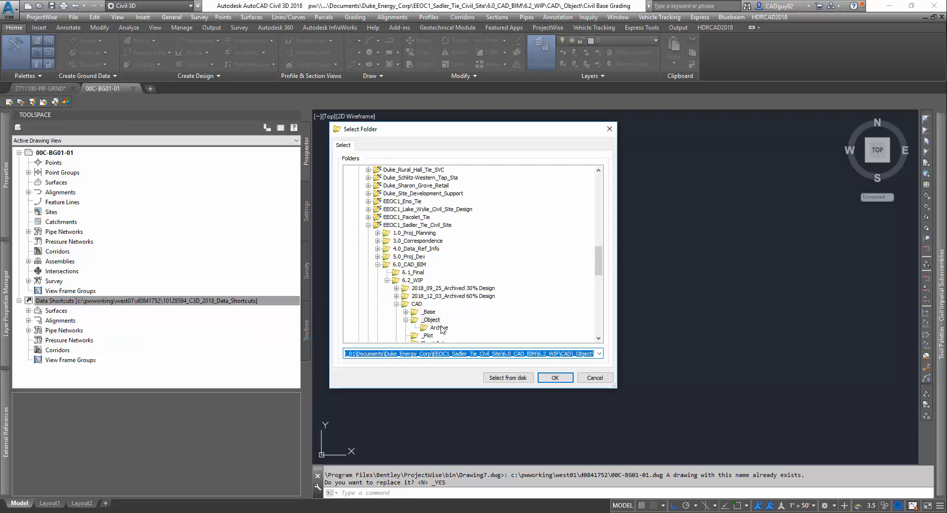
left_click(553, 377)
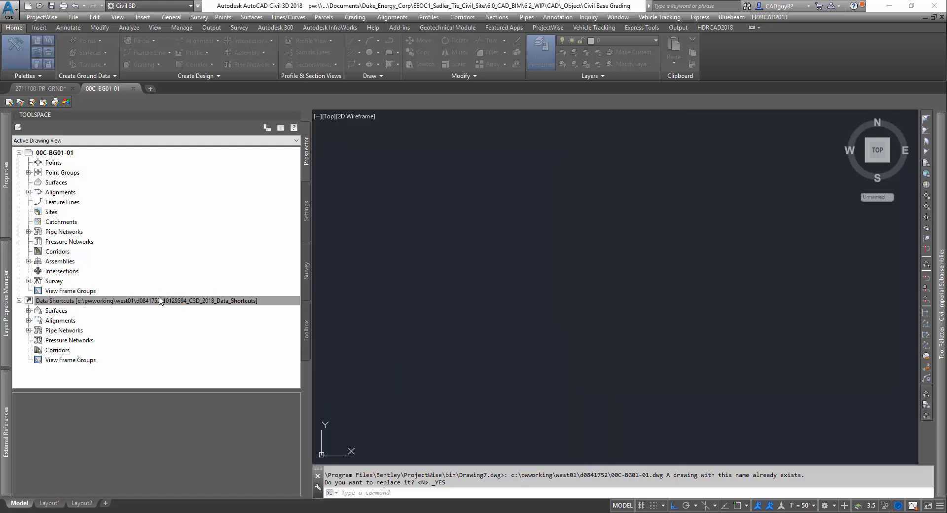
mouse_move(246, 306)
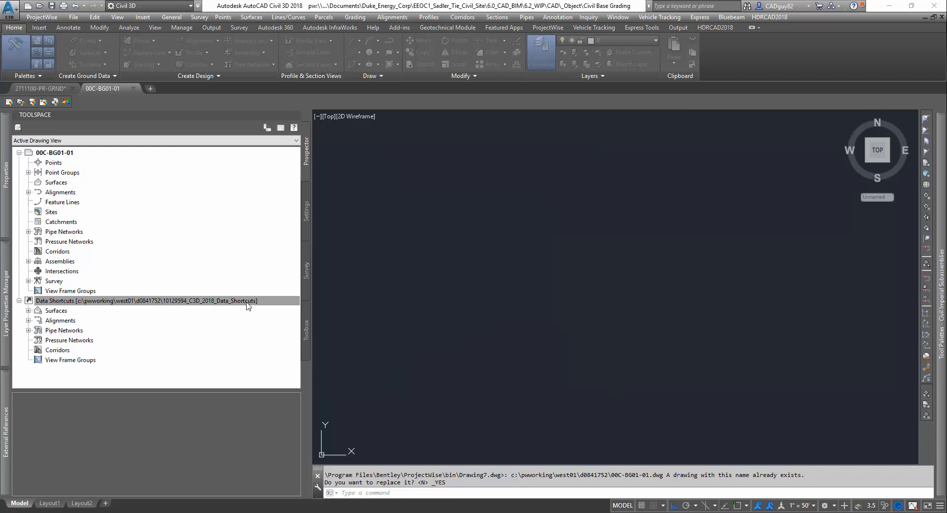
Begin associating a data shortcuts project with the current drawing
right_click(145, 300)
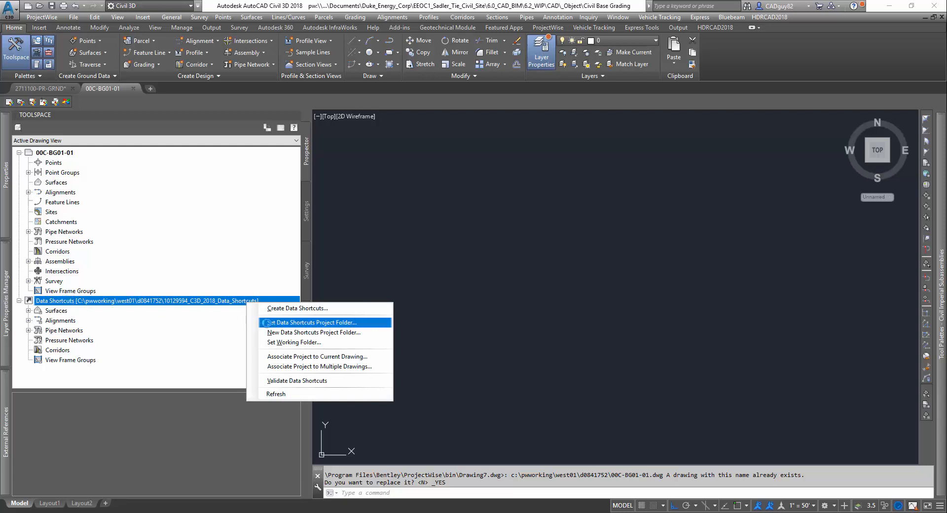
left_click(296, 380)
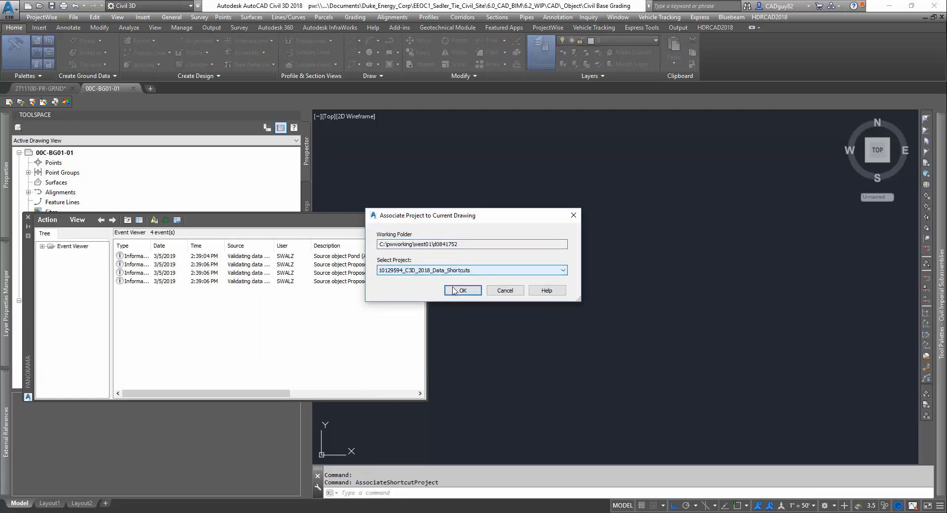
Associate the drawing with the 10129594_C3D_2018_Data_Shortcuts project
left_click(461, 289)
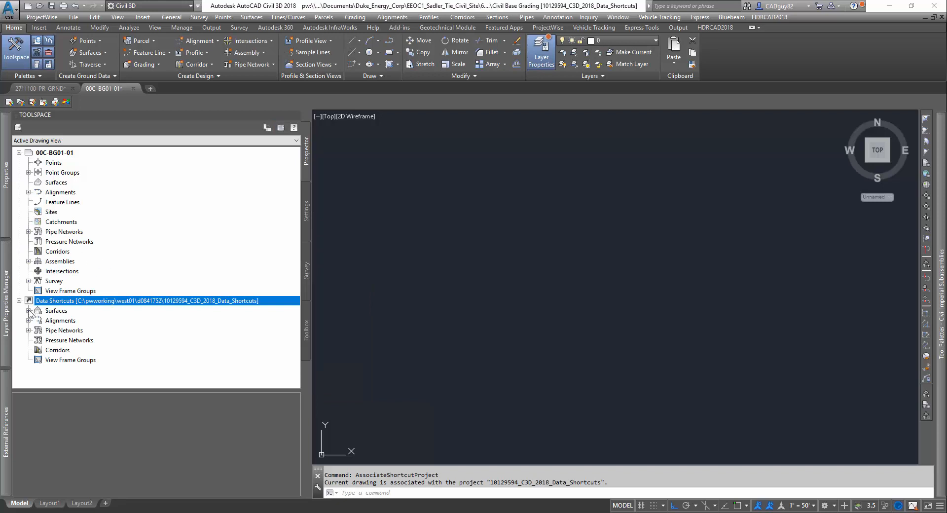
Reference the Existing Ground surface with the survey contour style and Sitework.Planting.Soil render material
right_click(90, 300)
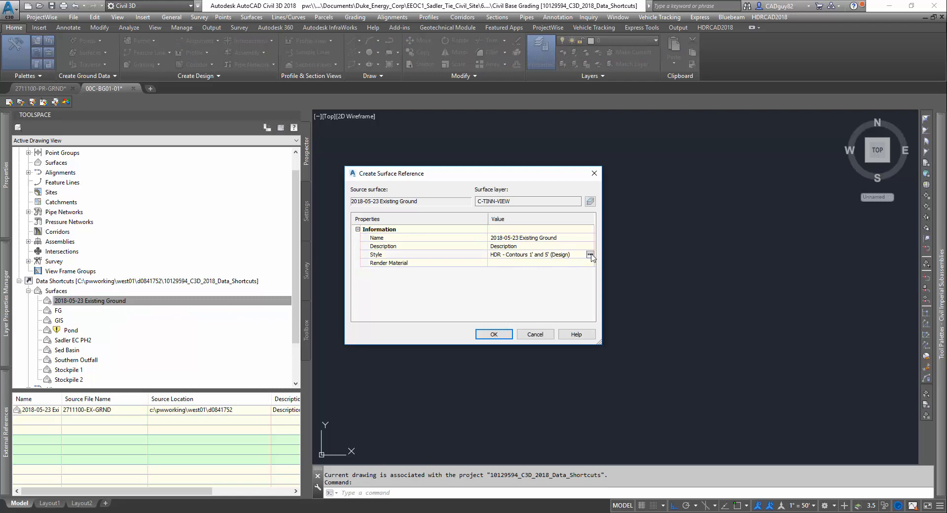
left_click(590, 255)
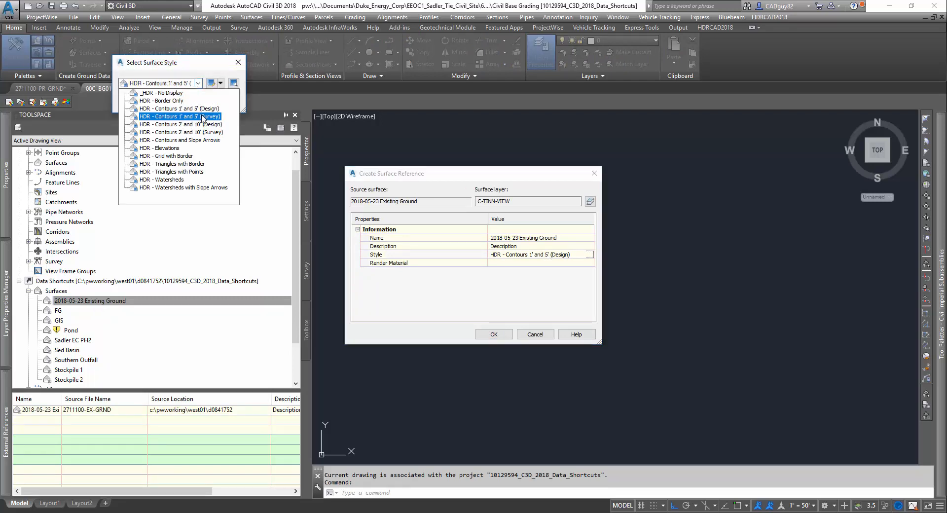
left_click(179, 116)
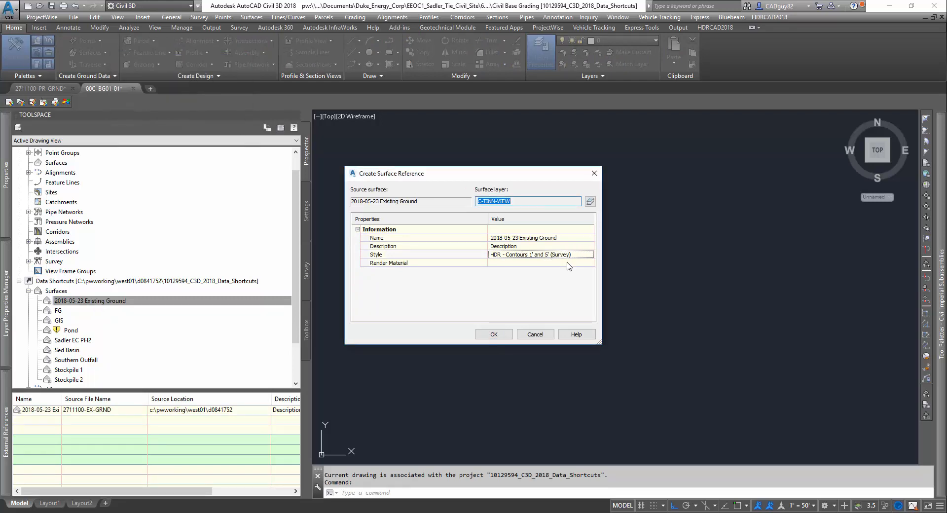
left_click(589, 262)
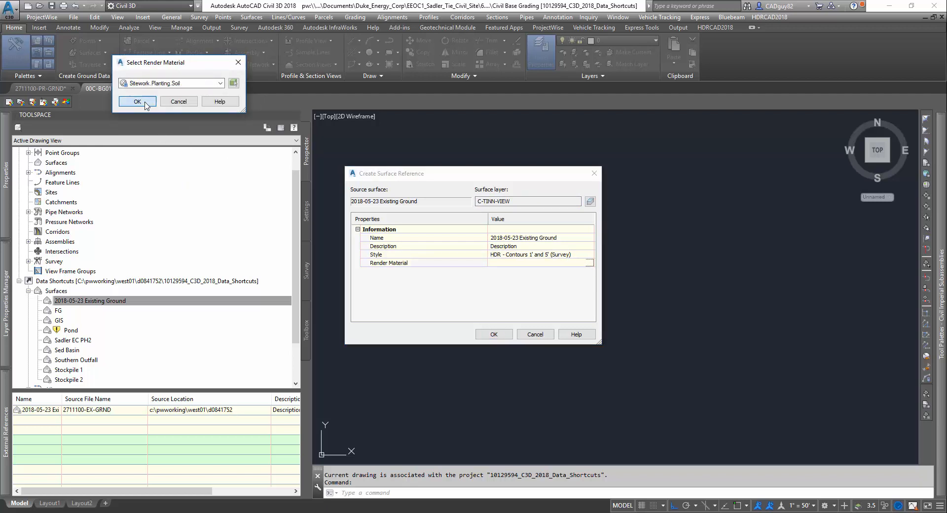
left_click(138, 102)
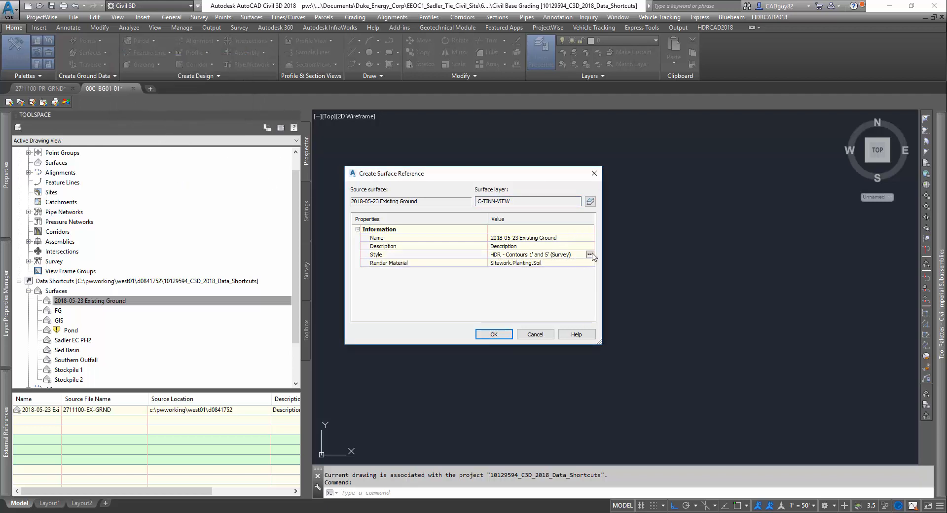
Edit the current contour style from the style chooser and create the Existing Ground surface reference
left_click(591, 255)
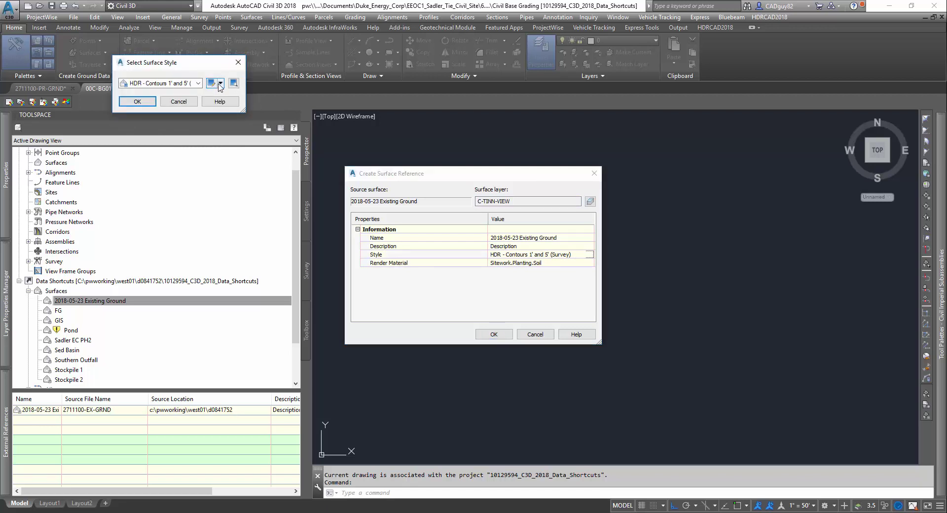
left_click(216, 83)
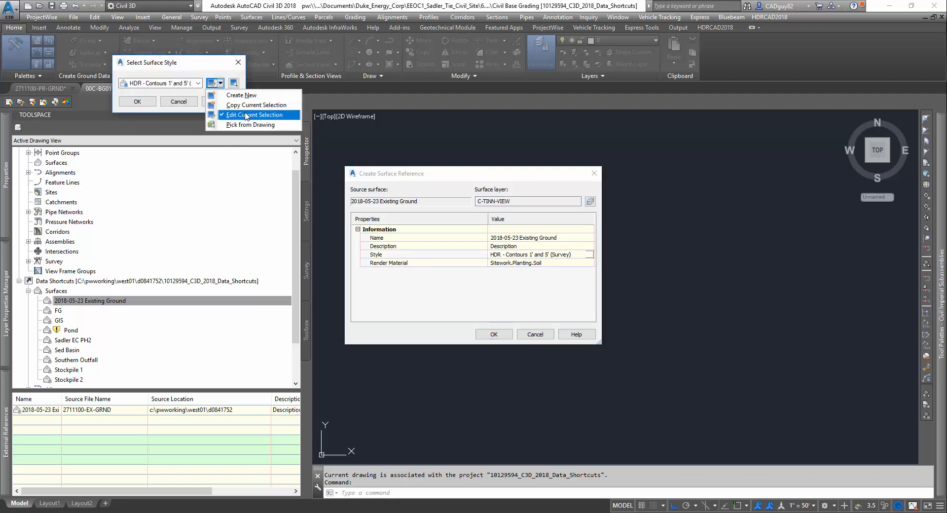
left_click(254, 115)
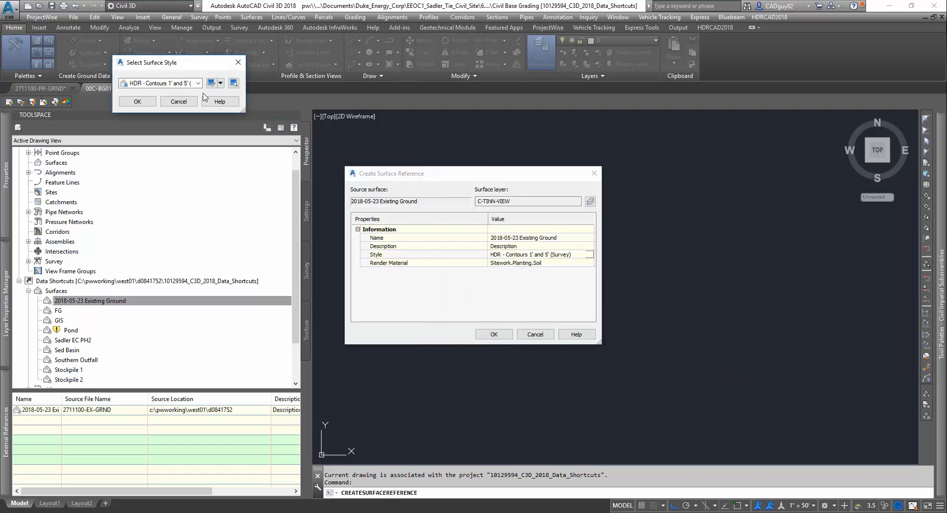
left_click(137, 101)
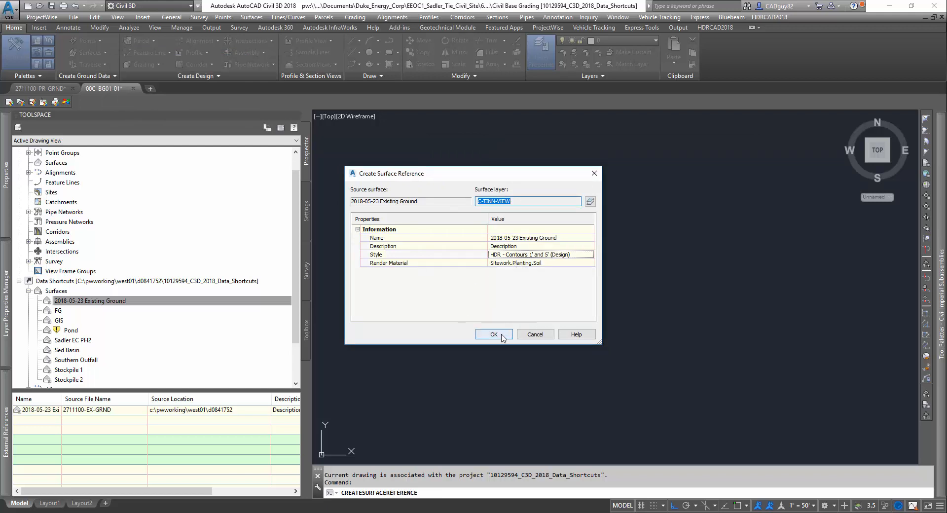
left_click(493, 334)
type("e")
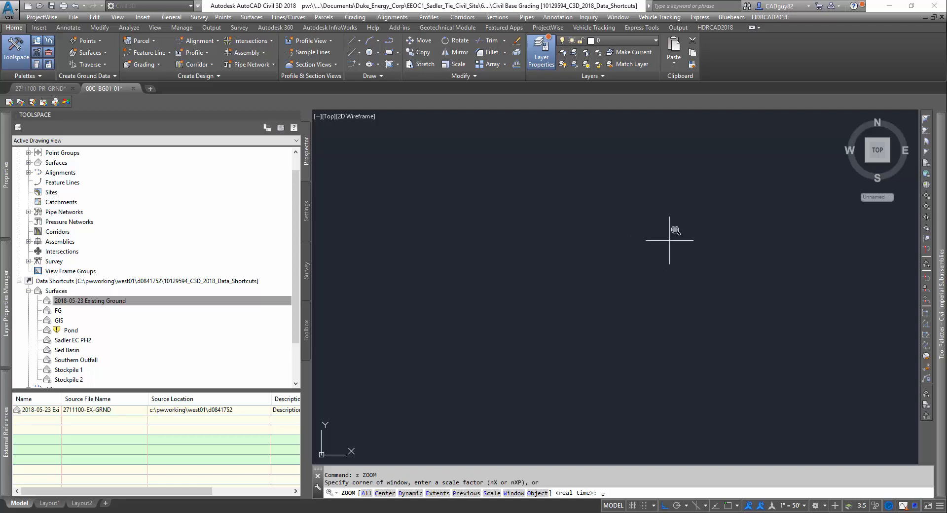
Edit the Existing Ground surface style's Model view display so contours show as faint grey, checking in Object Viewer
right_click(668, 229)
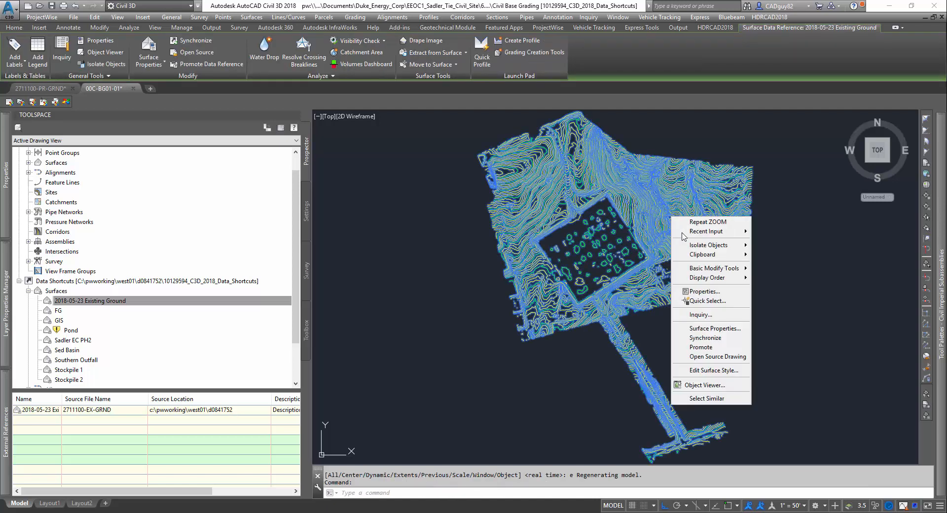
left_click(715, 328)
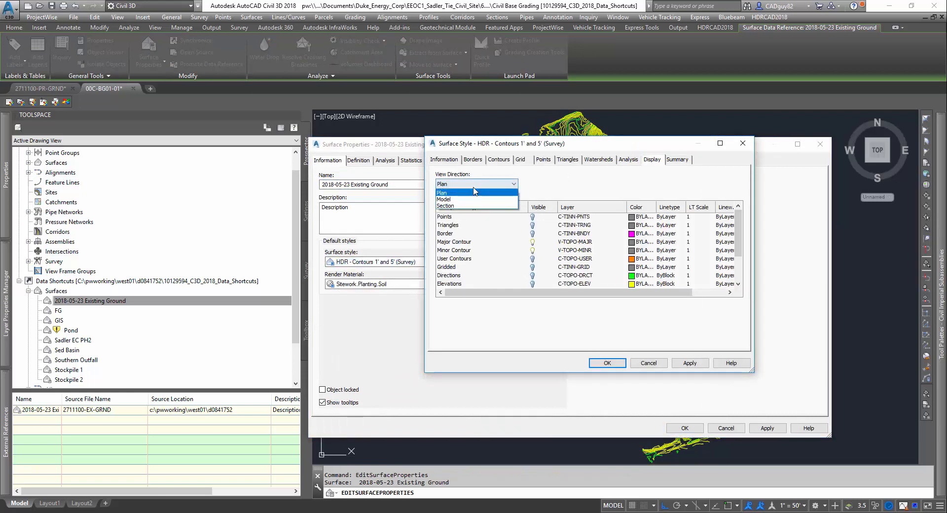
left_click(444, 200)
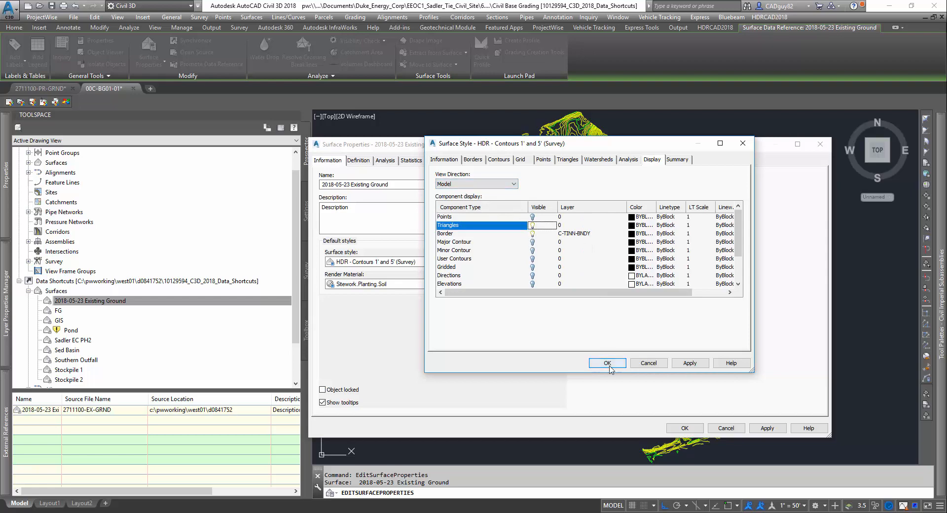
left_click(606, 362)
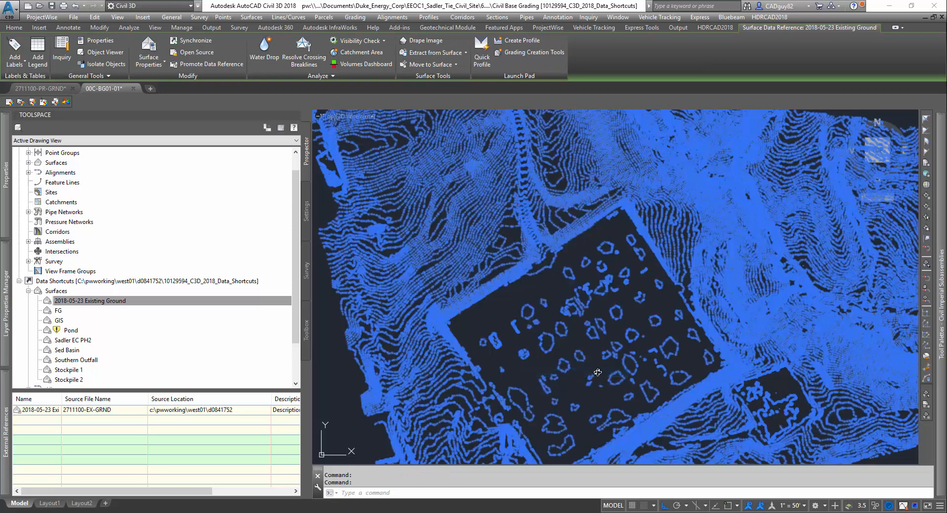
left_click(104, 52)
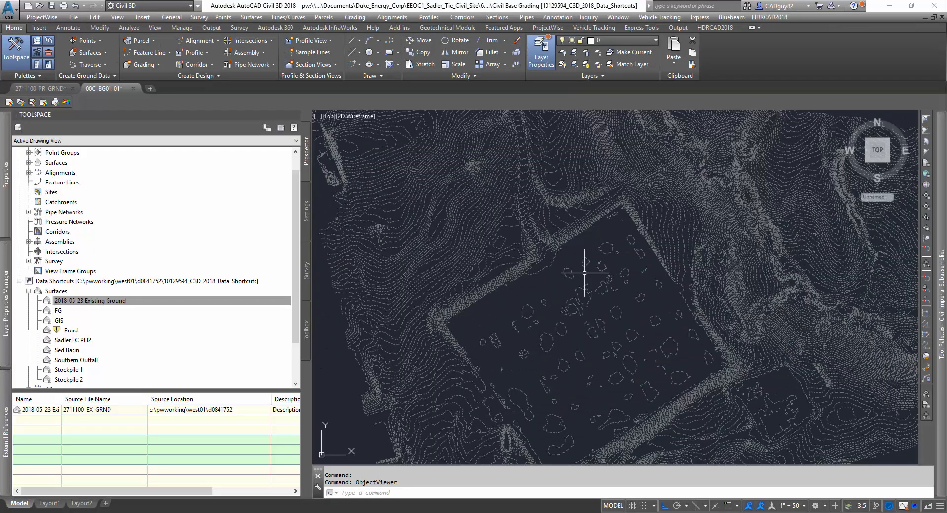
Attach drawing 2711100-SP Proposed Site Plan as an overlay external reference
left_click(17, 423)
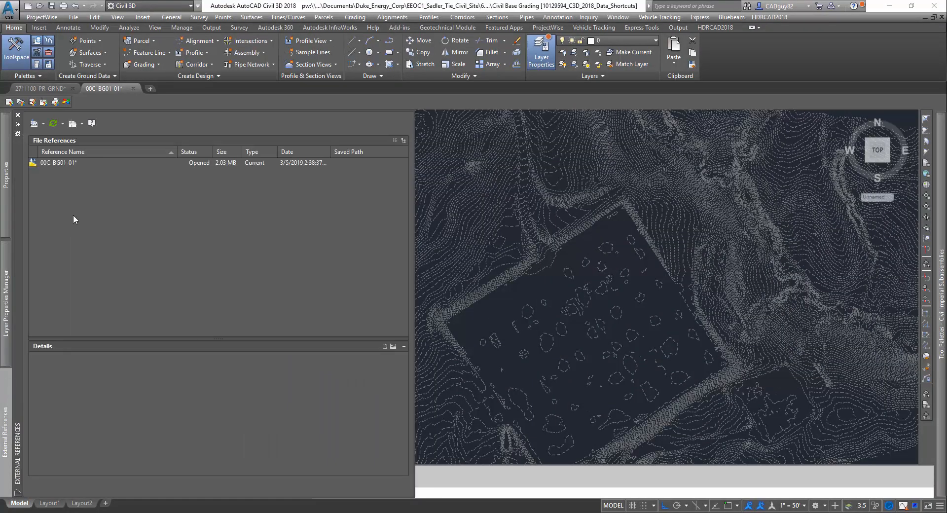
right_click(74, 219)
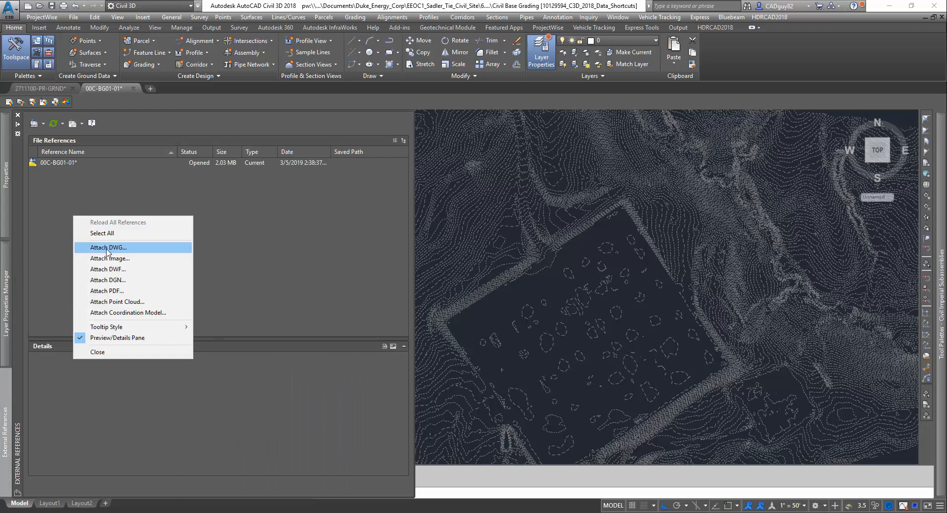
left_click(107, 248)
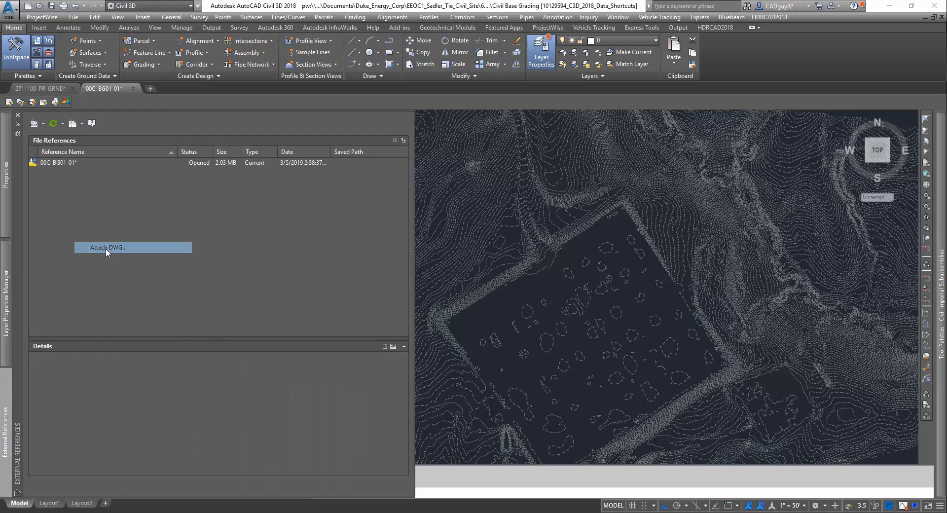
left_click(107, 247)
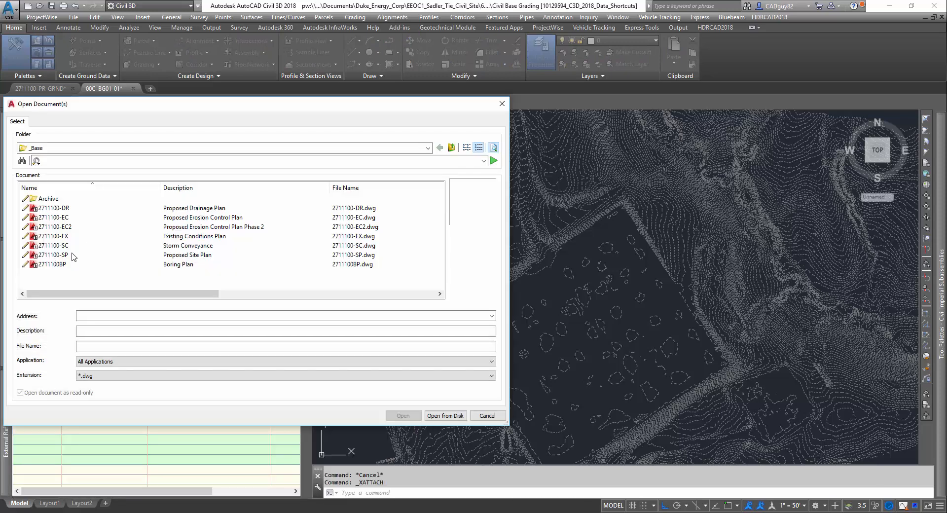
left_click(51, 255)
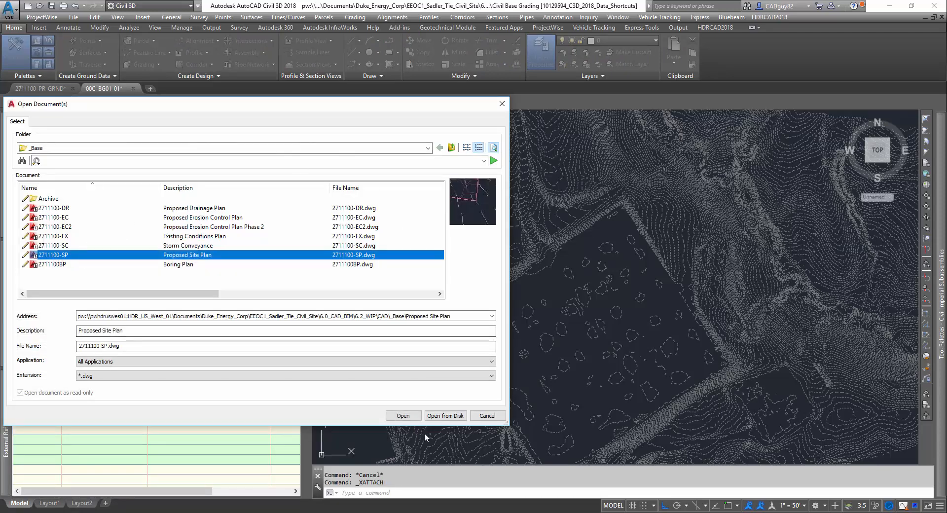
left_click(402, 415)
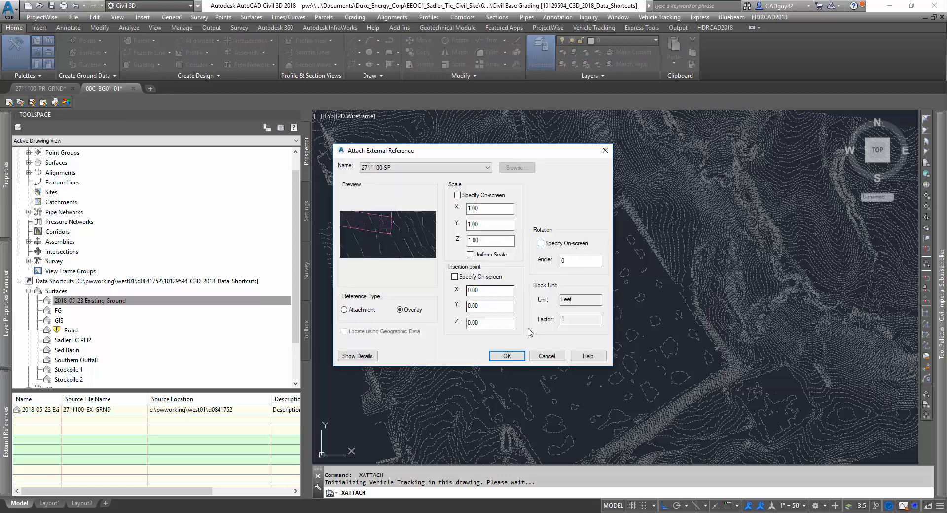
left_click(506, 355)
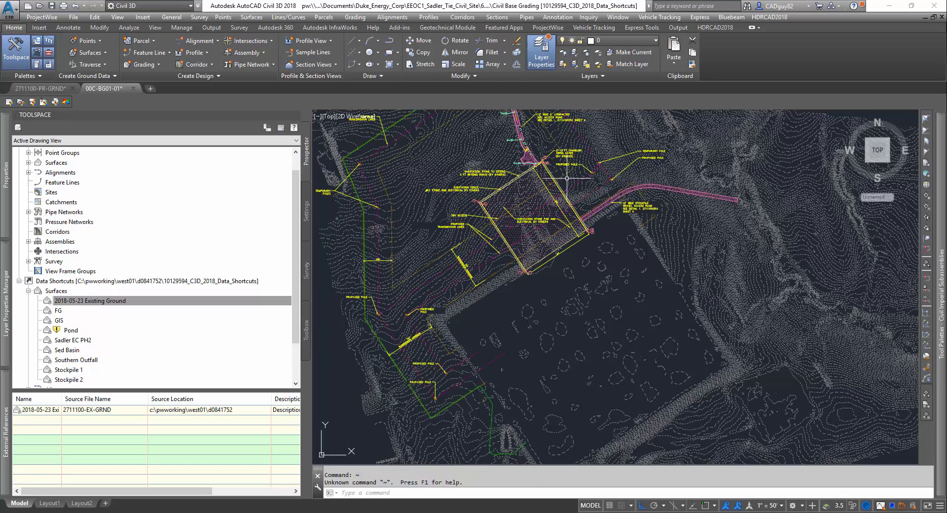
Zoom to the pad and run PL to trace a closed polyline around the substation stone pad
scroll("up", 3)
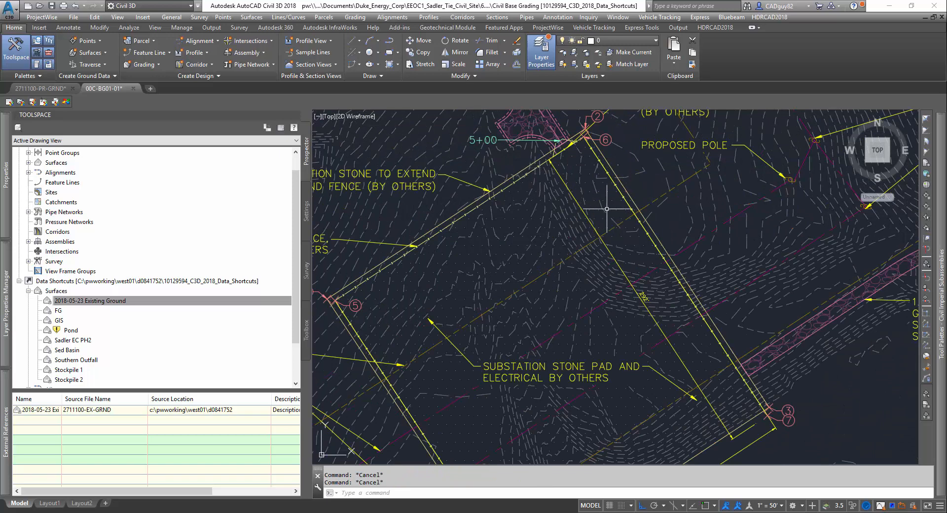
scroll("down", 3)
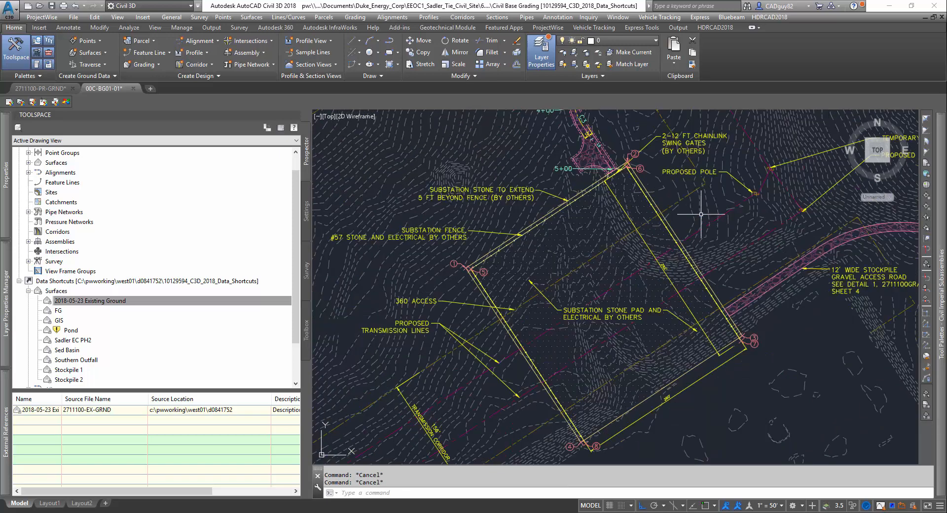
type("-p")
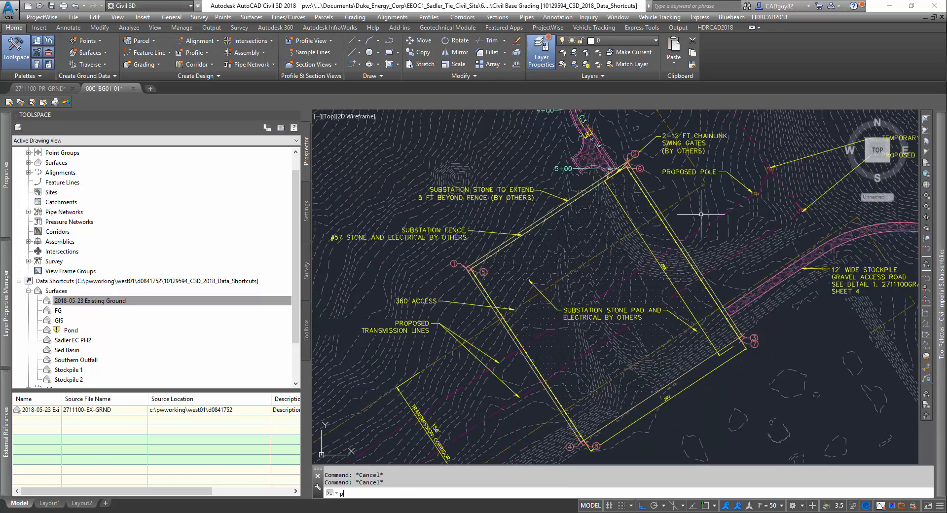
type("PL")
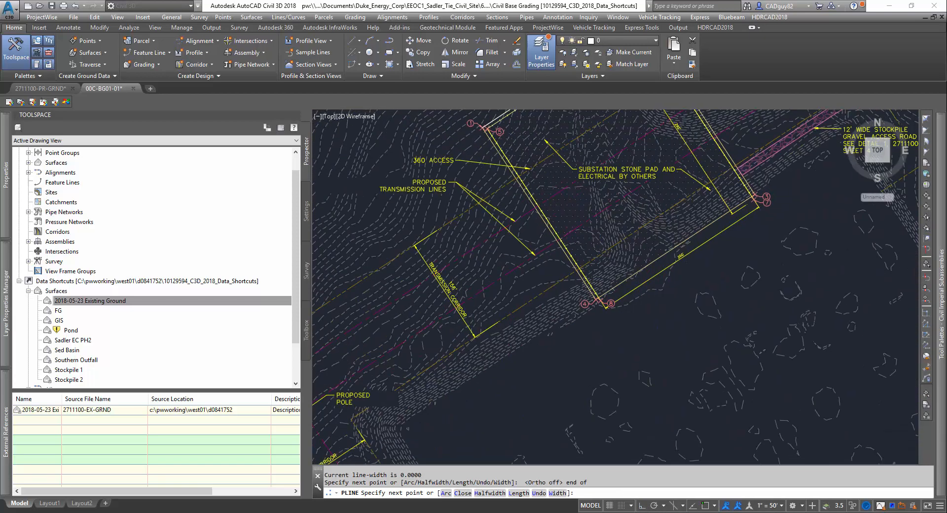
scroll("up", 3)
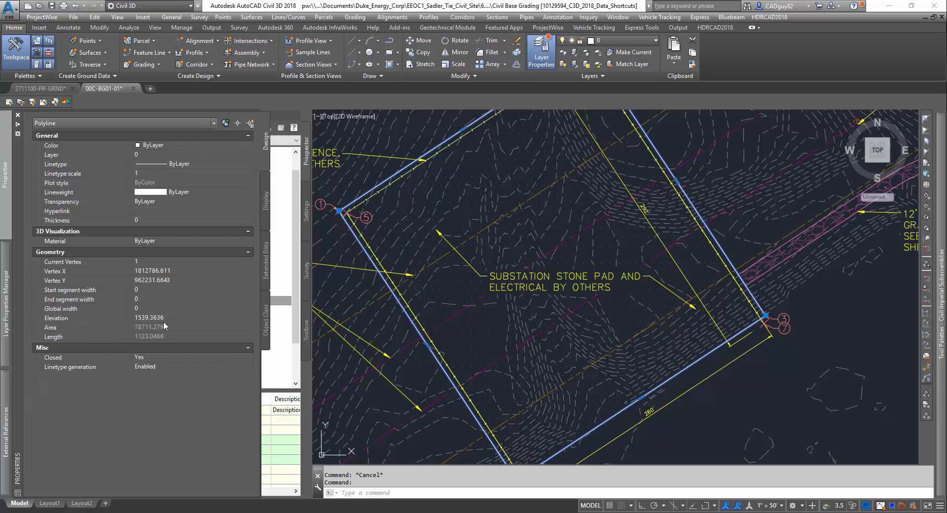
left_click(169, 317)
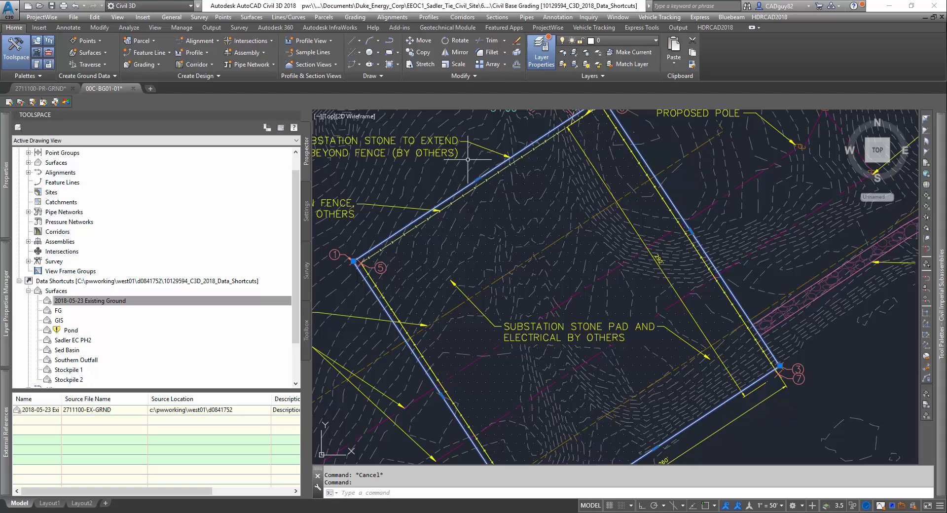
mouse_move(481, 159)
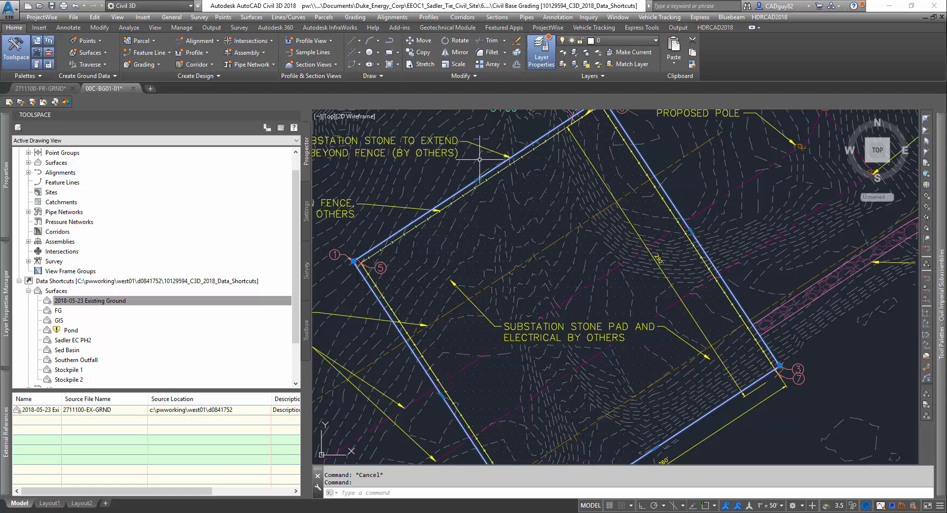
mouse_move(563, 158)
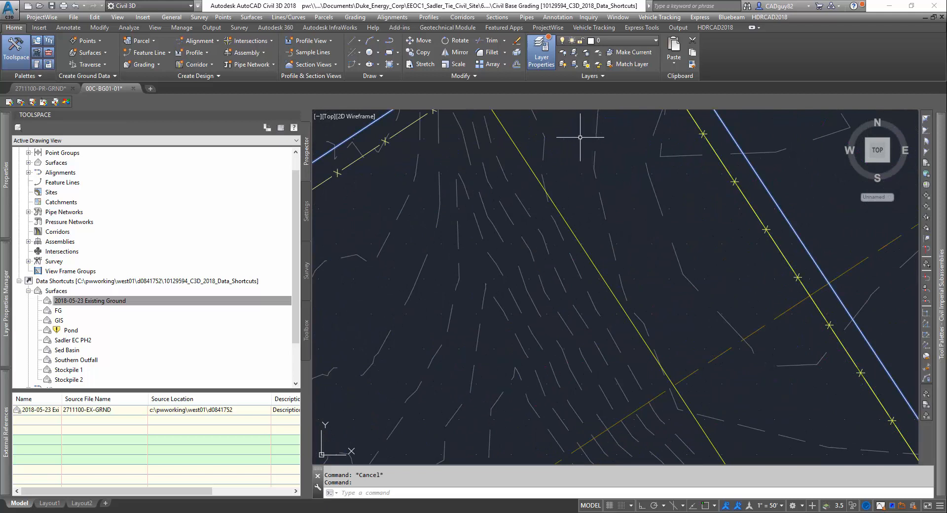
mouse_move(580, 137)
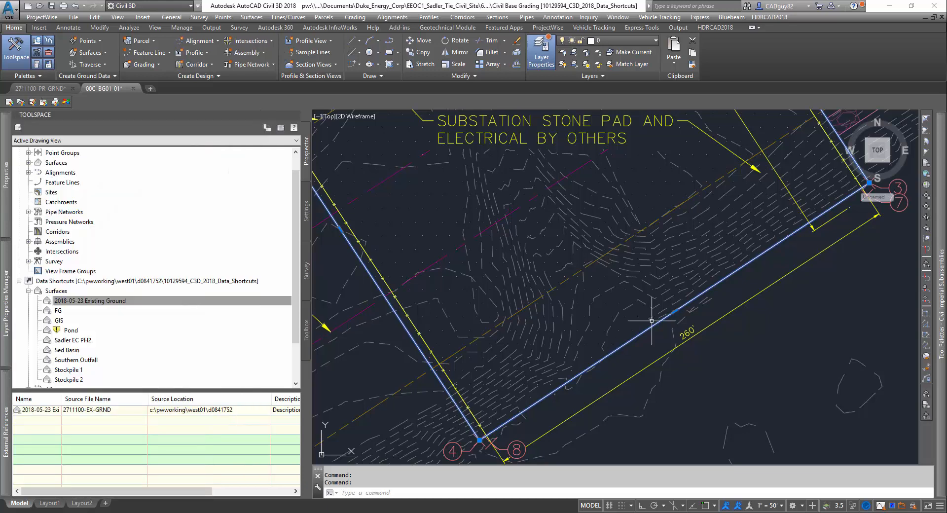
mouse_move(756, 335)
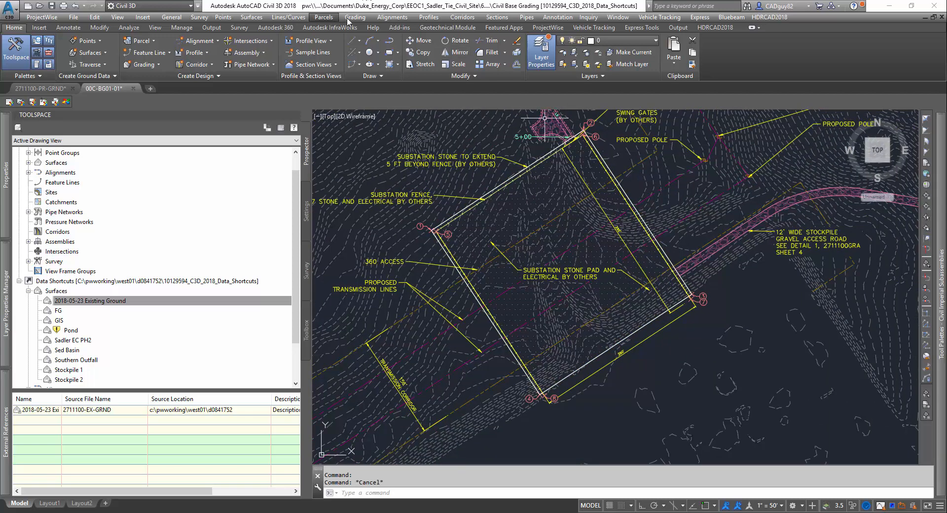
Start Create Feature Lines from Objects from the Grading menu for the pad polyline
left_click(356, 17)
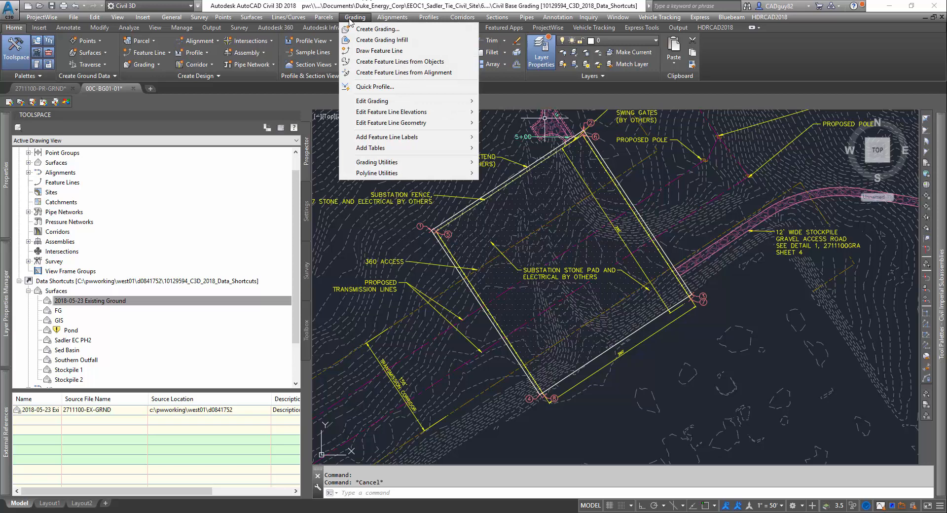
mouse_move(376, 29)
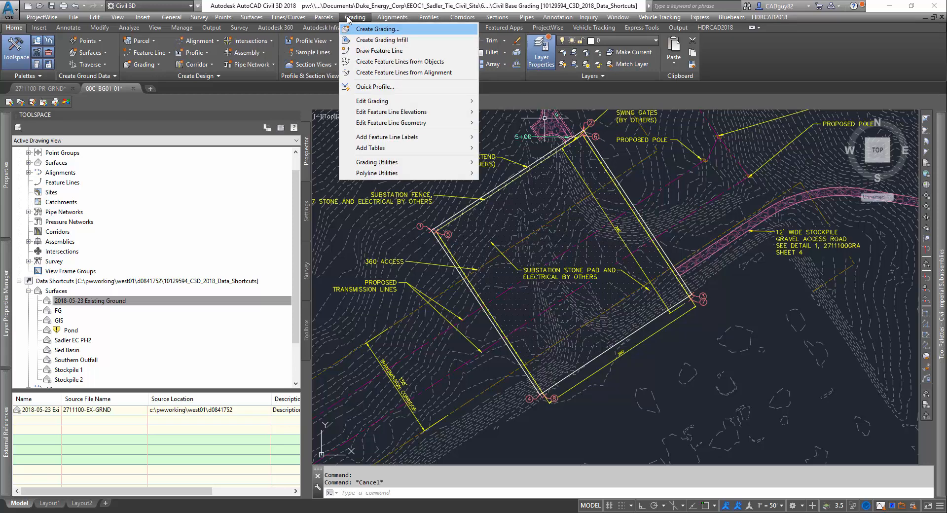
left_click(399, 61)
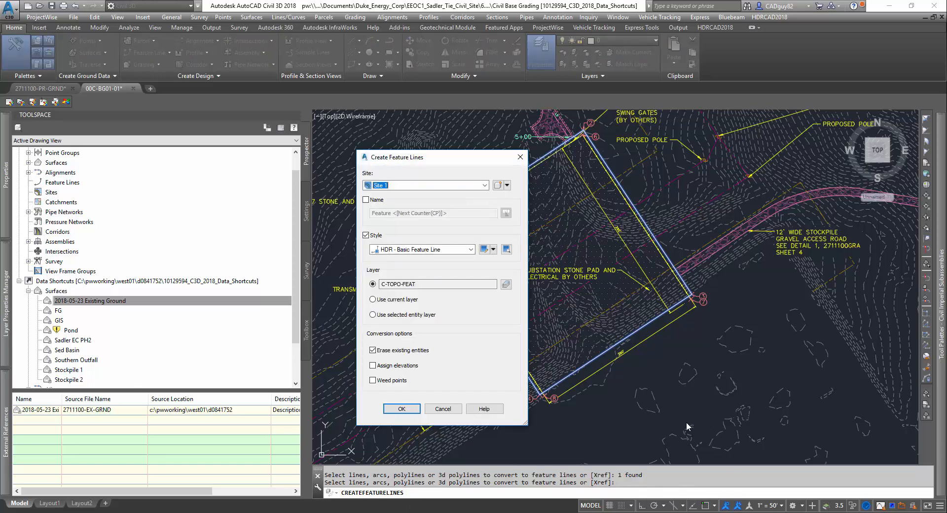
mouse_move(548, 201)
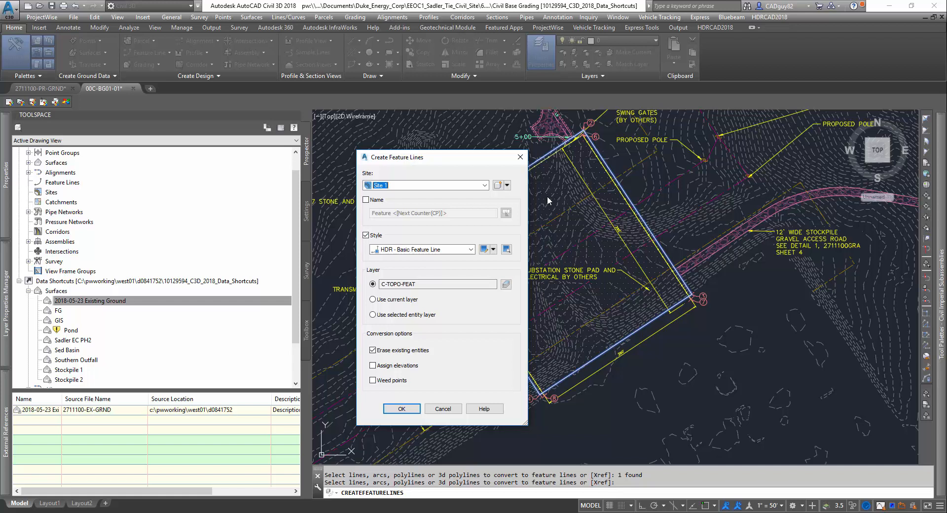
mouse_move(461, 174)
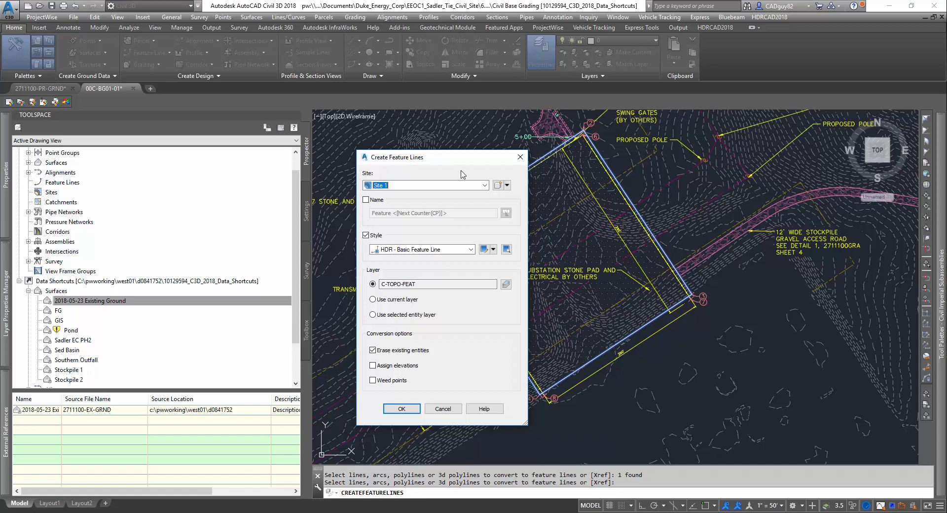
Create a new site named Pad Grading for the conversion and switch on Assign elevations
left_click(498, 184)
type("Pad")
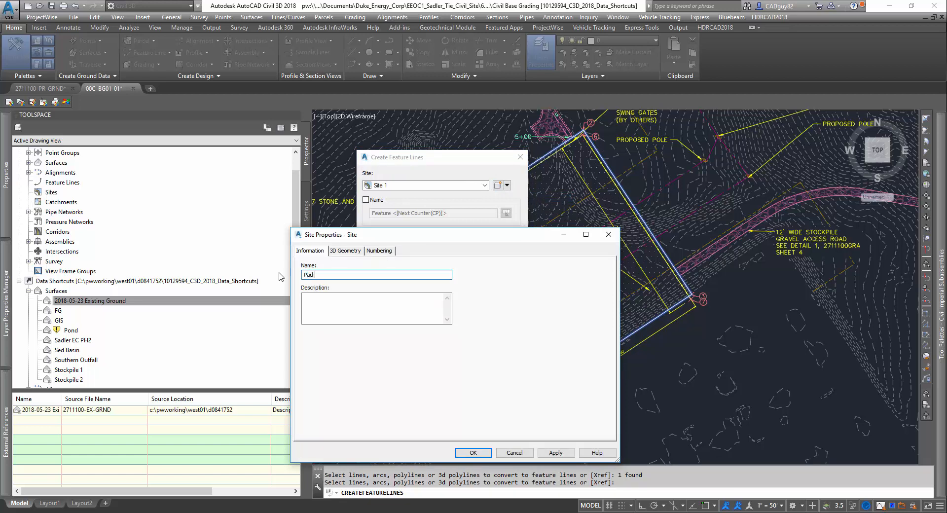
type("Gra")
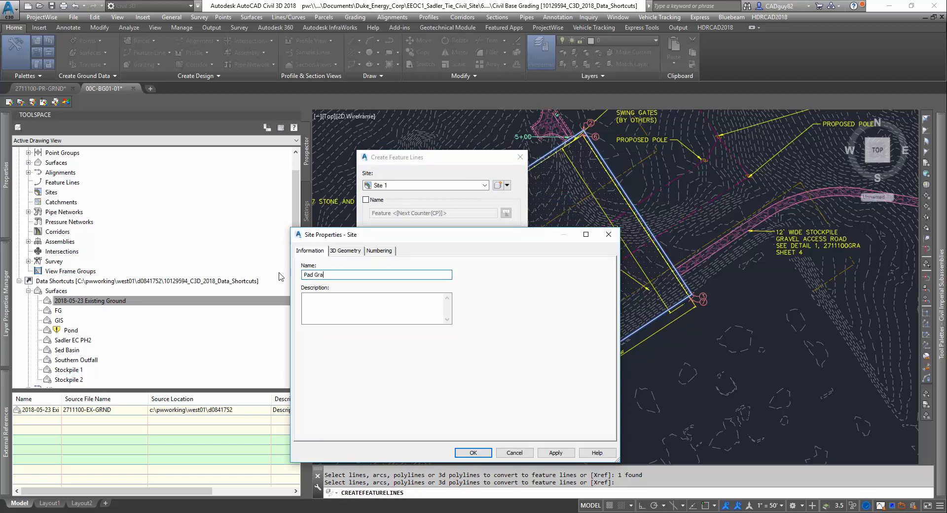
type("ding")
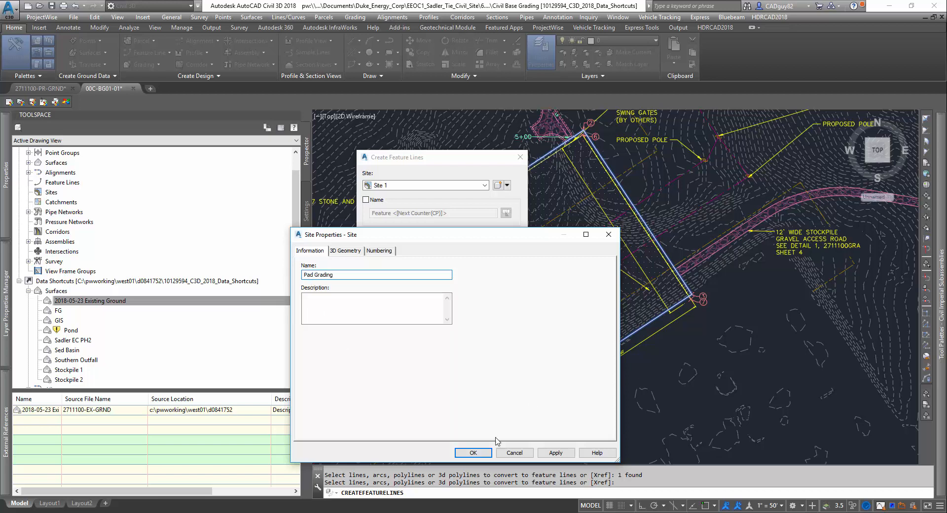
left_click(472, 453)
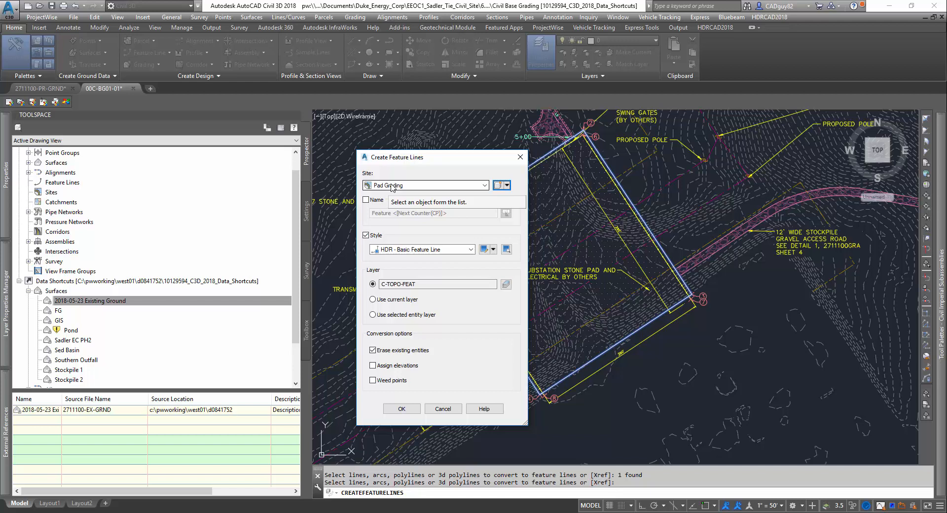
mouse_move(389, 187)
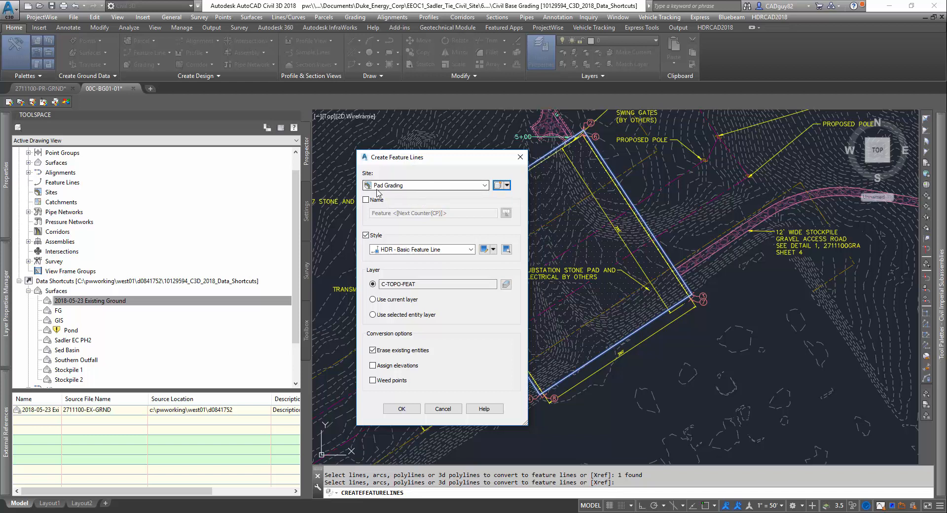
mouse_move(373, 357)
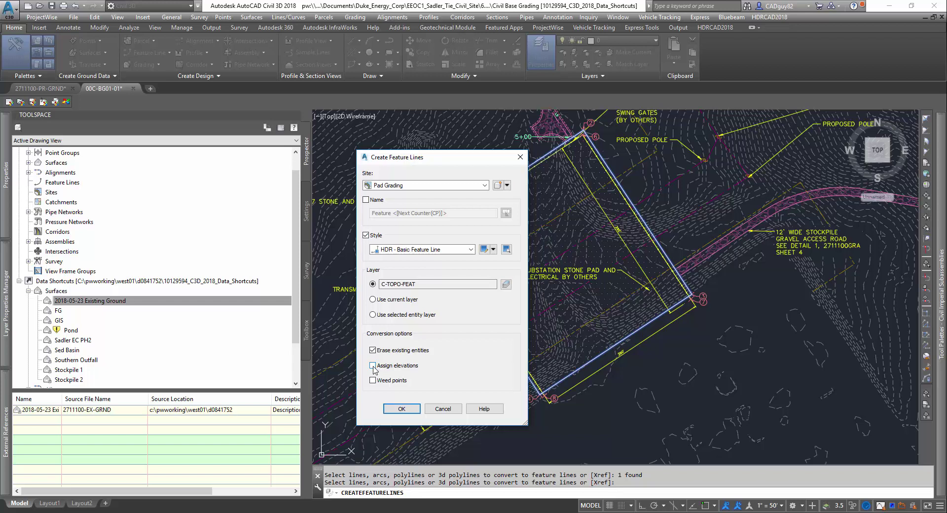
left_click(372, 365)
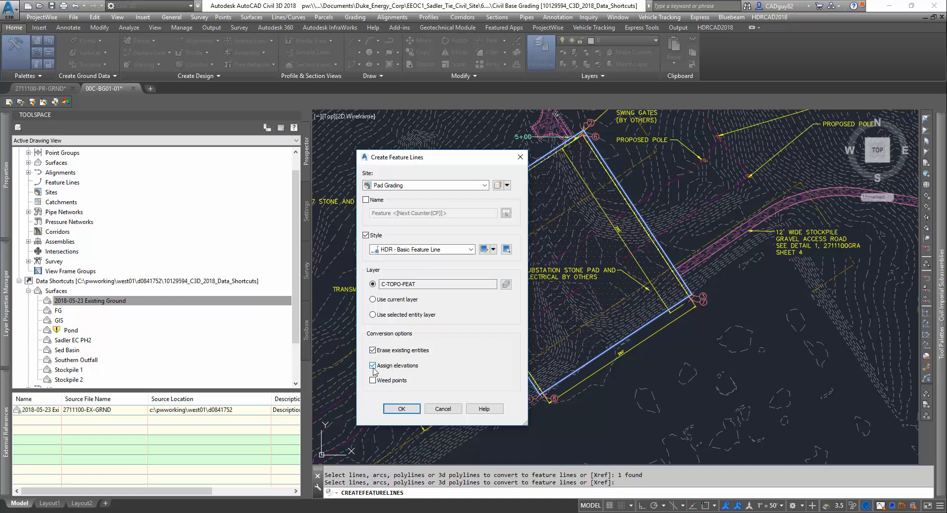
mouse_move(613, 136)
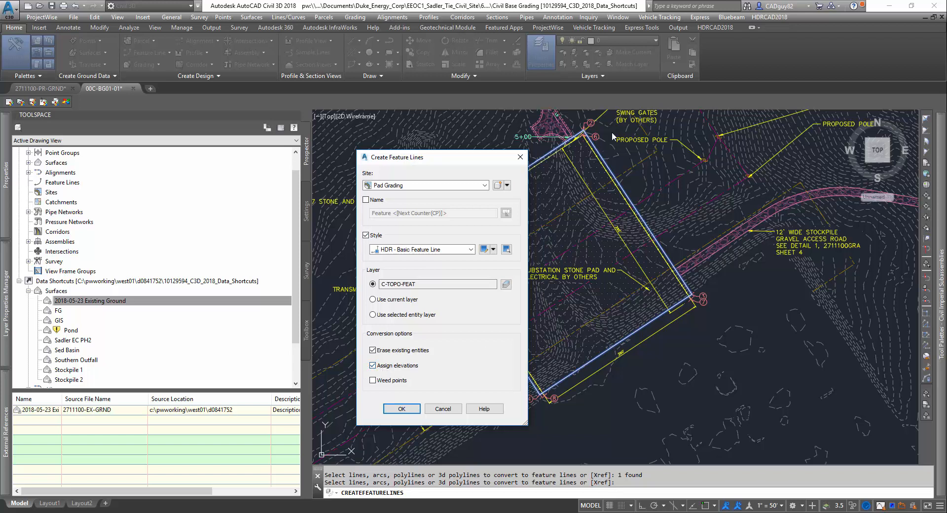
mouse_move(609, 173)
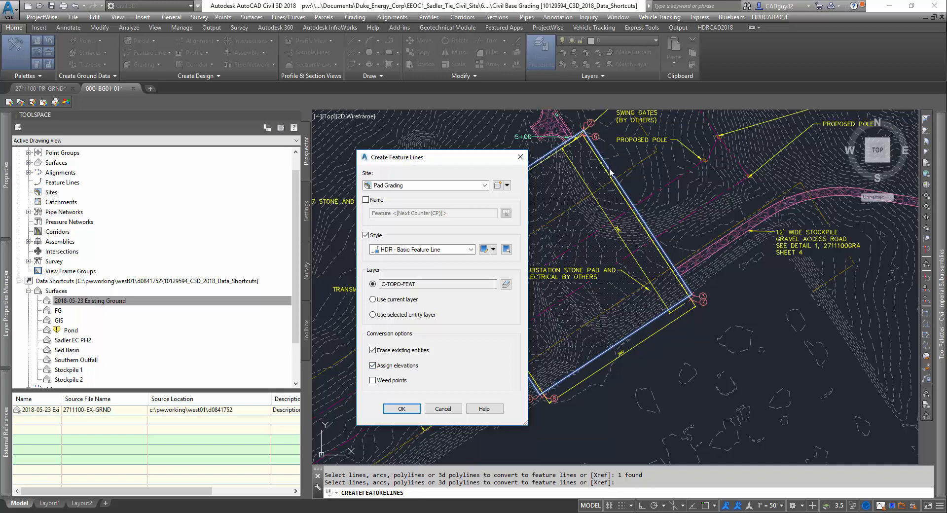
mouse_move(560, 145)
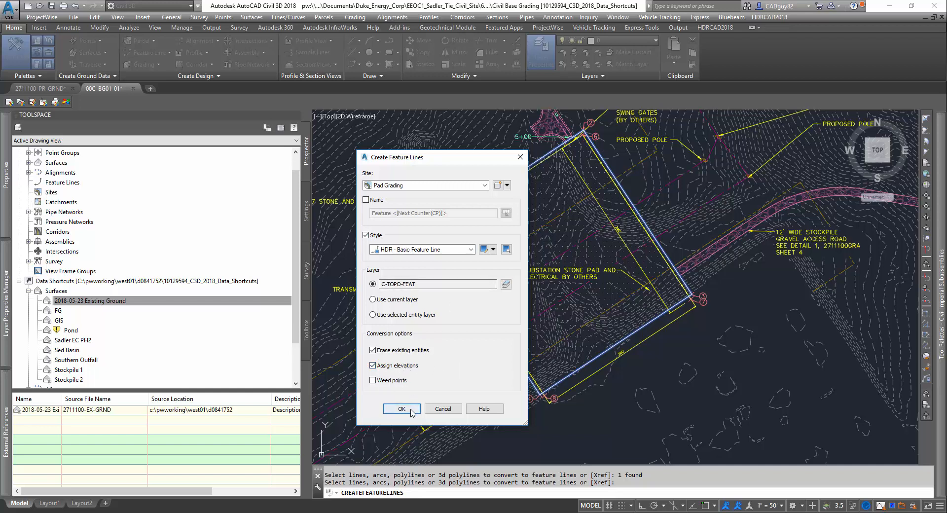
Convert the pad outline, assigning elevations from the 2018-05-23 Existing Ground surface
left_click(402, 409)
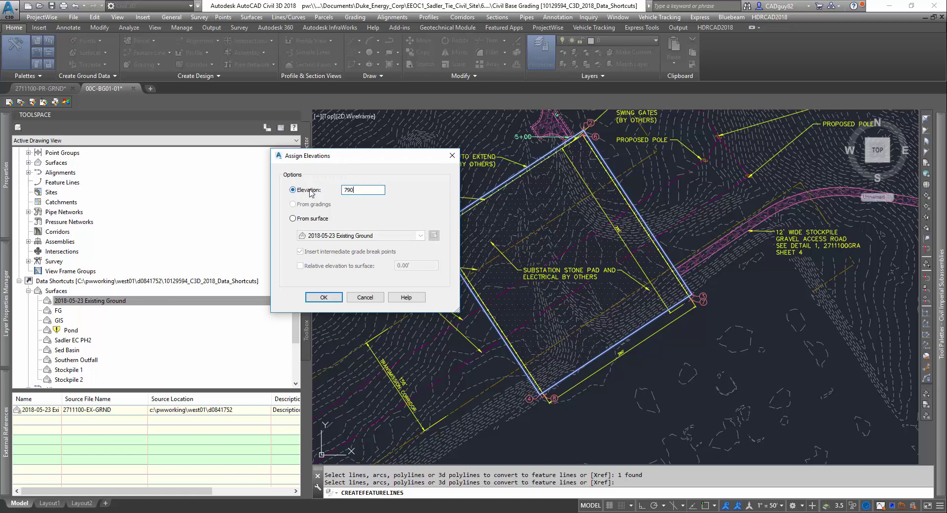
triple_click(362, 190)
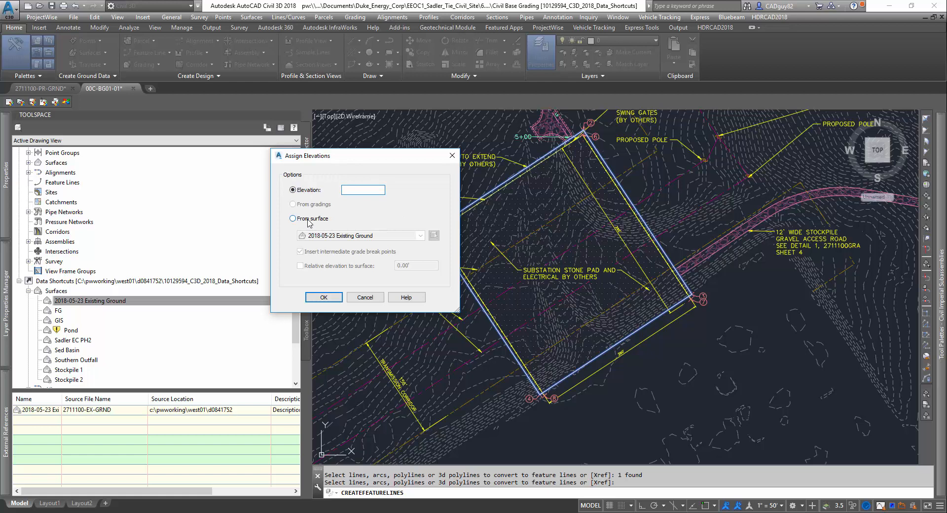
left_click(324, 297)
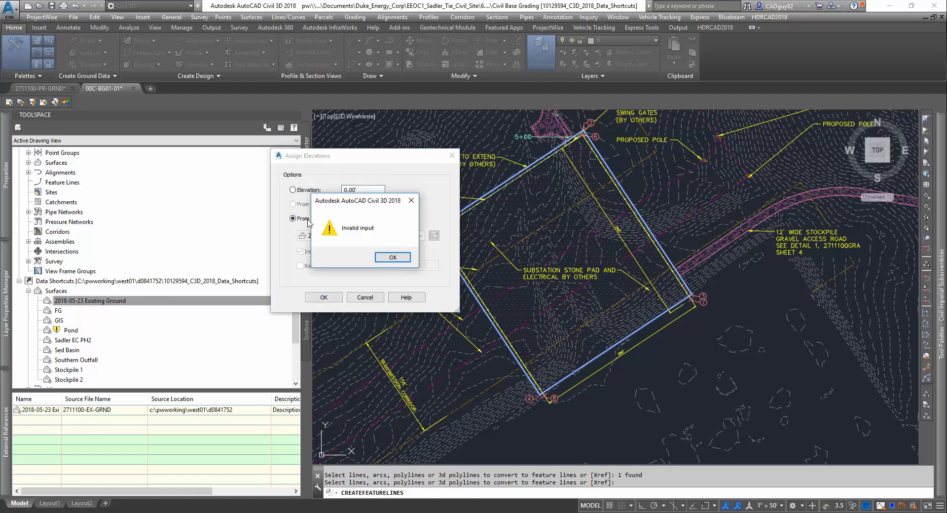
left_click(391, 257)
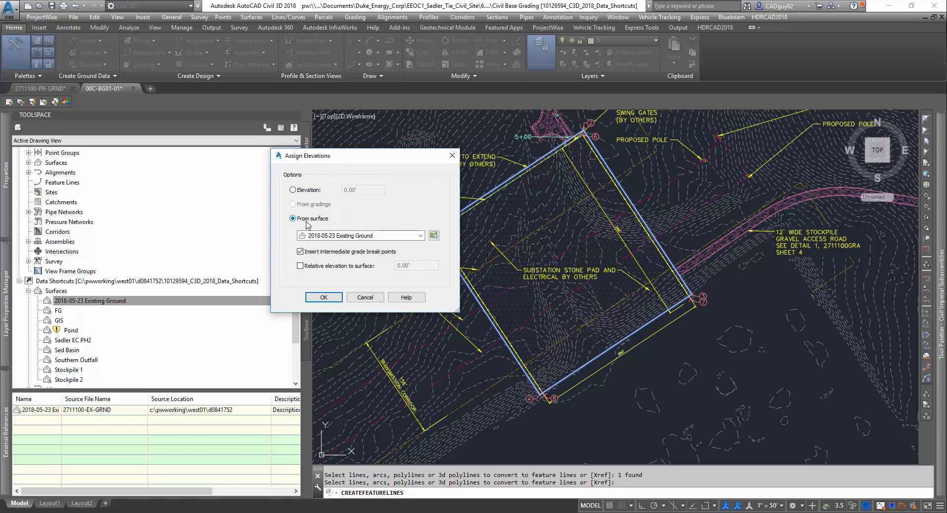
left_click(421, 235)
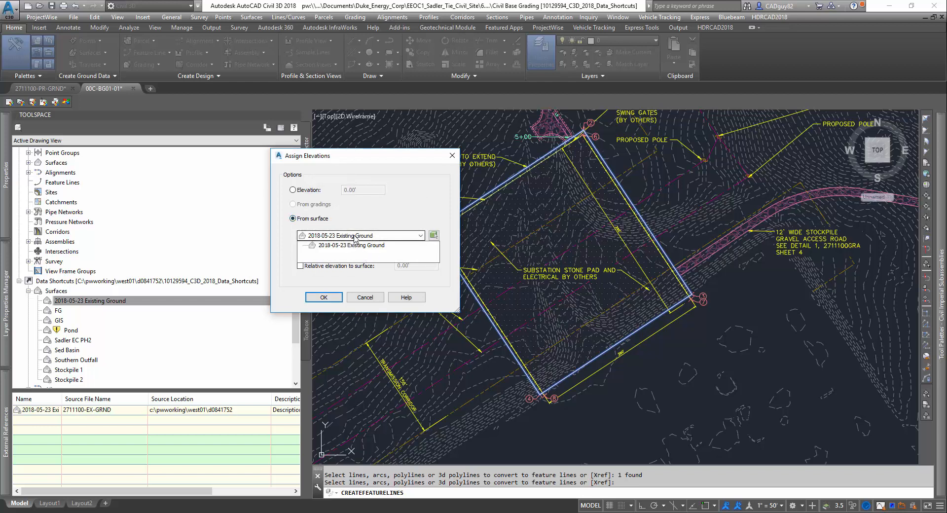
left_click(359, 244)
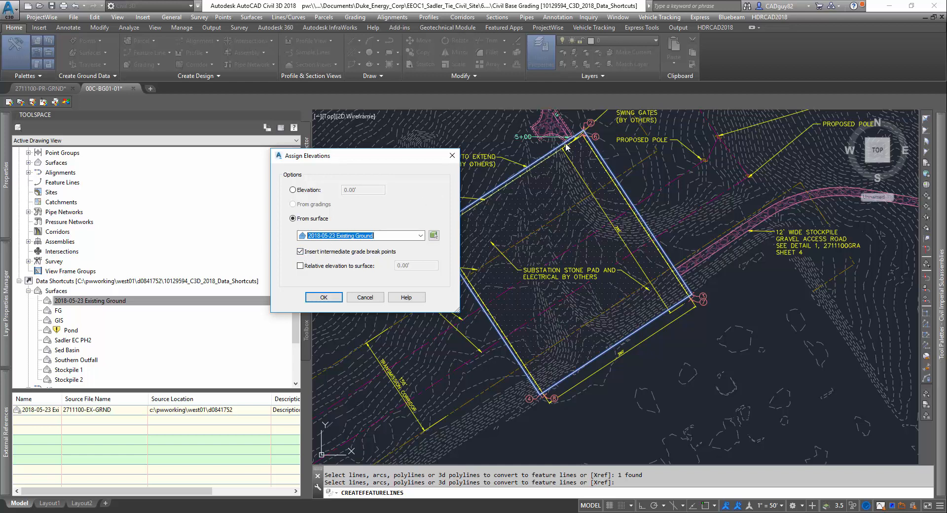
mouse_move(530, 163)
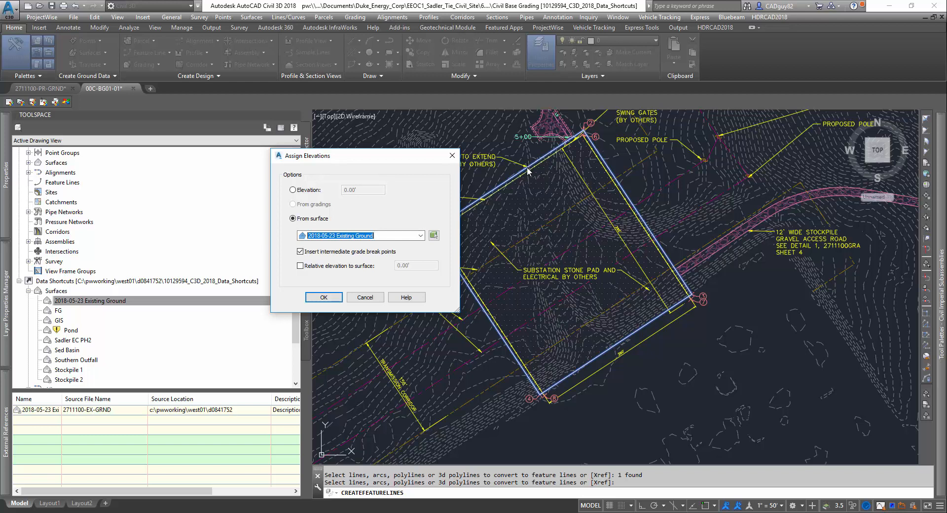
mouse_move(537, 326)
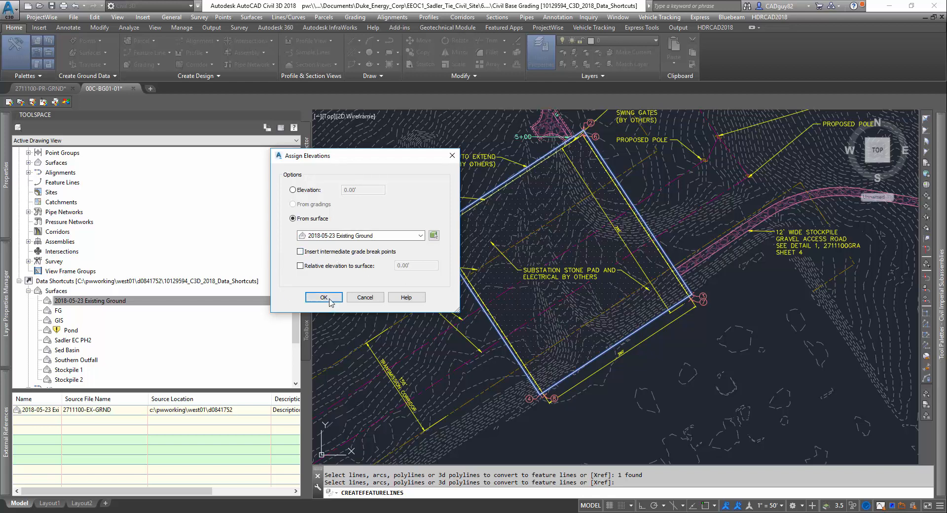
left_click(324, 297)
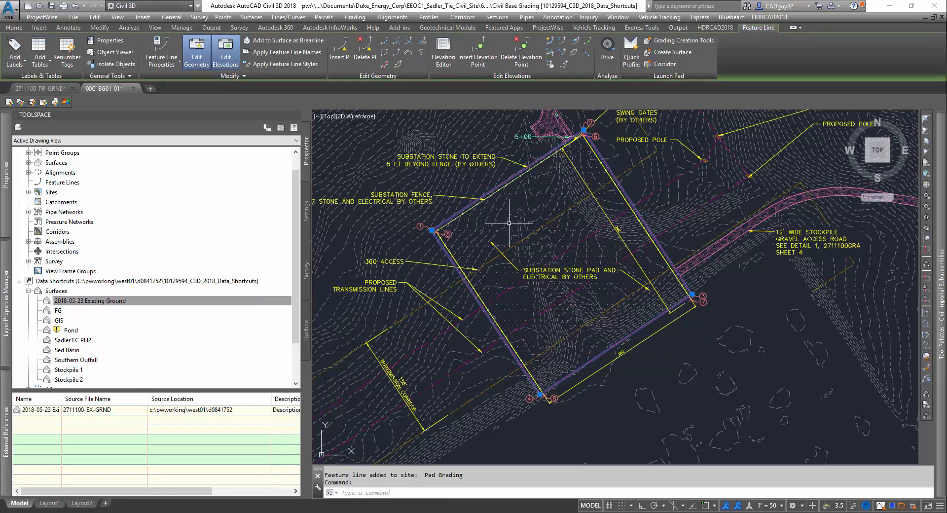
mouse_move(583, 399)
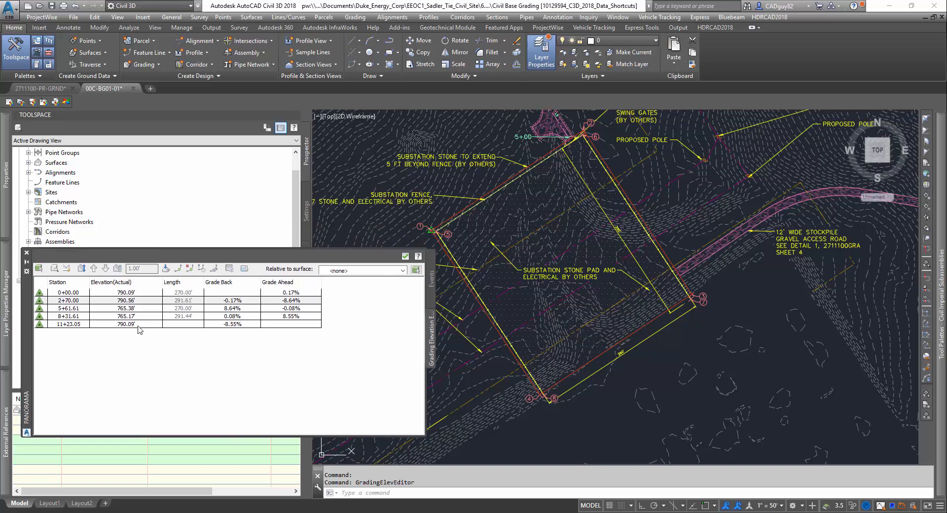
mouse_move(503, 393)
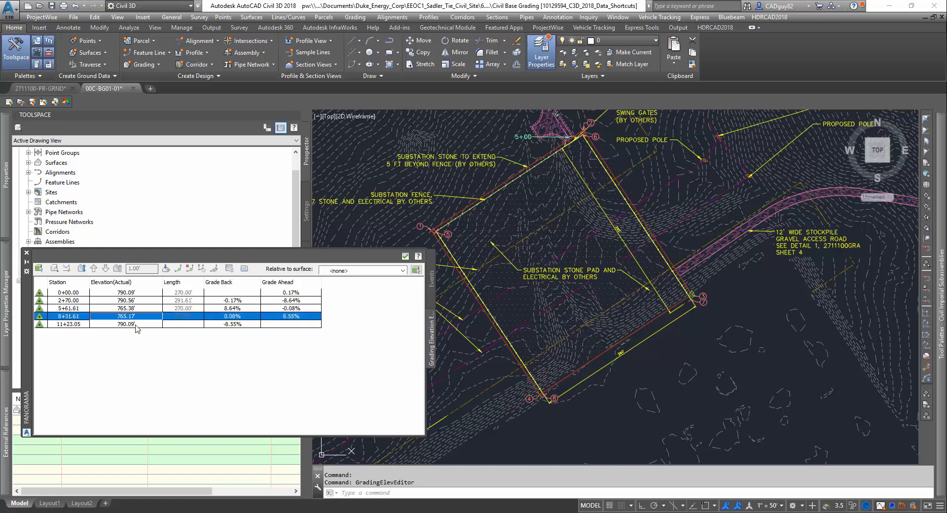
Set the pad feature line vertices to elevation 780.00' in the Elevation Editor
left_click(66, 323)
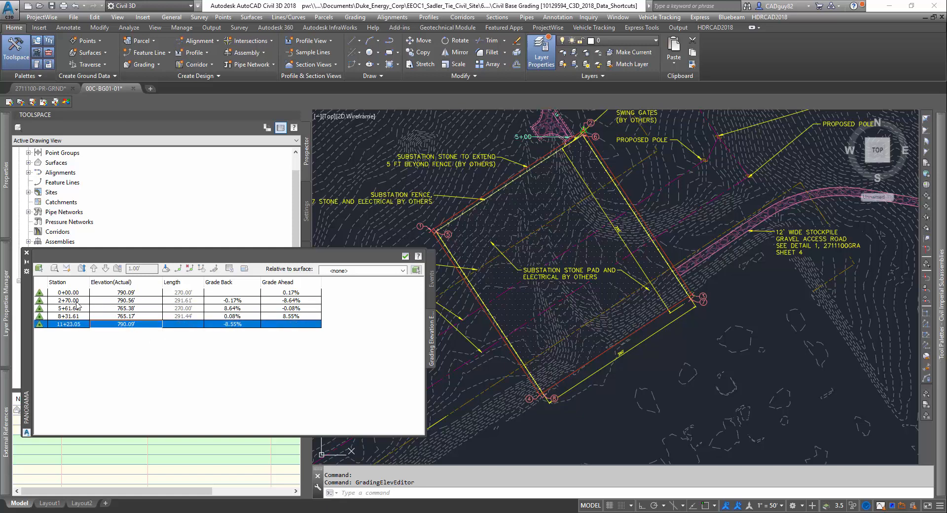
double_click(110, 292)
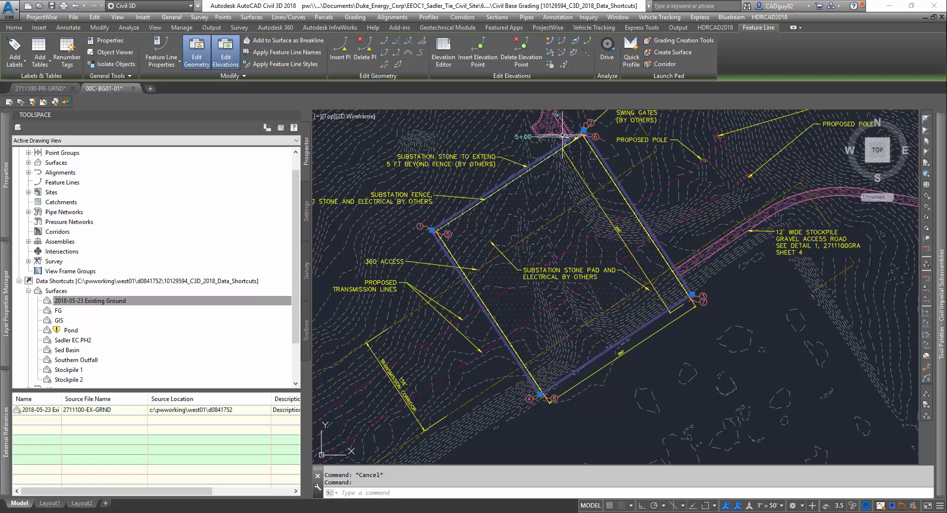
mouse_move(592, 343)
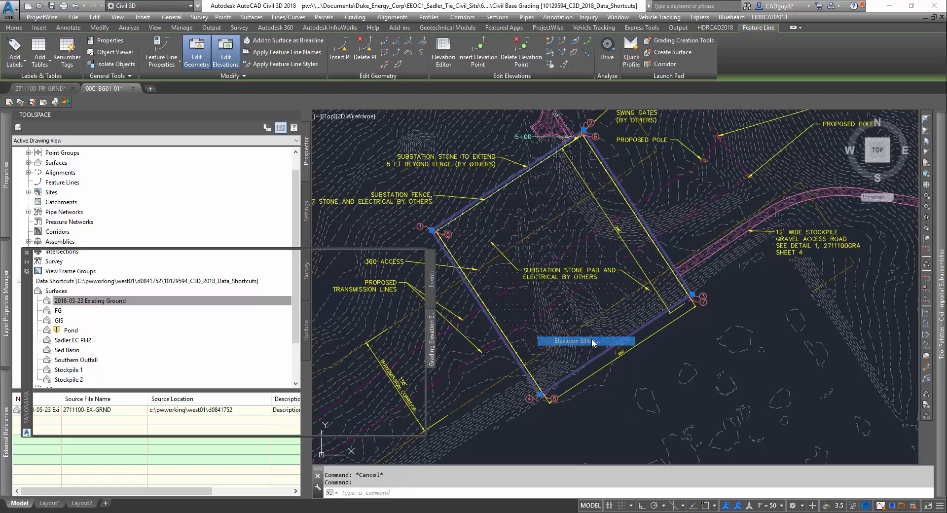
left_click(584, 340)
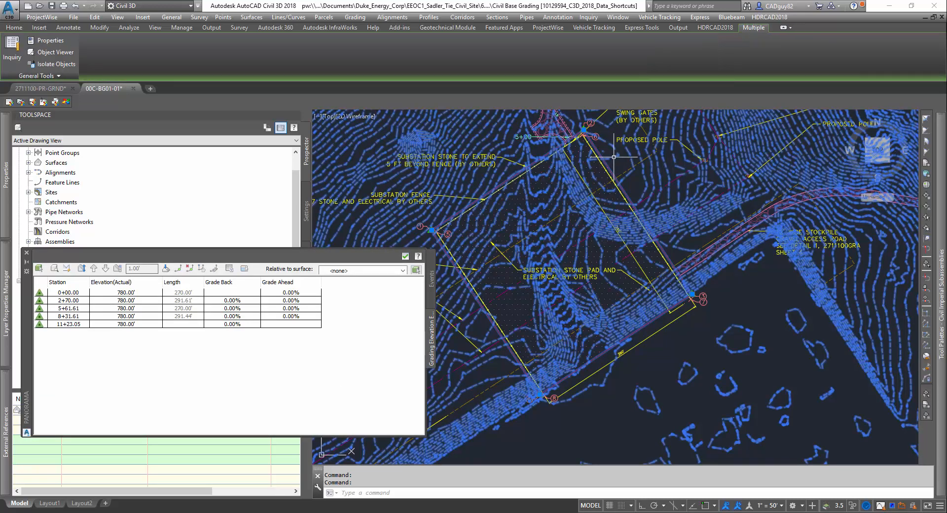
mouse_move(668, 252)
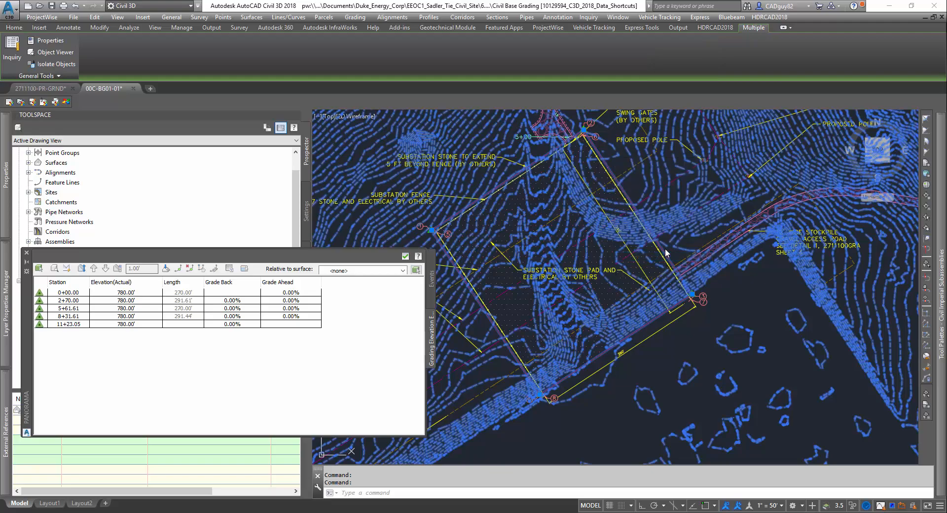
left_click(55, 52)
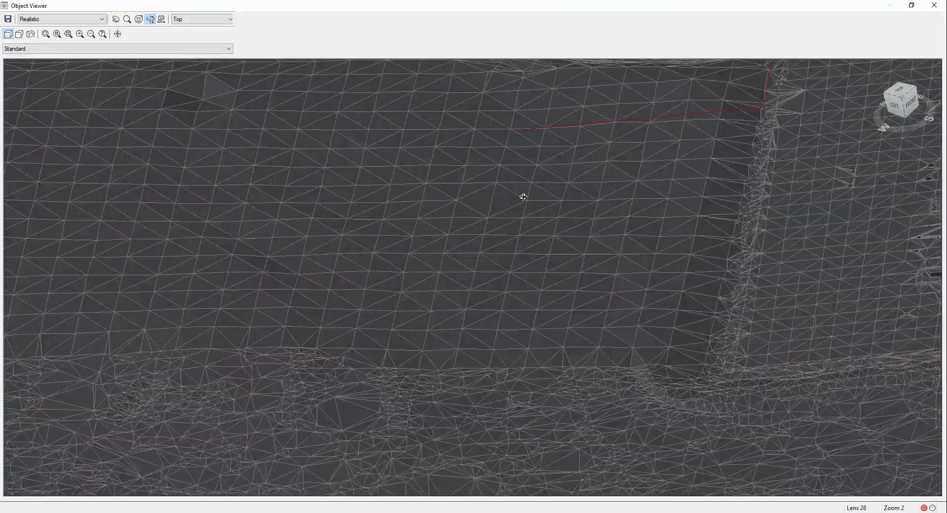
left_click_drag(523, 196, 652, 287)
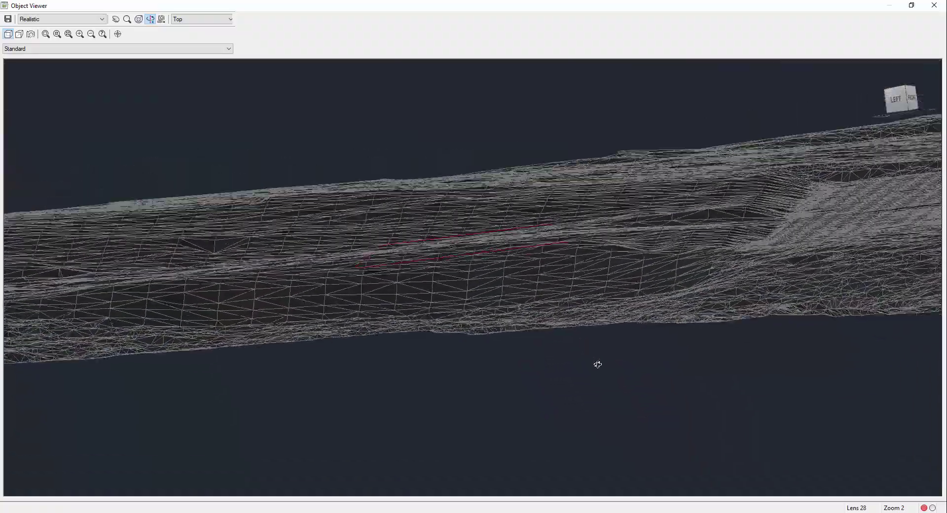
left_click(934, 6)
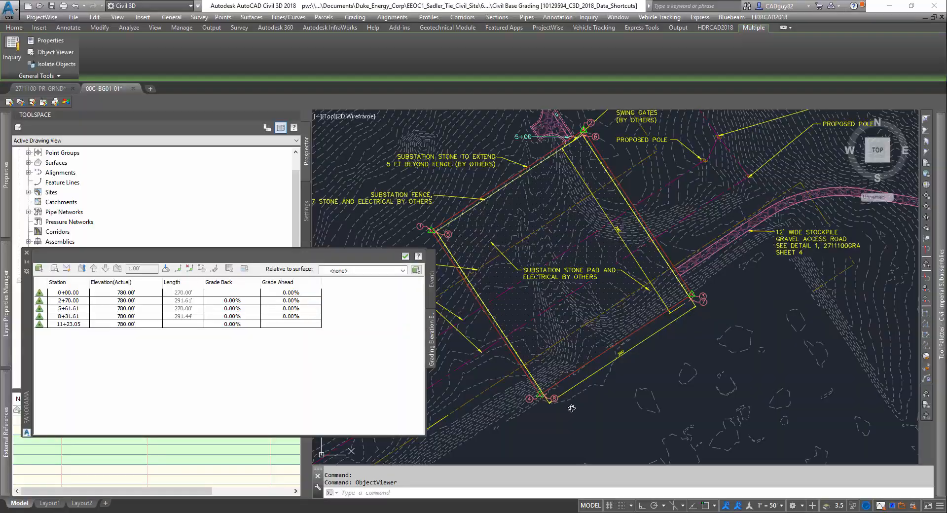
Start a grading infill for the pad and confirm the site
left_click(12, 28)
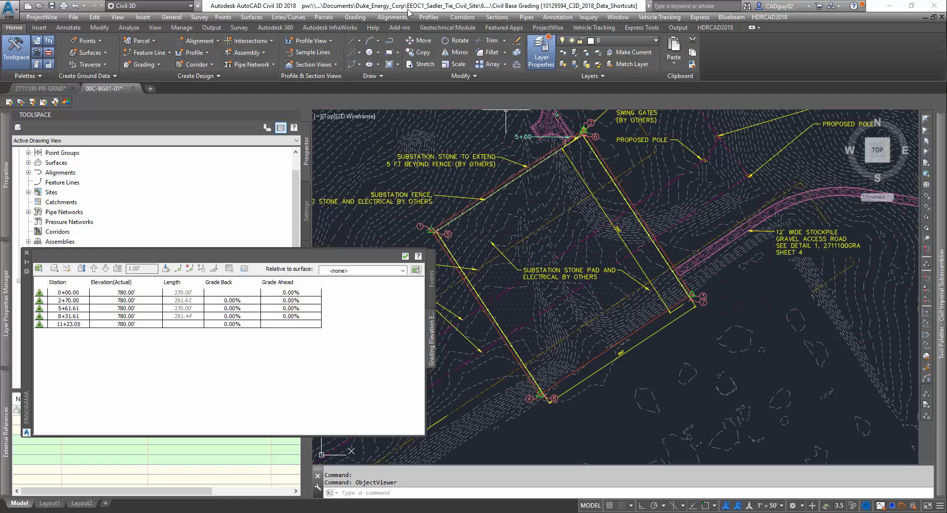
mouse_move(569, 300)
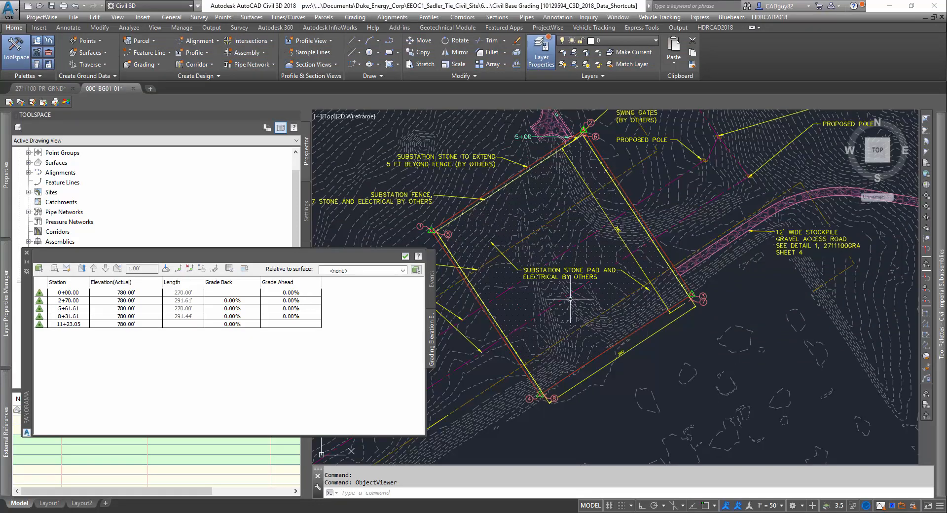
left_click(355, 17)
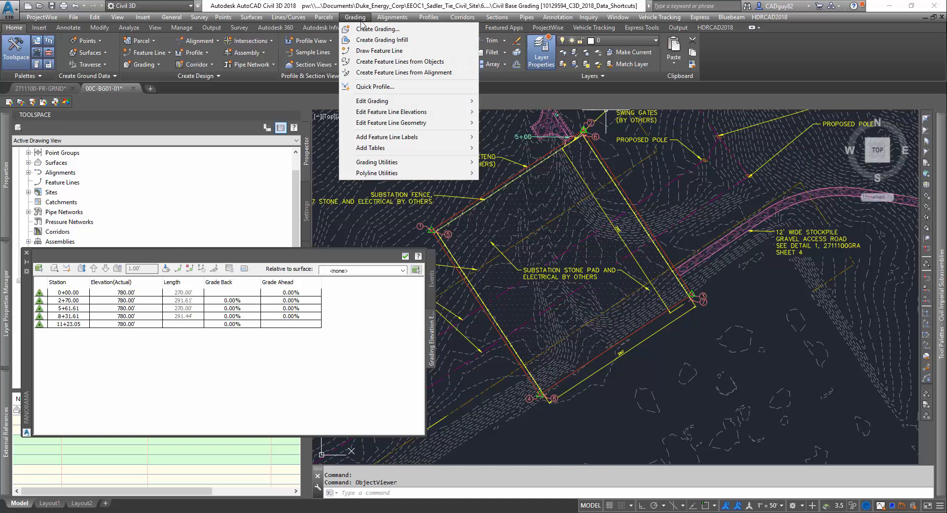
left_click(383, 40)
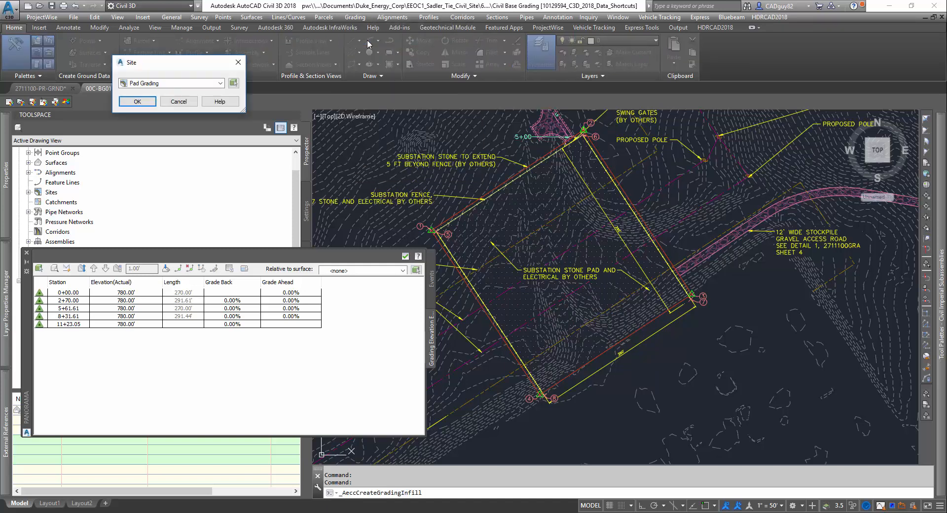
mouse_move(140, 69)
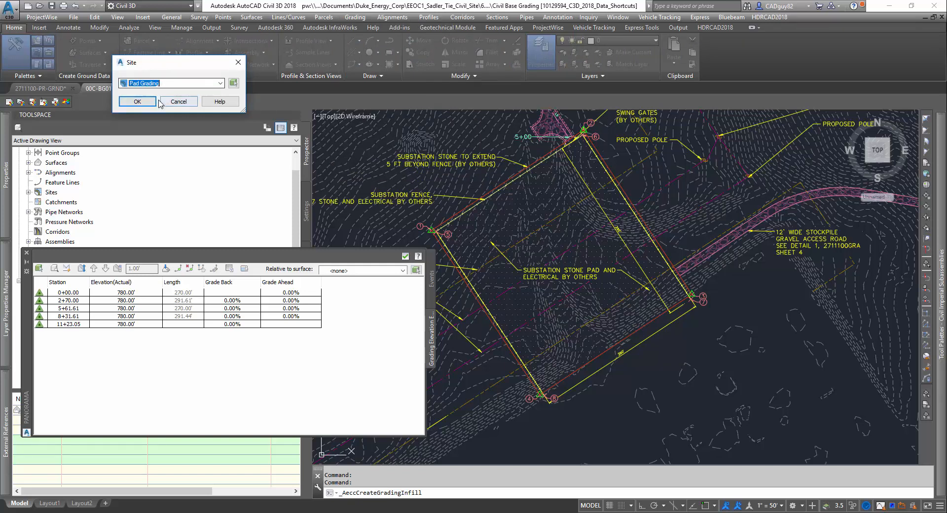
left_click(137, 100)
type("Pad")
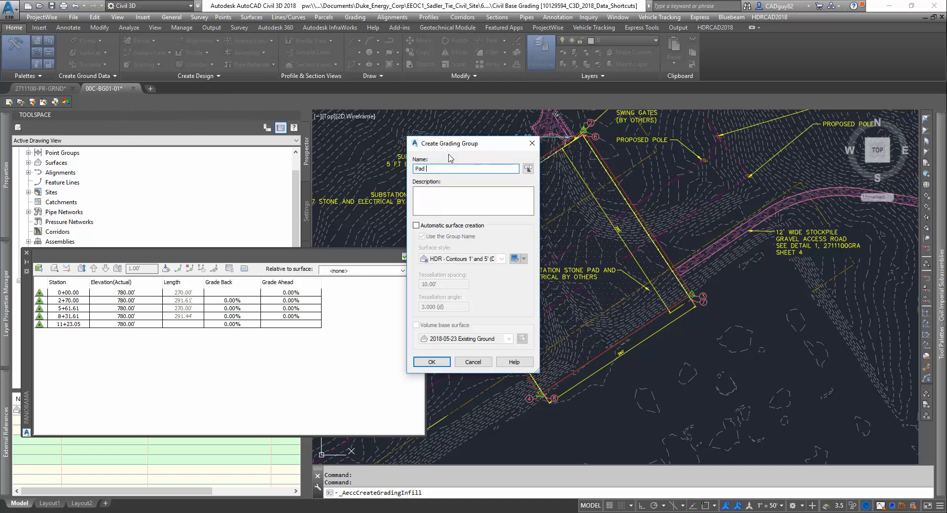
Create the Pad Grading group with automatic surface creation and Existing Ground as volume base surface
type("Grading")
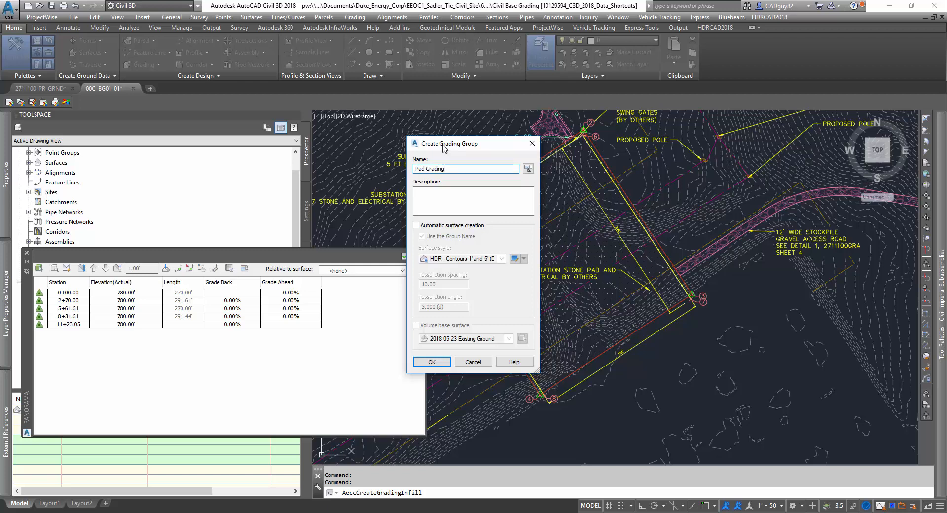
left_click(415, 225)
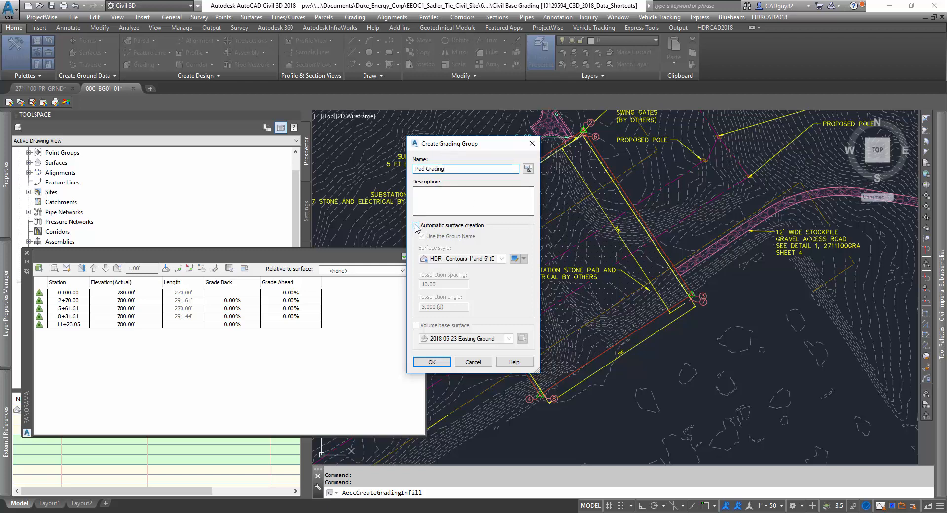
left_click(415, 224)
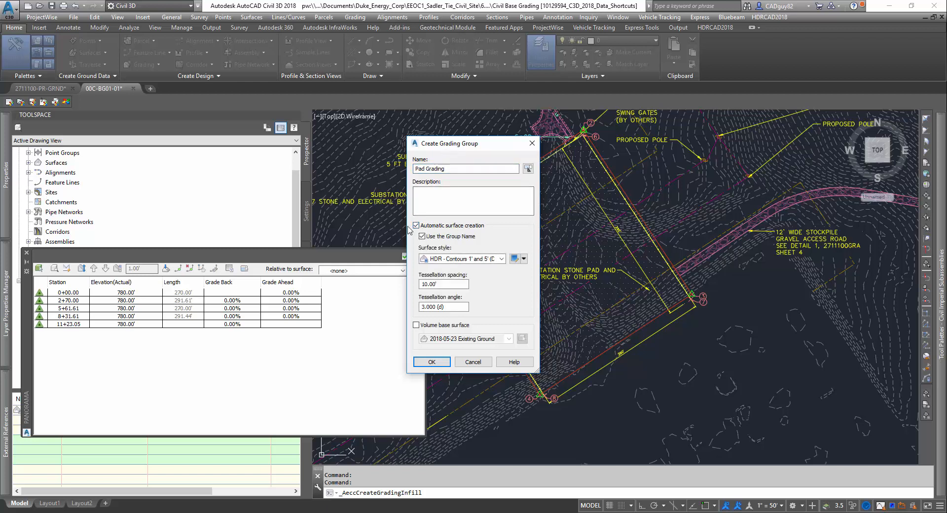
left_click(421, 236)
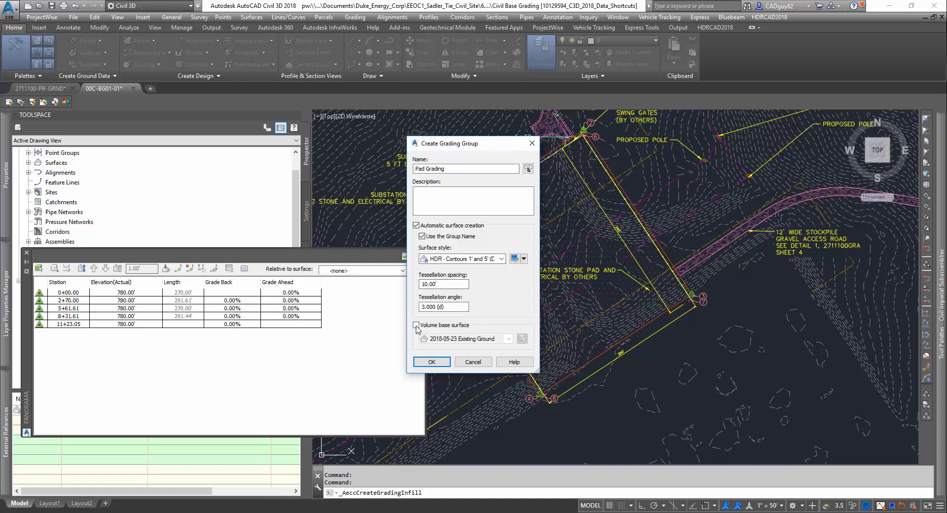
left_click(416, 325)
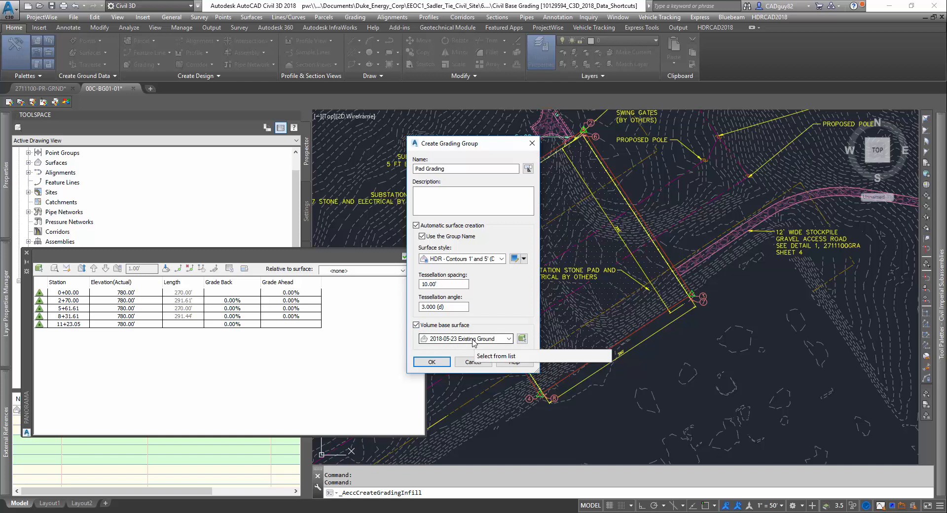
mouse_move(487, 318)
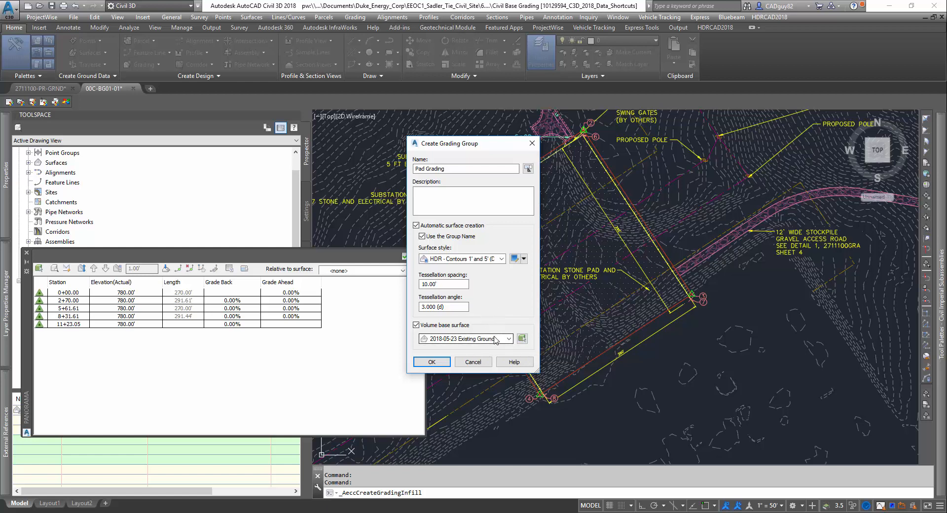
mouse_move(496, 338)
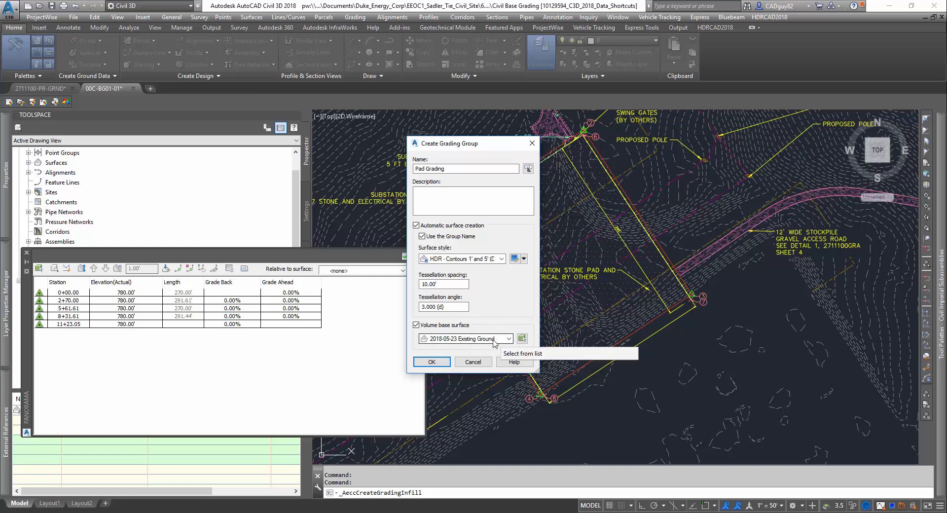
mouse_move(521, 296)
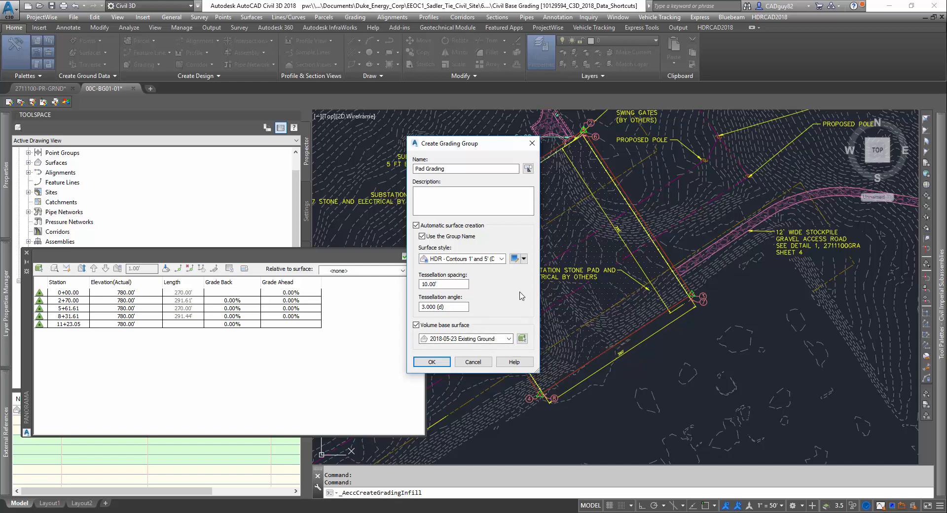
left_click(431, 361)
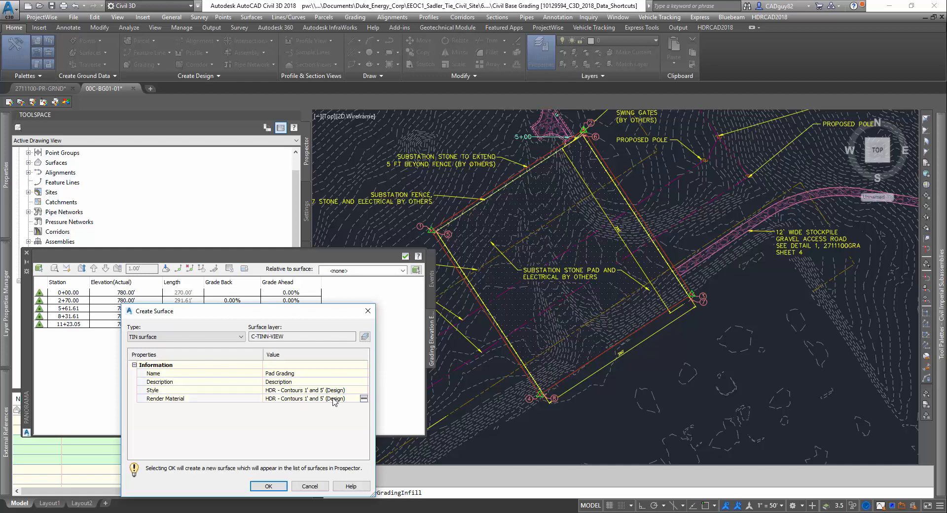
Create the Pad Grading surface with the Sitework.Planting.Grass.Short render material
left_click(363, 398)
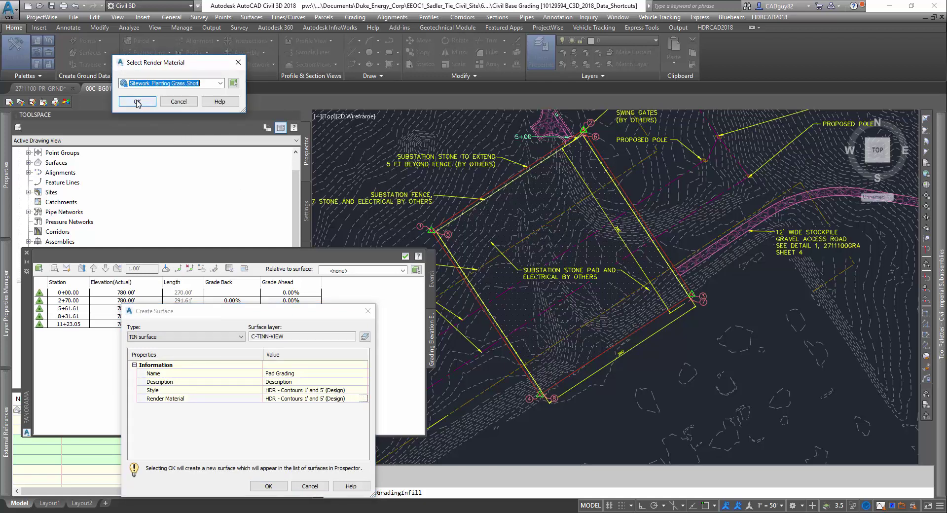
left_click(137, 100)
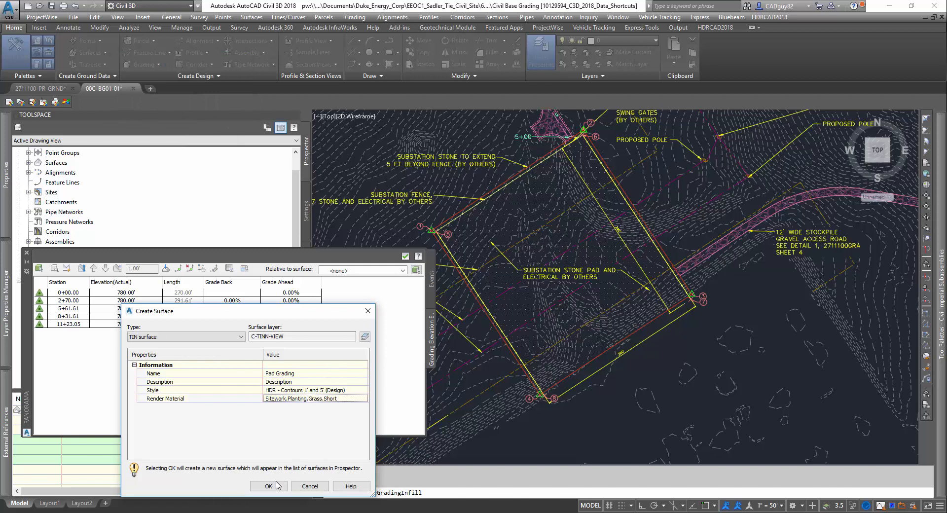
left_click(268, 485)
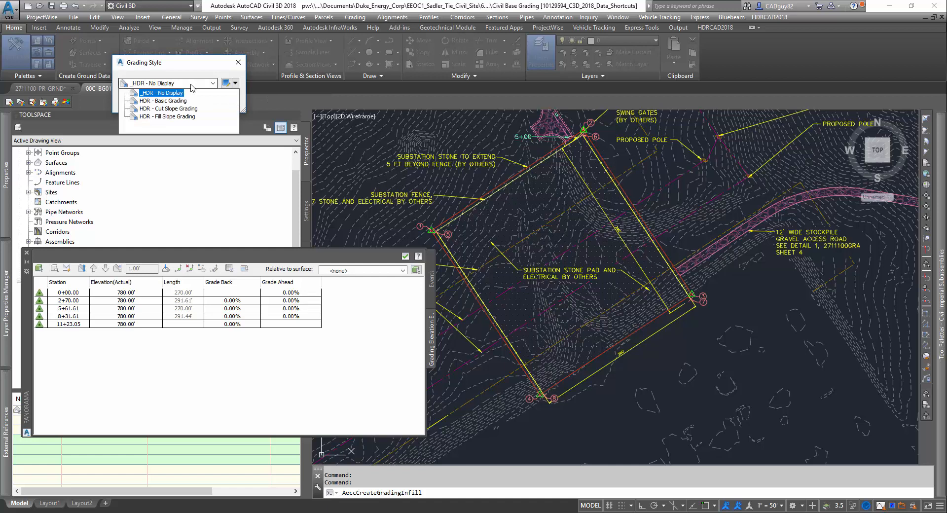
Choose HDR - Basic Grading as the grading style for the infill
left_click(163, 101)
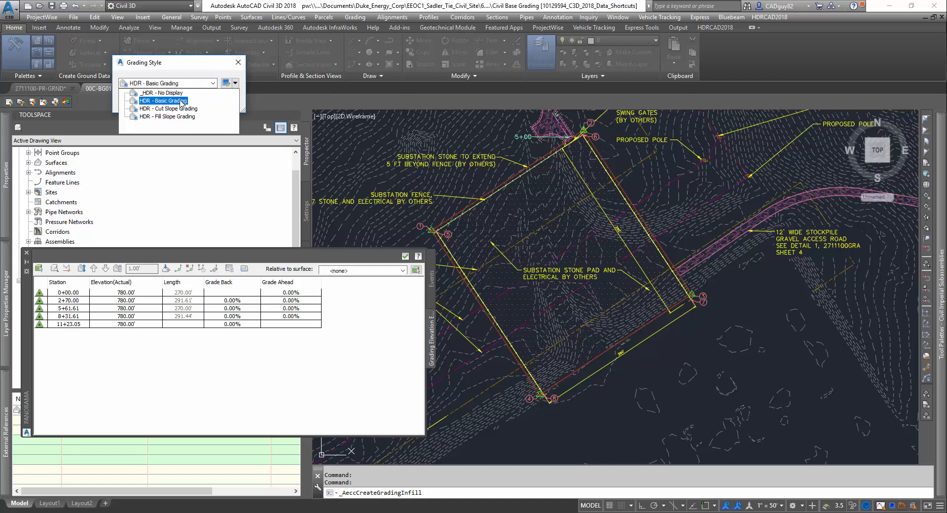
left_click(163, 100)
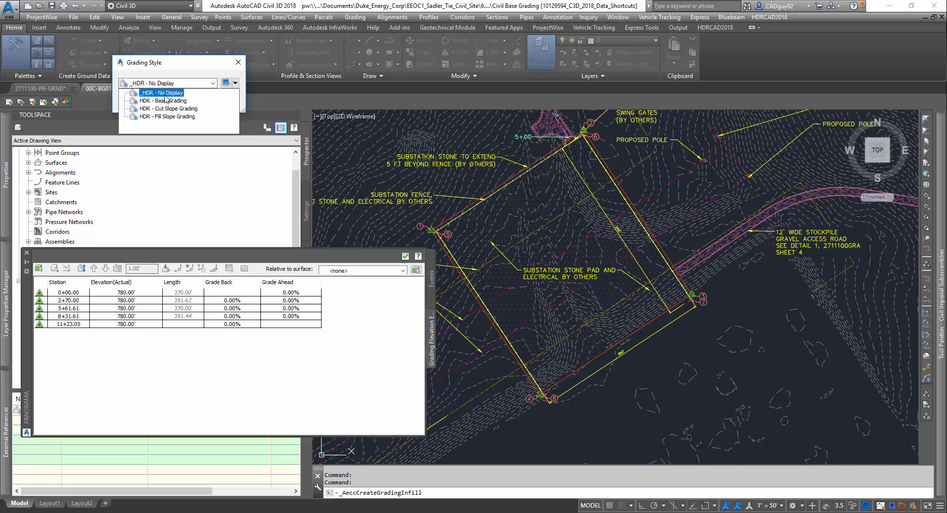
left_click(164, 101)
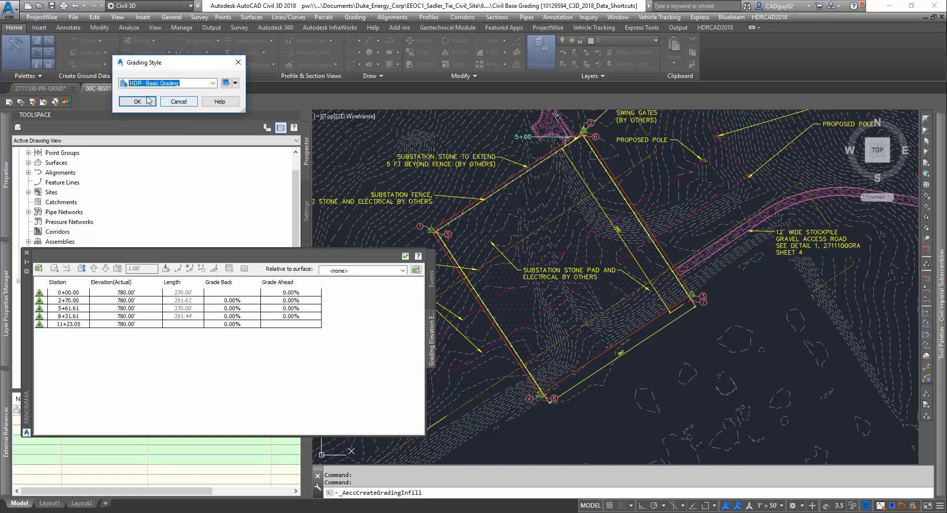
left_click(137, 100)
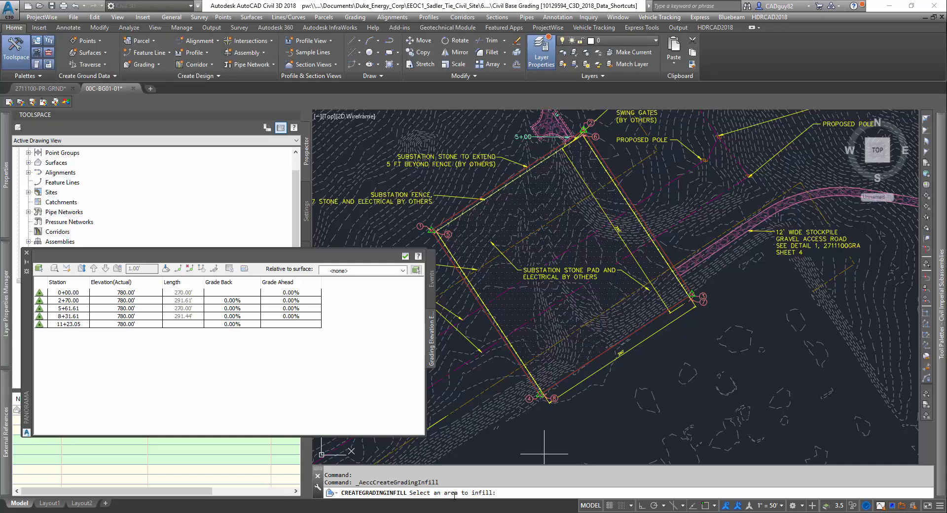
mouse_move(549, 435)
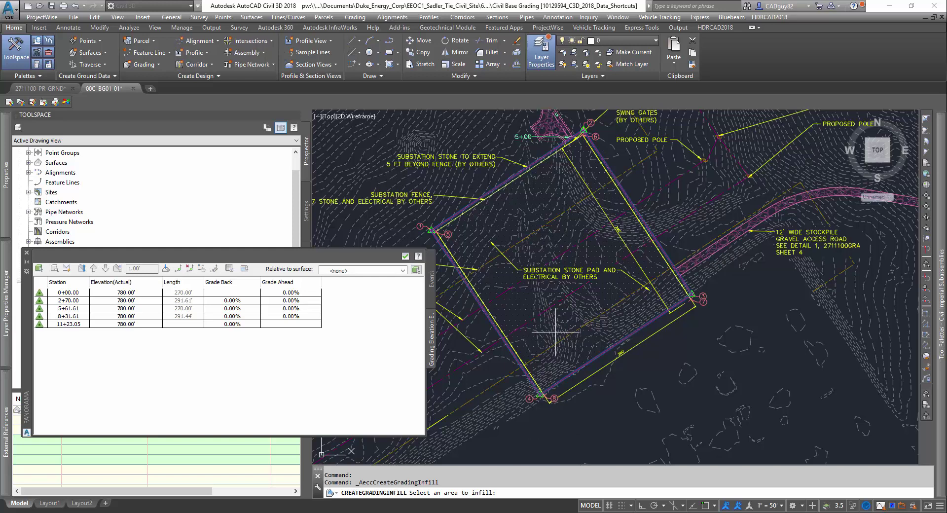
mouse_move(555, 332)
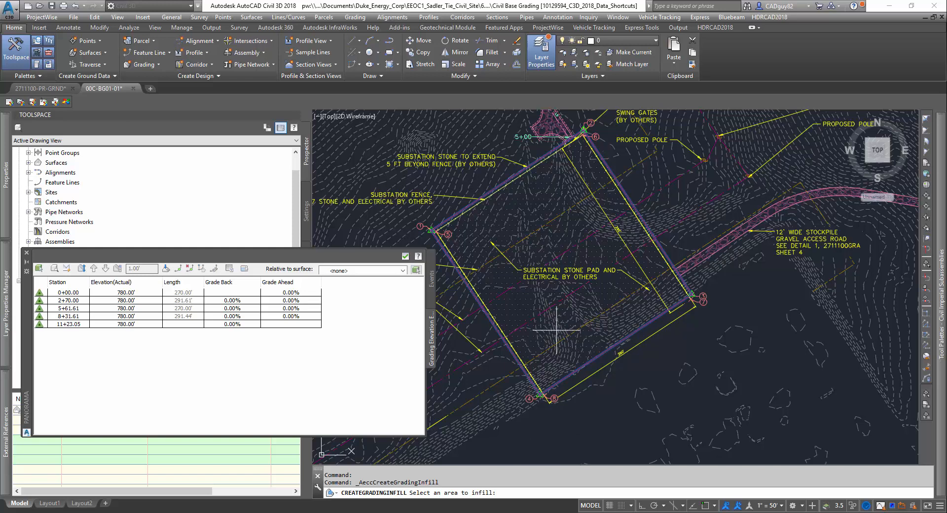
mouse_move(537, 208)
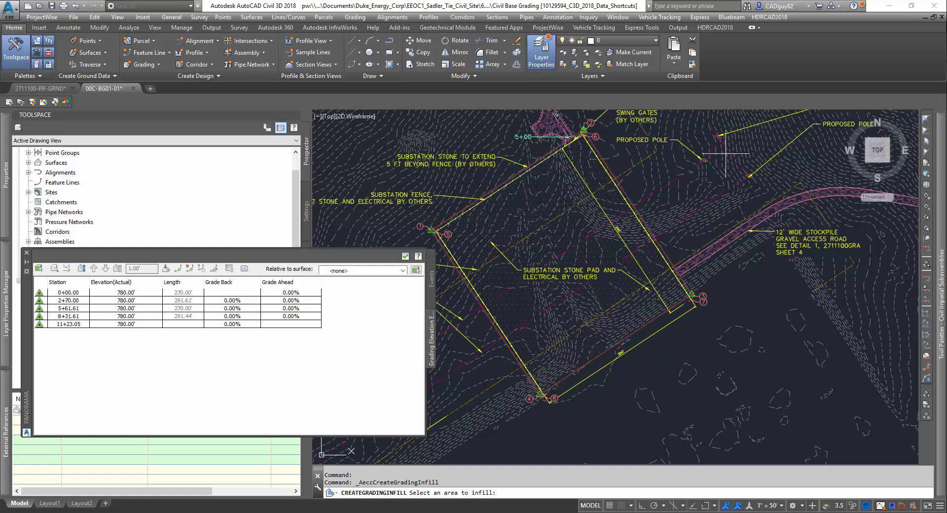
mouse_move(709, 165)
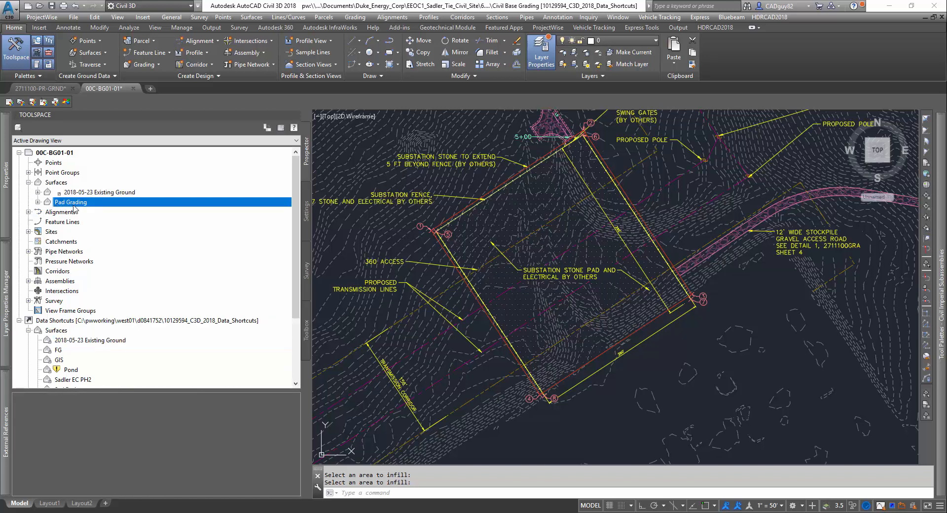
right_click(70, 202)
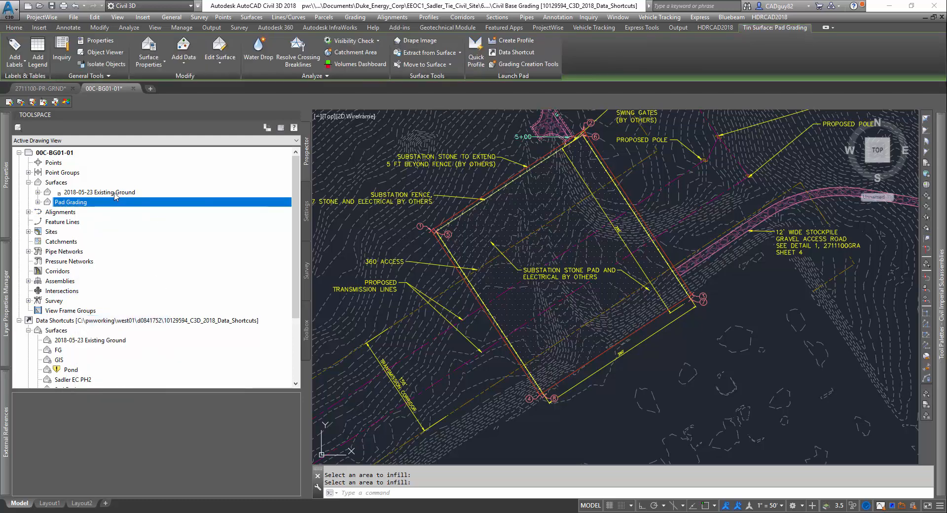
left_click(99, 192)
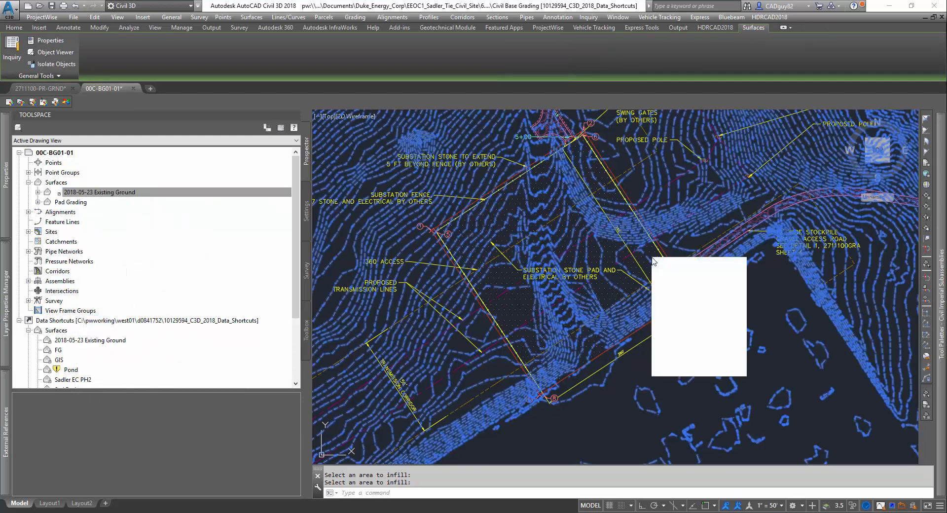
left_click(55, 52)
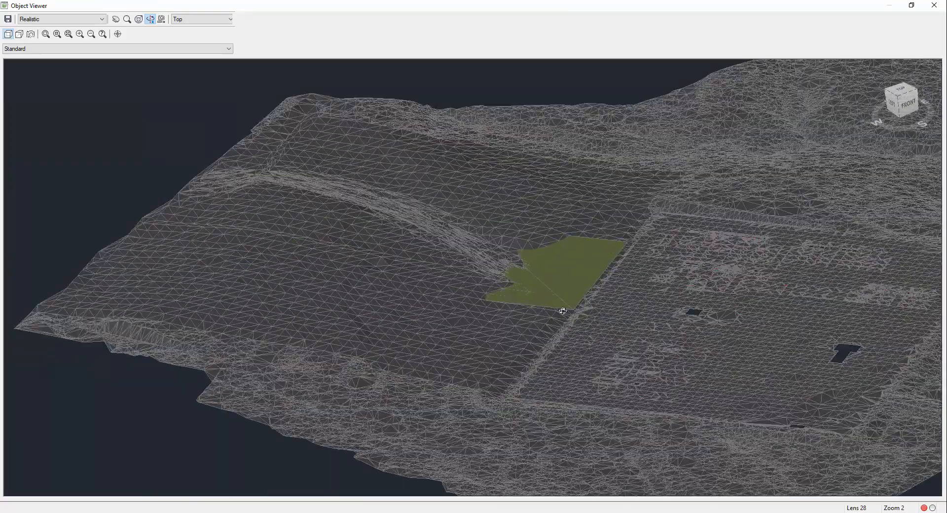
left_click_drag(562, 310, 532, 346)
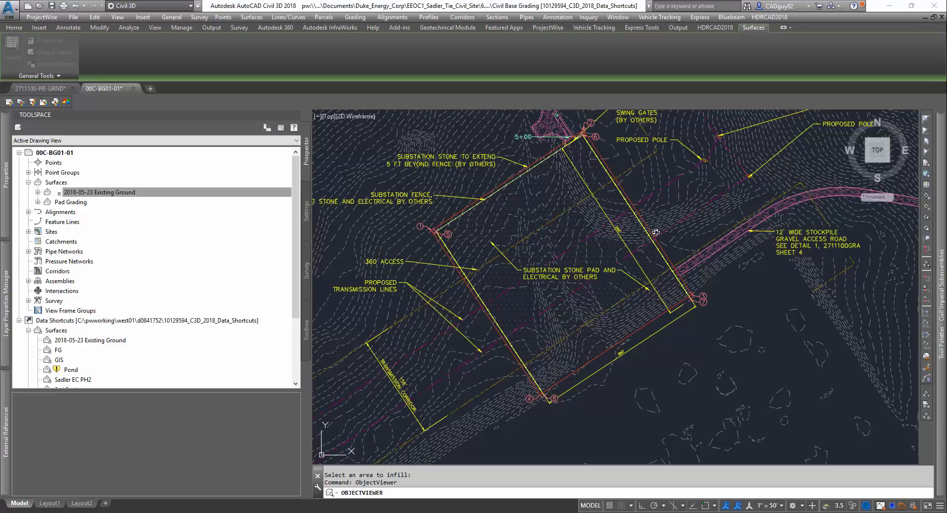
left_click(14, 28)
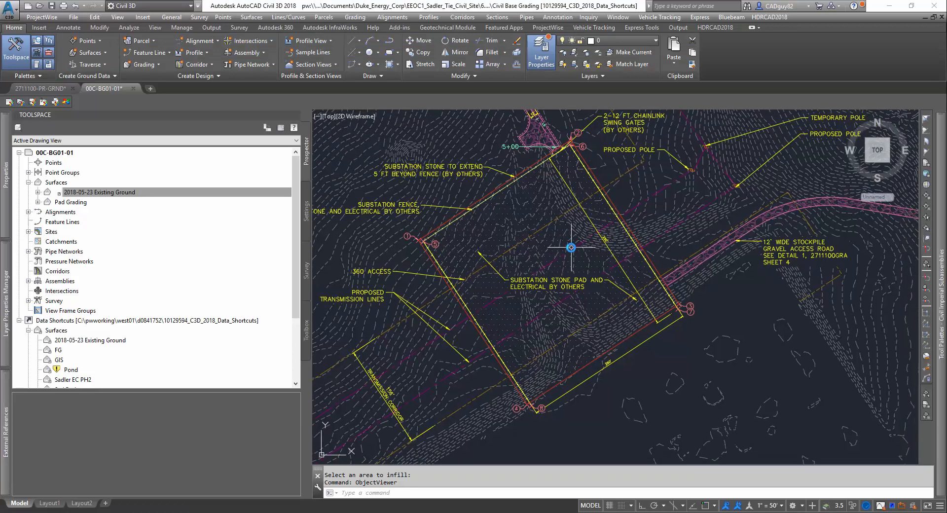
mouse_move(566, 238)
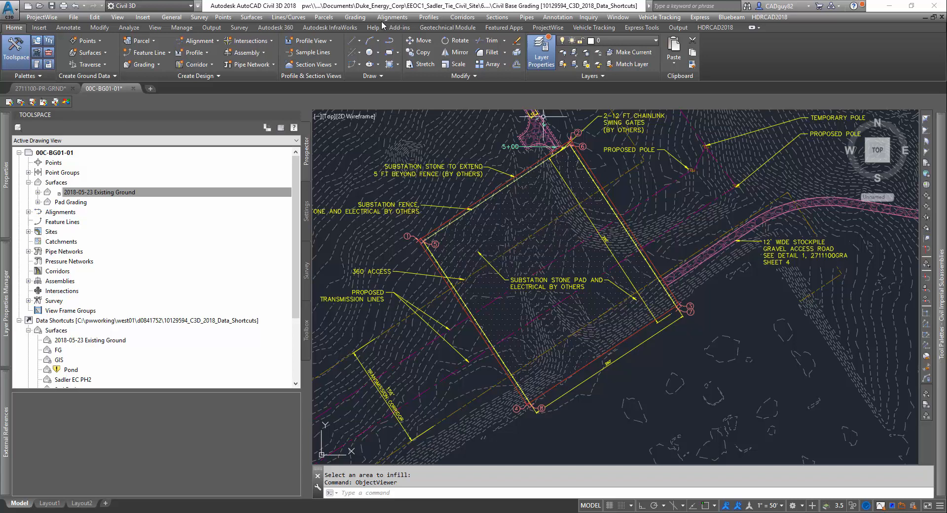
mouse_move(355, 16)
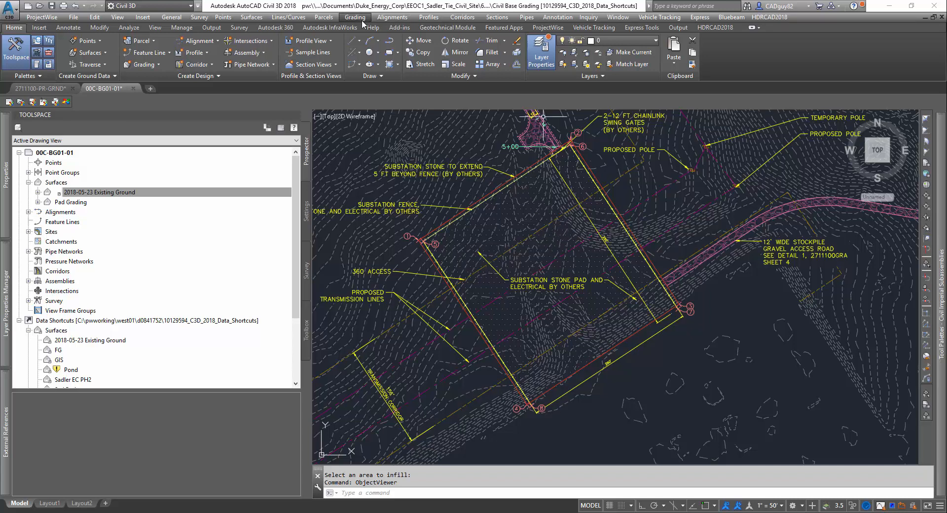
Launch the Grading Creation Tools for the Pad Grading group against Existing Ground
left_click(354, 17)
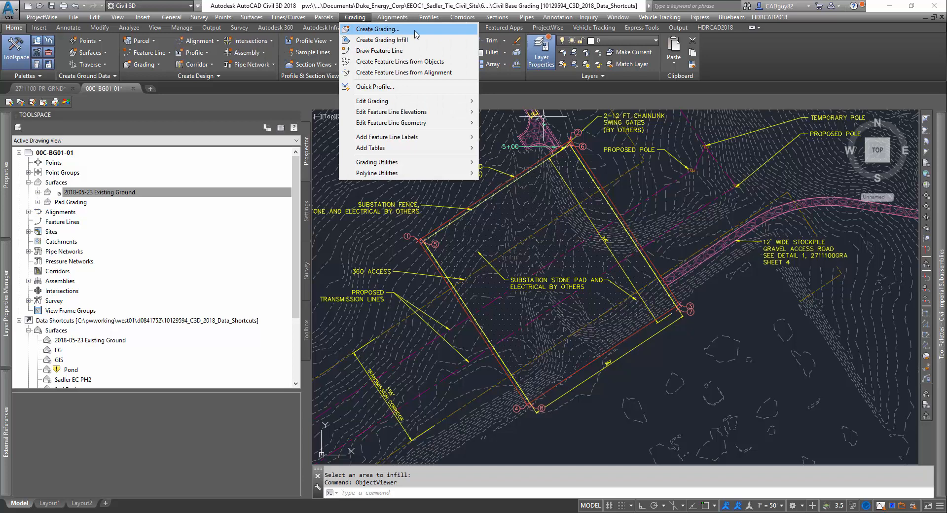
left_click(378, 29)
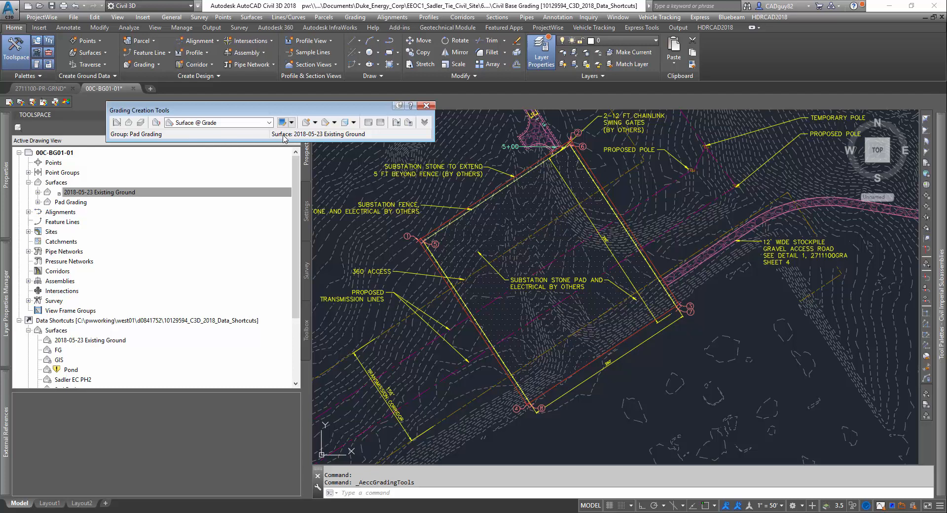
mouse_move(320, 138)
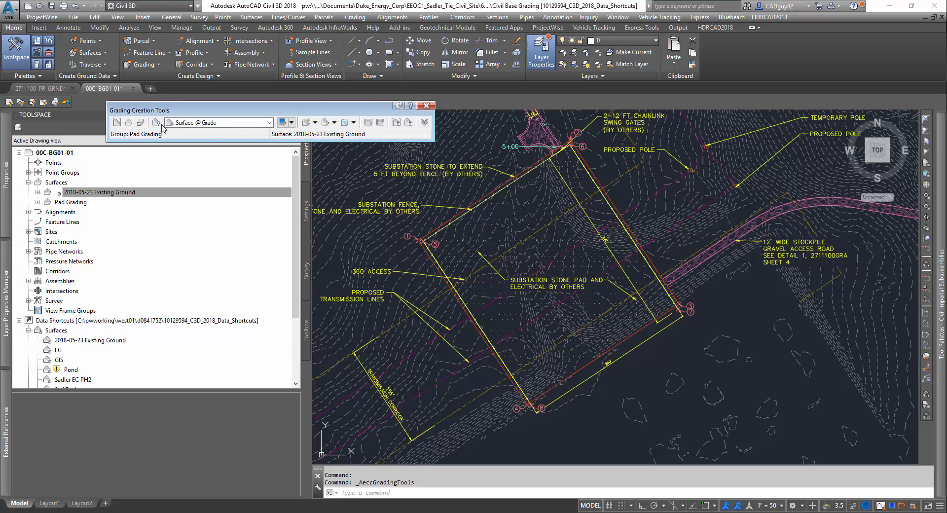
left_click(117, 122)
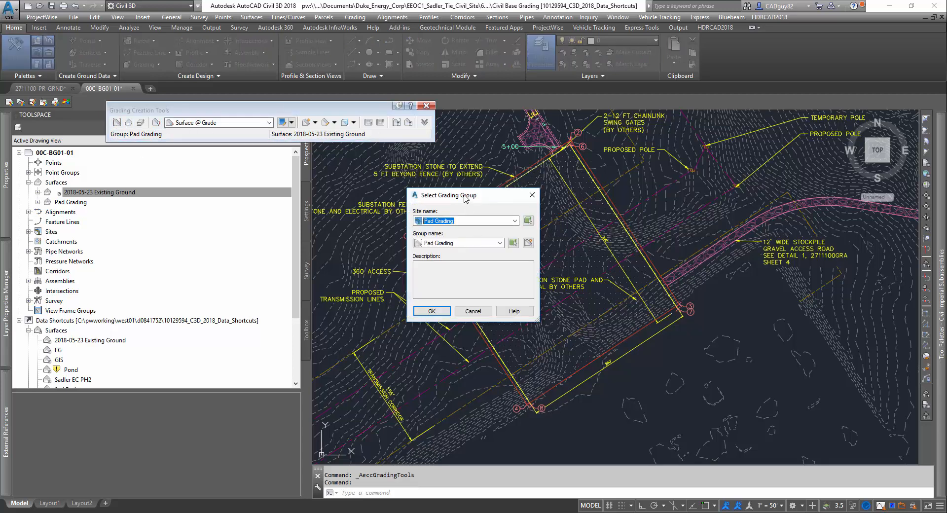
left_click(499, 242)
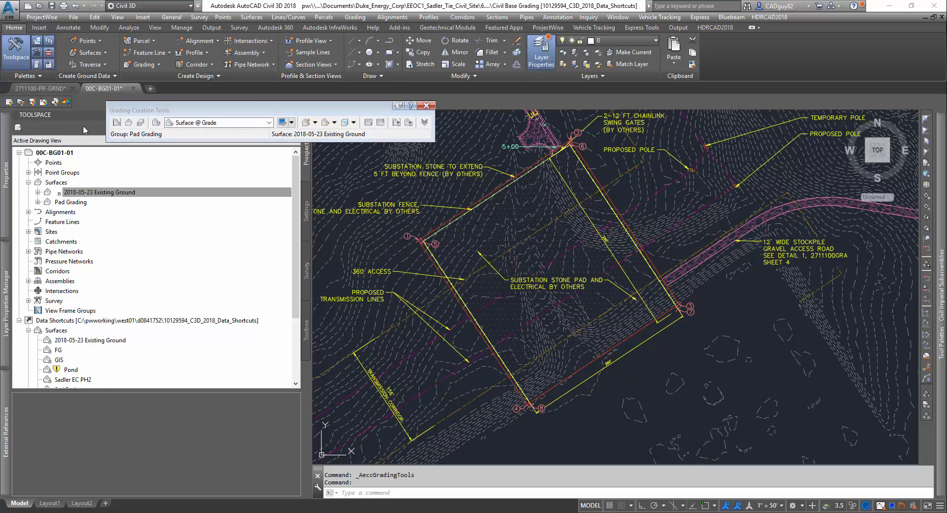
mouse_move(127, 122)
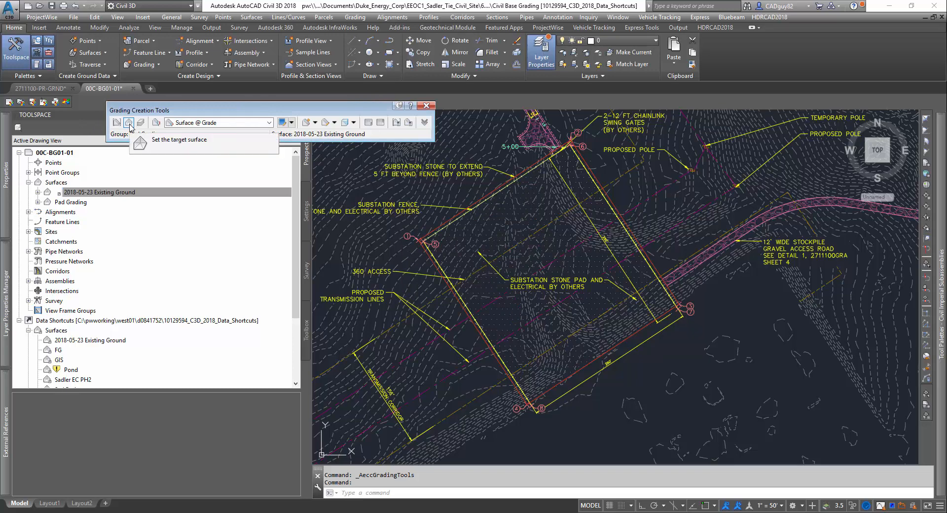
left_click(139, 122)
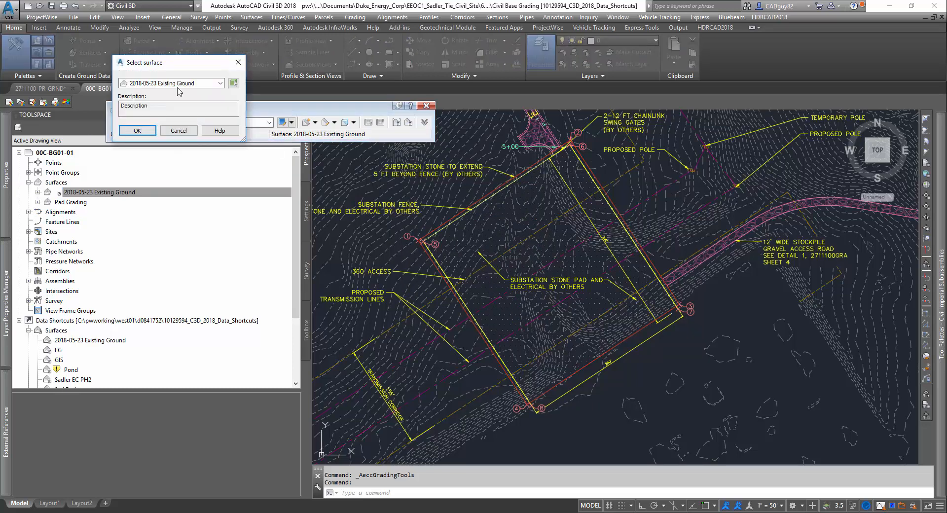
left_click(218, 83)
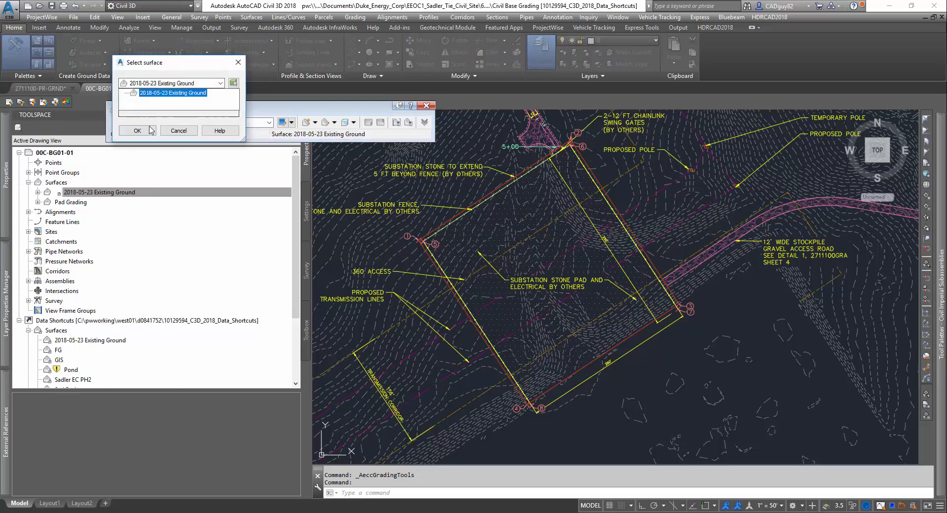
left_click(137, 130)
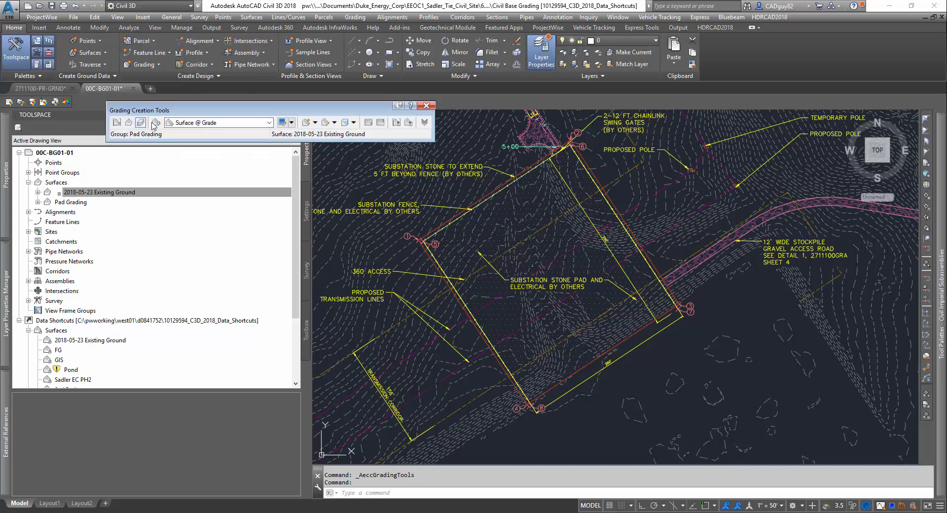
Set Surface @ Slope as the grading criteria
left_click(270, 122)
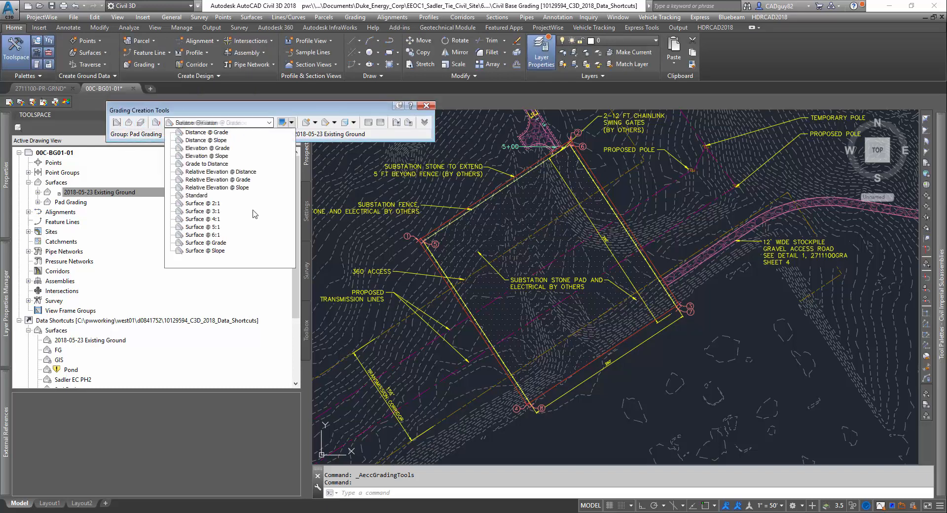
left_click(206, 251)
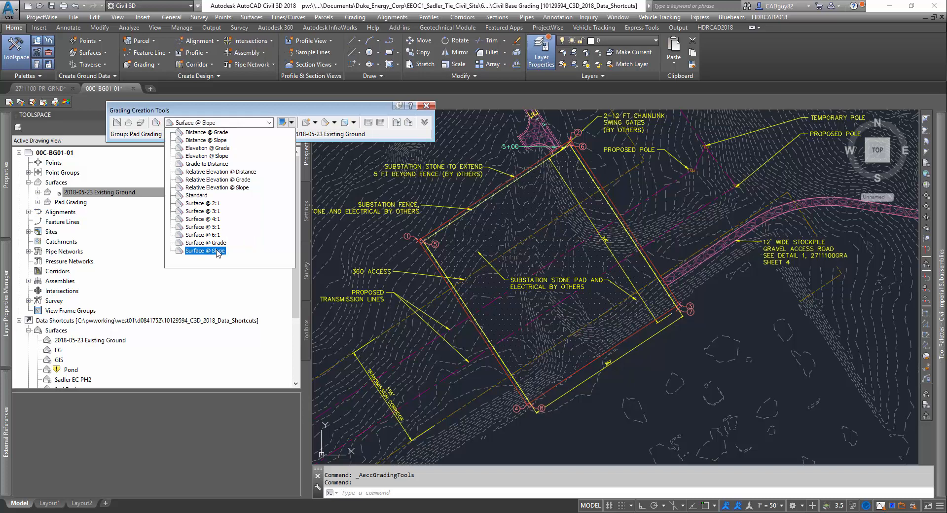
mouse_move(216, 254)
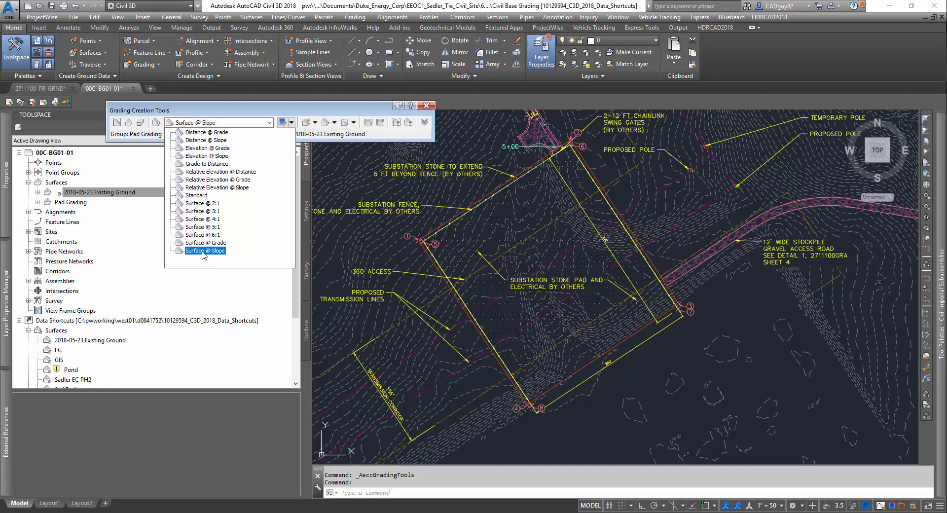
left_click(205, 251)
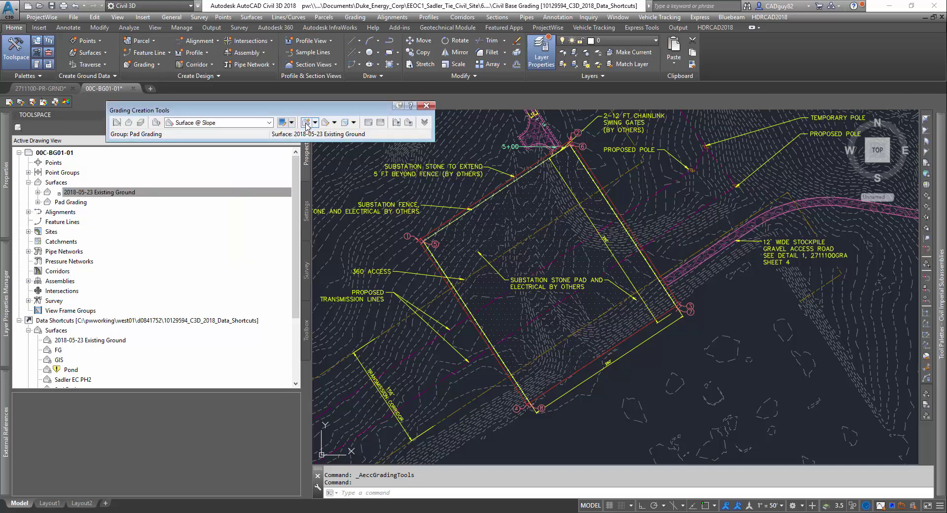
Grade outward from the pad feature line along its entire length with the cut/fill slopes
left_click(308, 122)
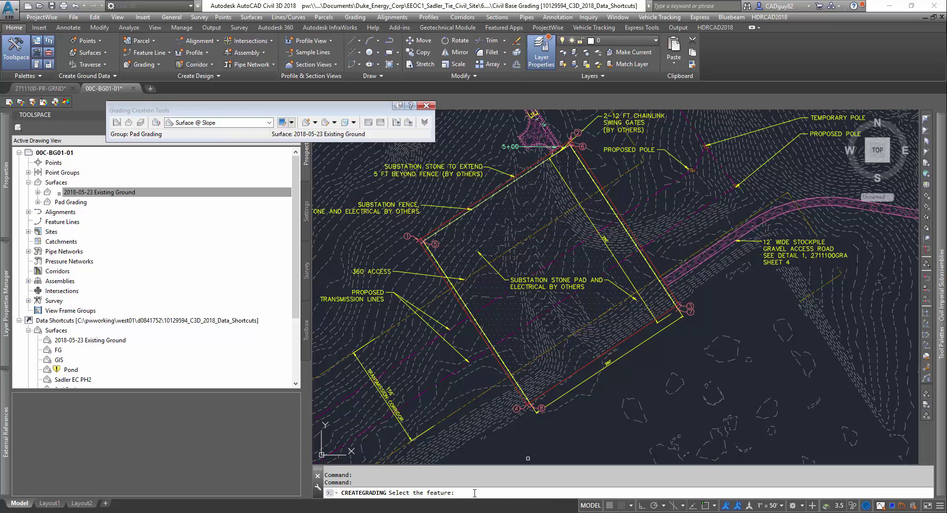
mouse_move(472, 492)
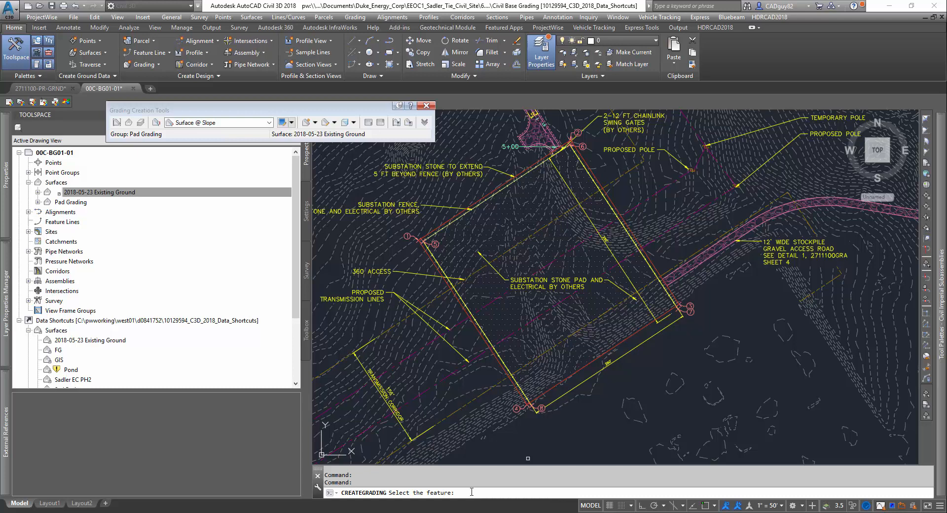
mouse_move(474, 474)
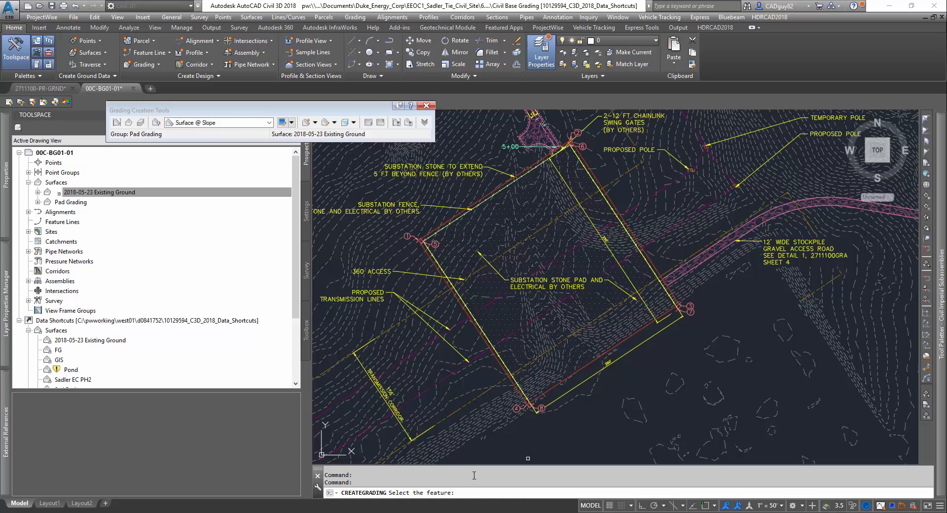
left_click(504, 372)
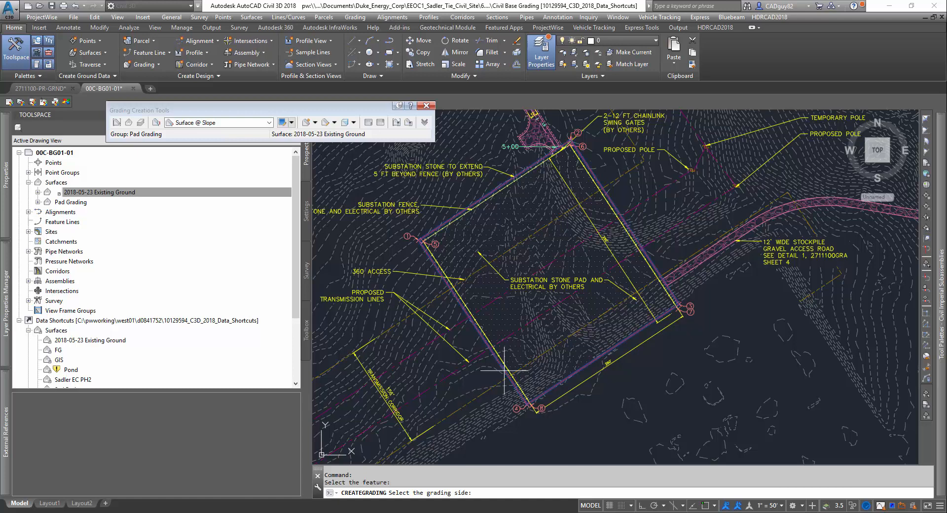
mouse_move(443, 361)
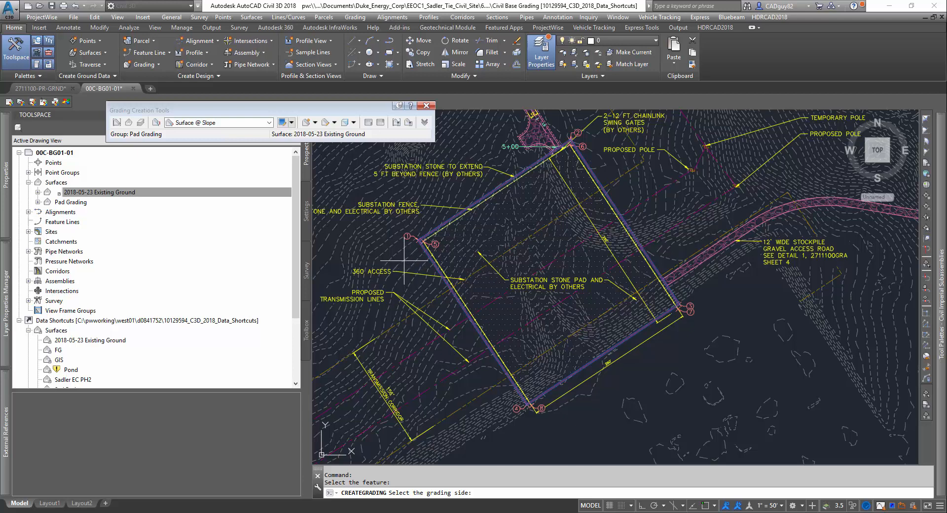
left_click(398, 259)
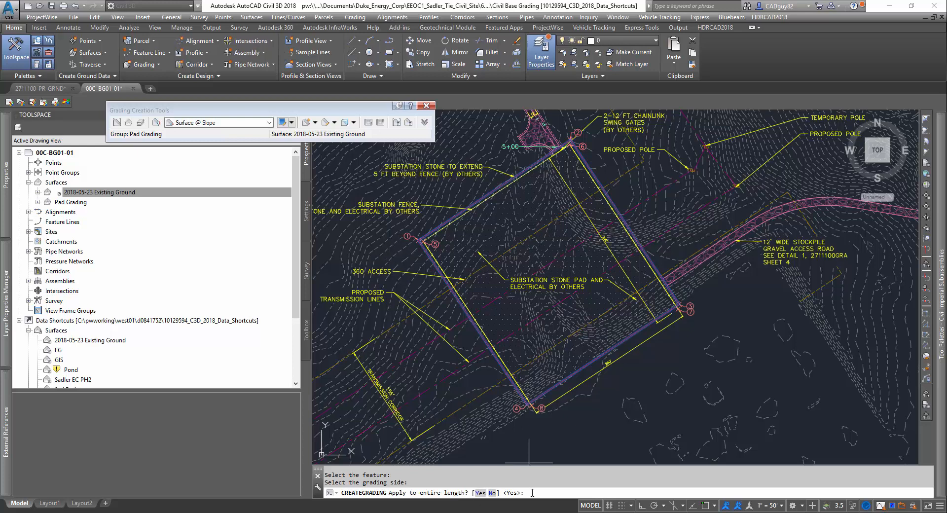
type("yes")
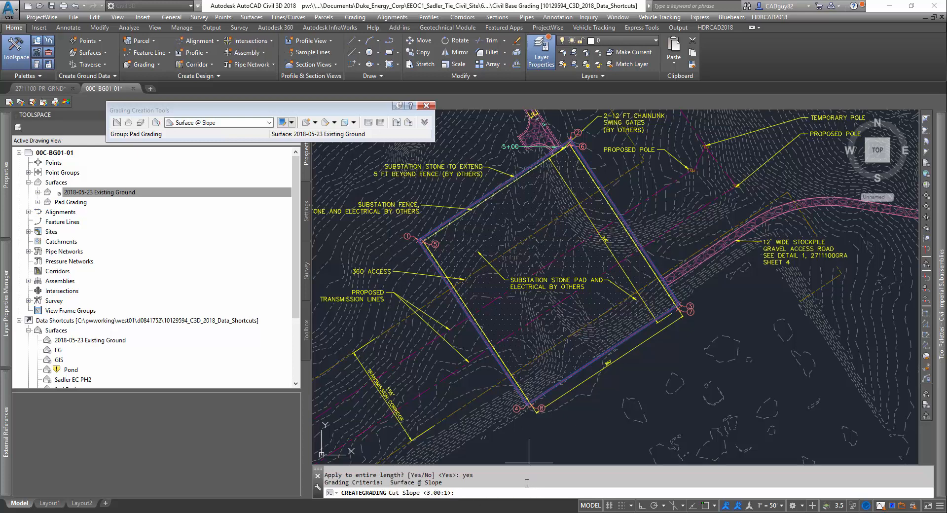
type("4")
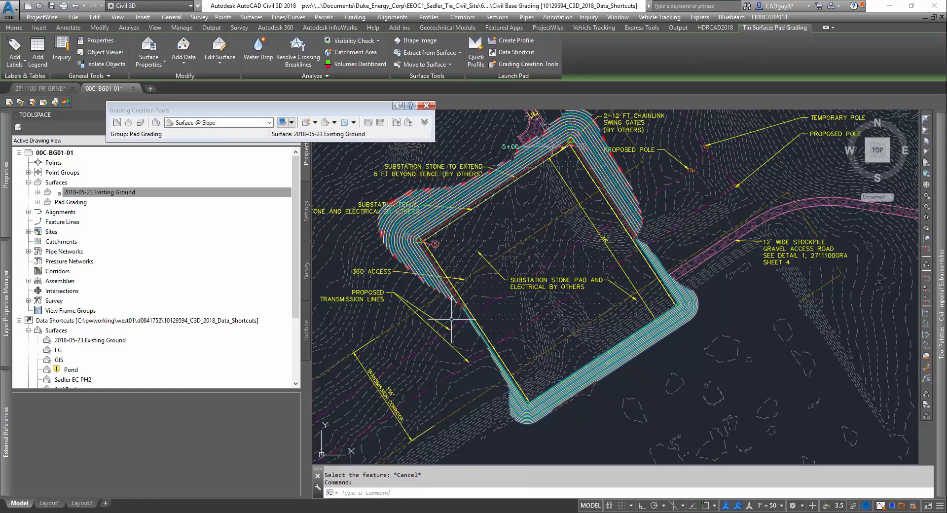
mouse_move(445, 309)
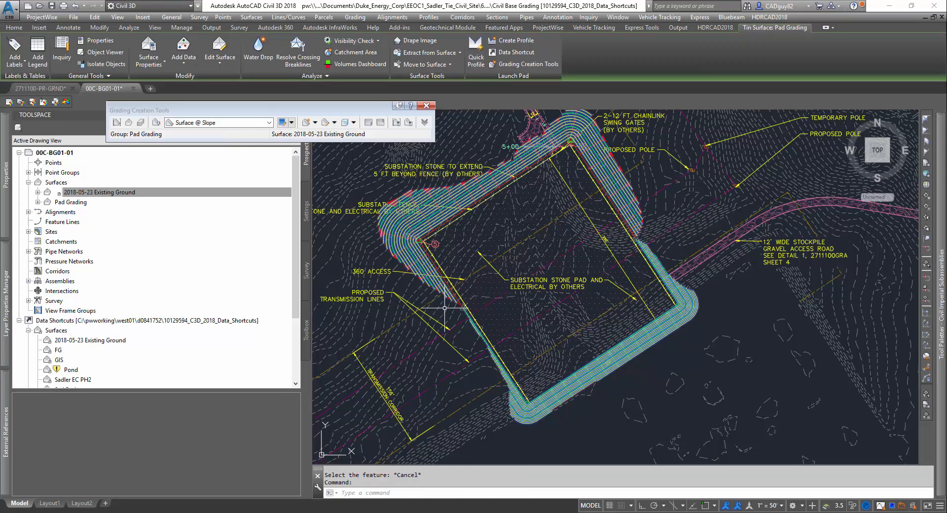
right_click(445, 308)
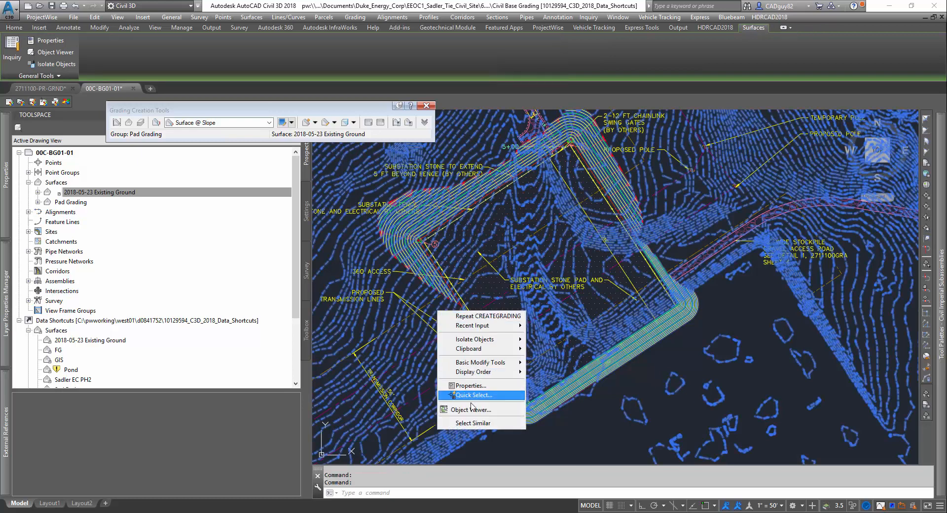
left_click(474, 409)
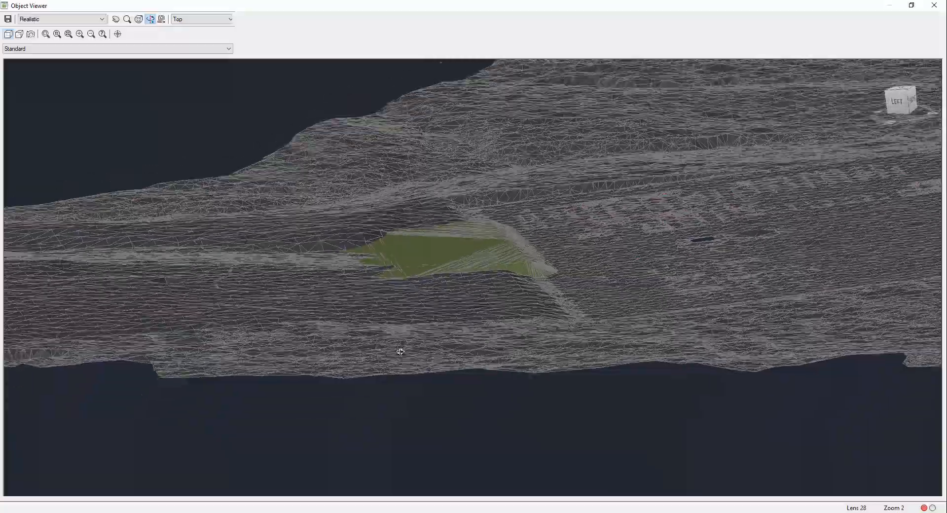
left_click_drag(399, 351, 368, 313)
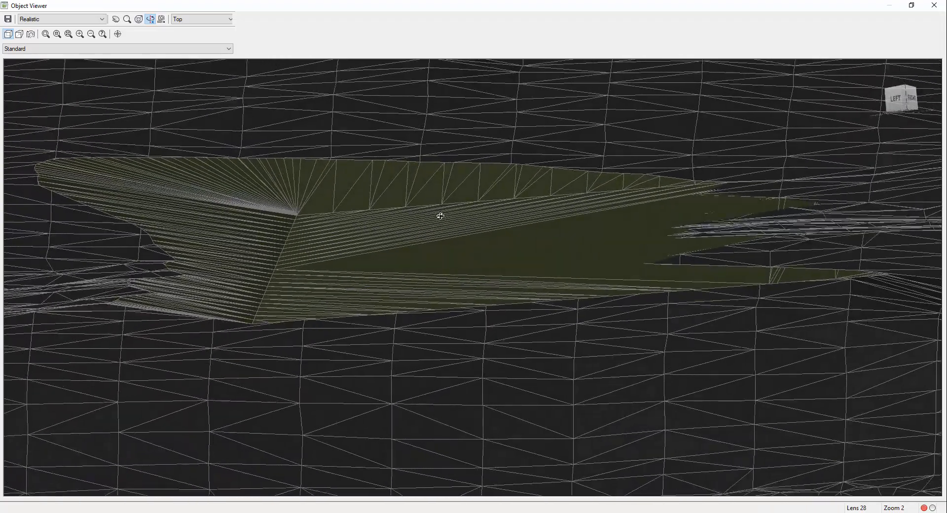
left_click(940, 6)
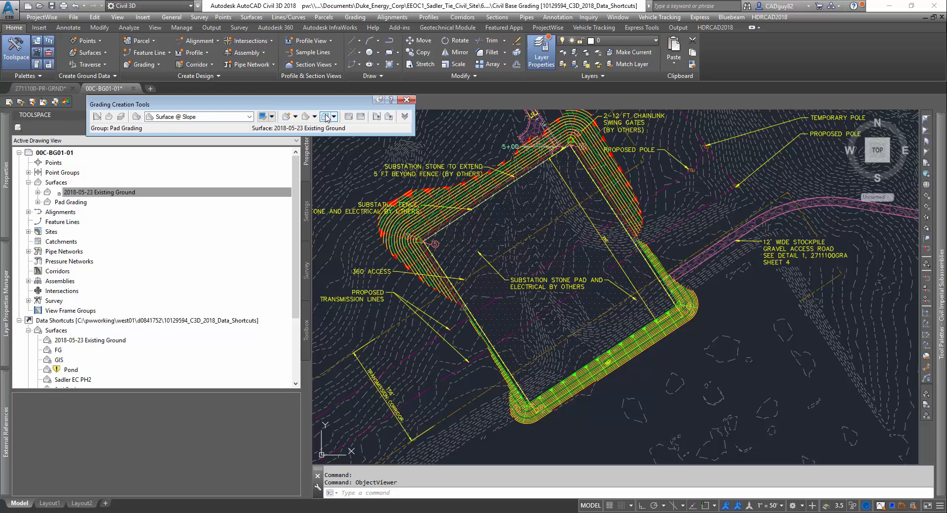
mouse_move(328, 116)
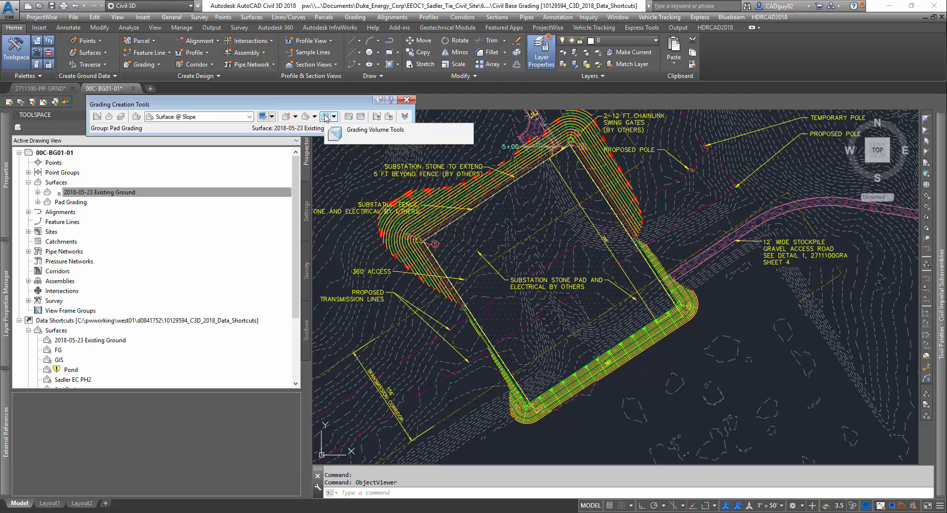
Auto-balance the Pad Grading volumes to 0 required volume and review the history
left_click(328, 116)
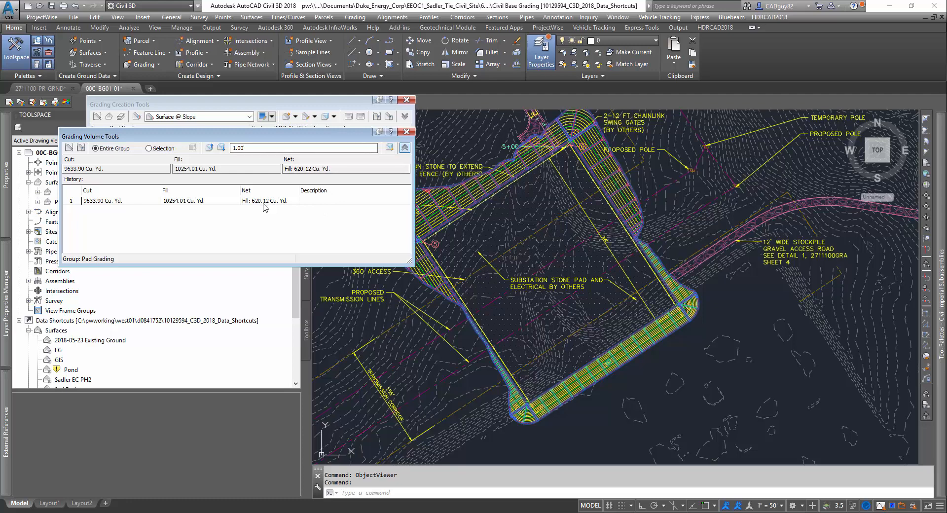
mouse_move(264, 204)
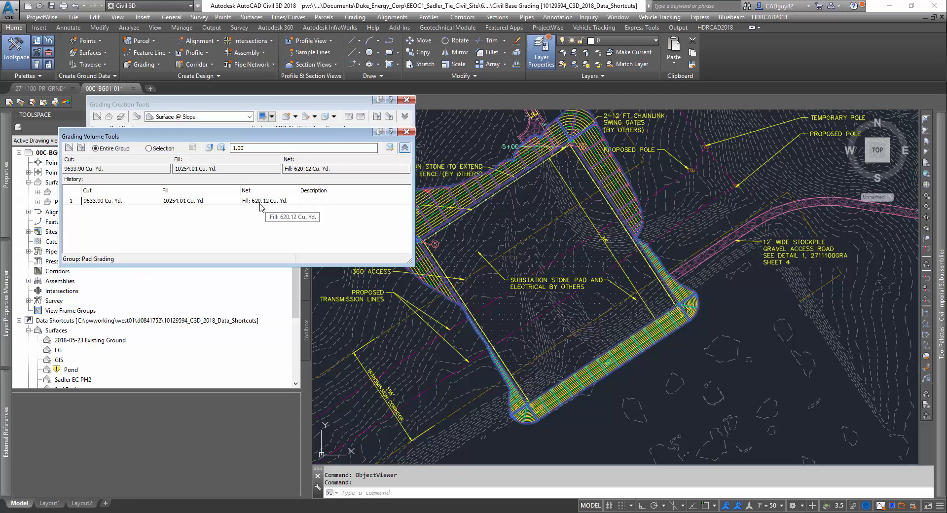
mouse_move(226, 240)
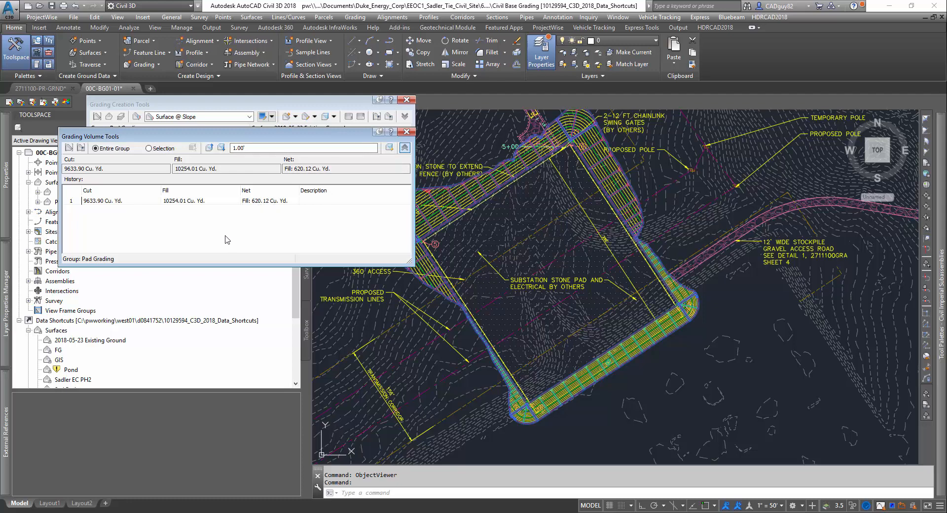
left_click(404, 147)
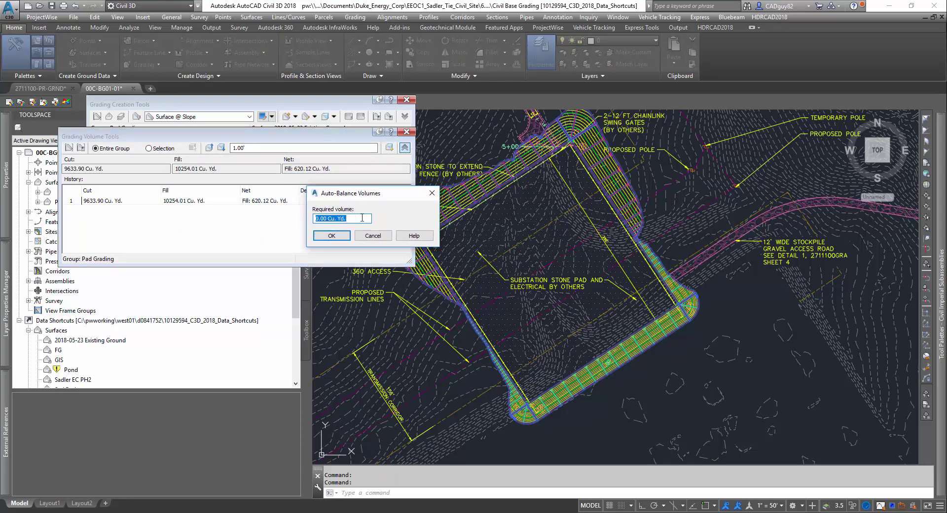
left_click(373, 235)
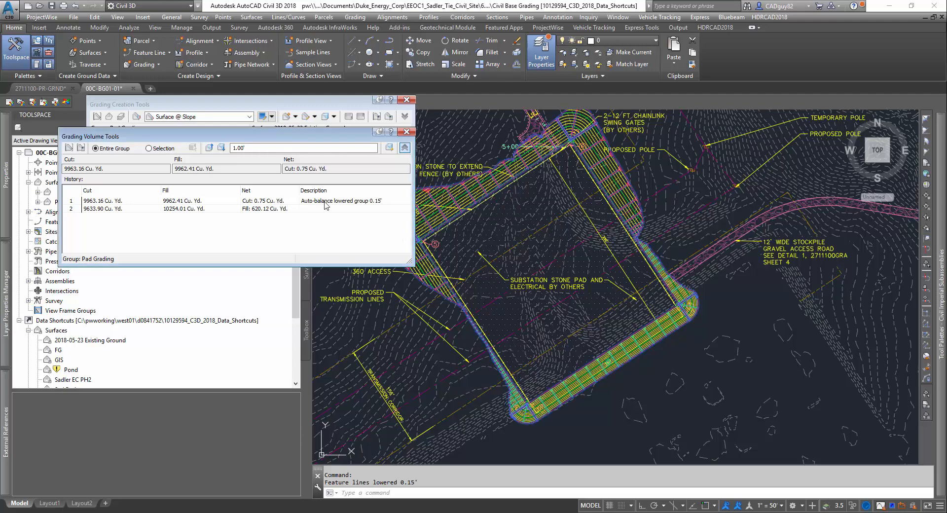
left_click(182, 200)
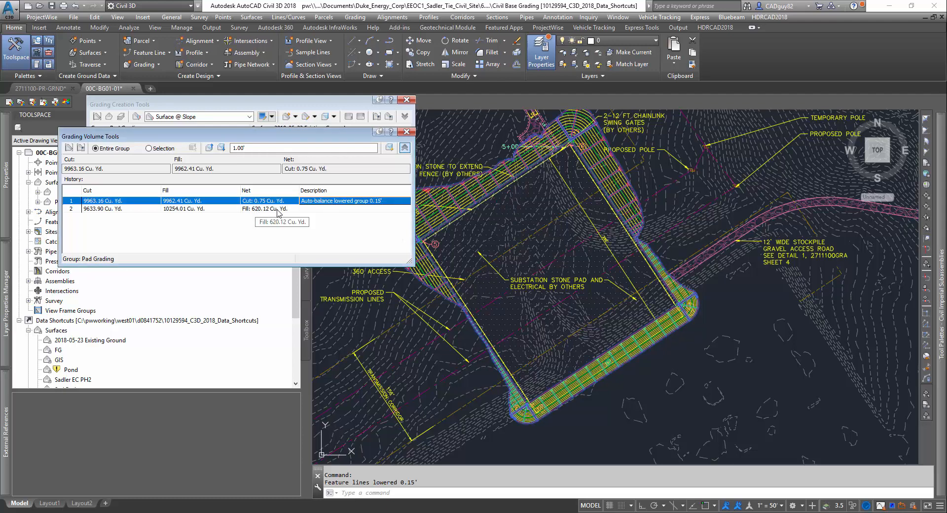
mouse_move(281, 204)
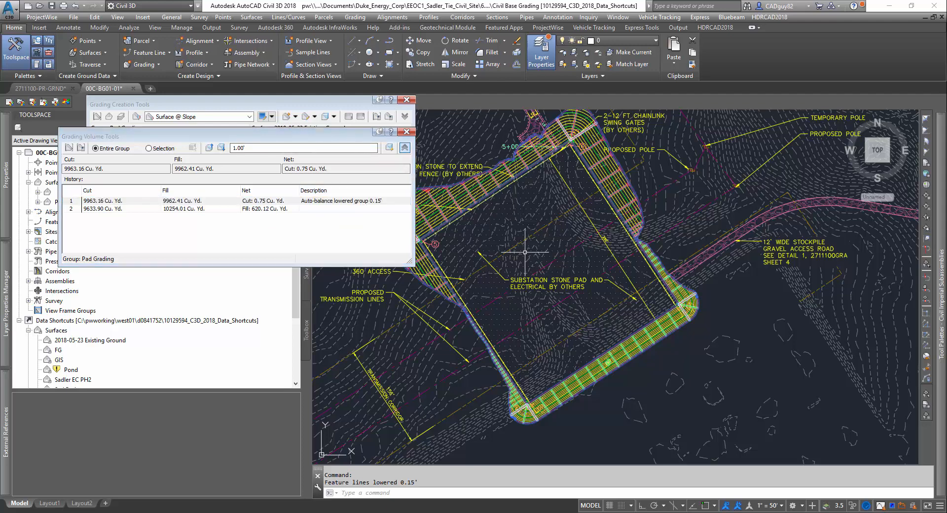
mouse_move(534, 261)
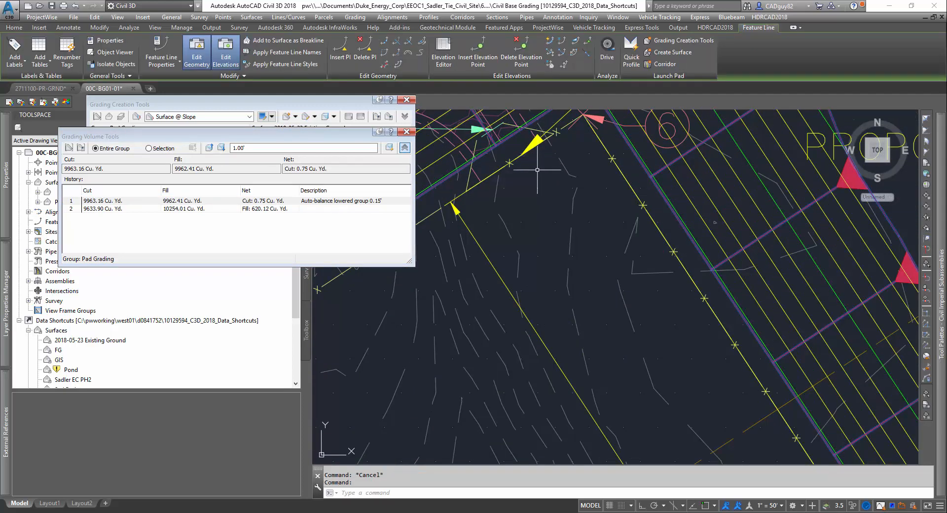
Bring the pad feature line into the Elevation Editor
left_click(12, 28)
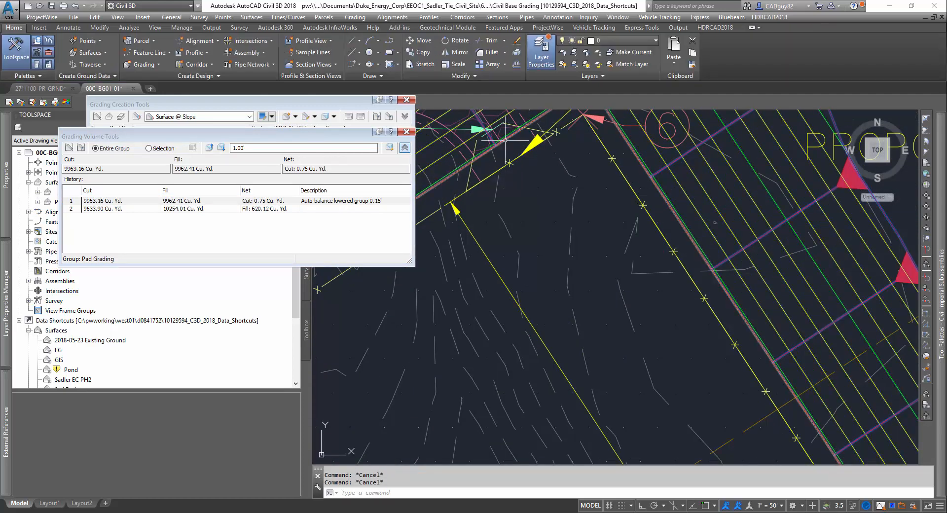
right_click(504, 140)
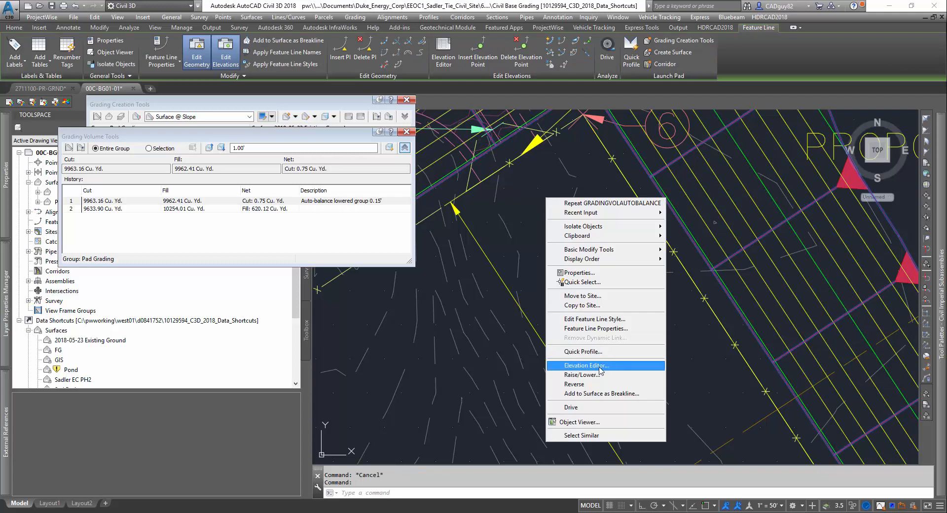
left_click(586, 365)
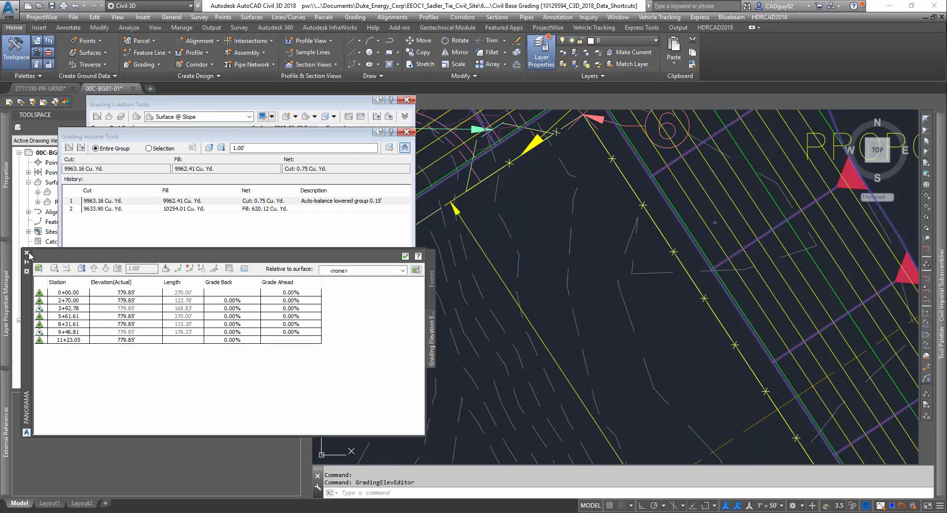
left_click(27, 254)
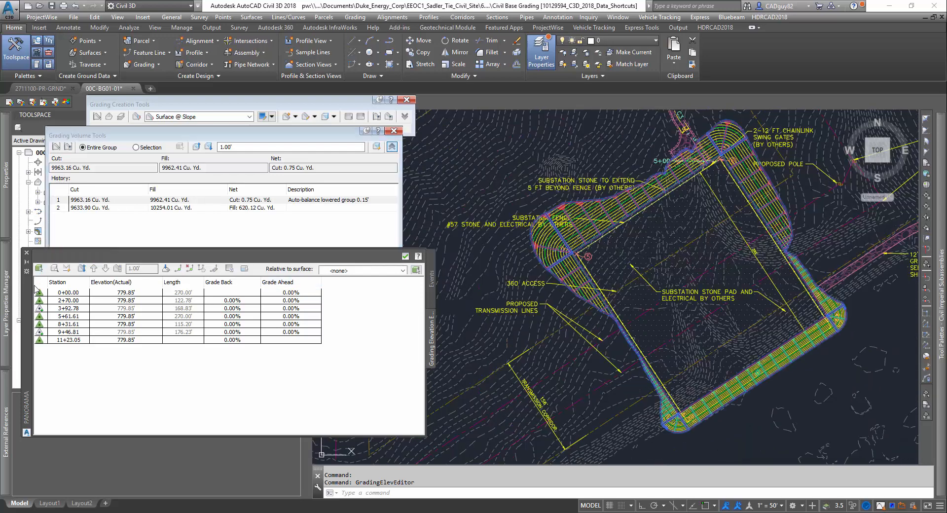
Set the elevation at station 0+00.00 to 770
left_click(68, 292)
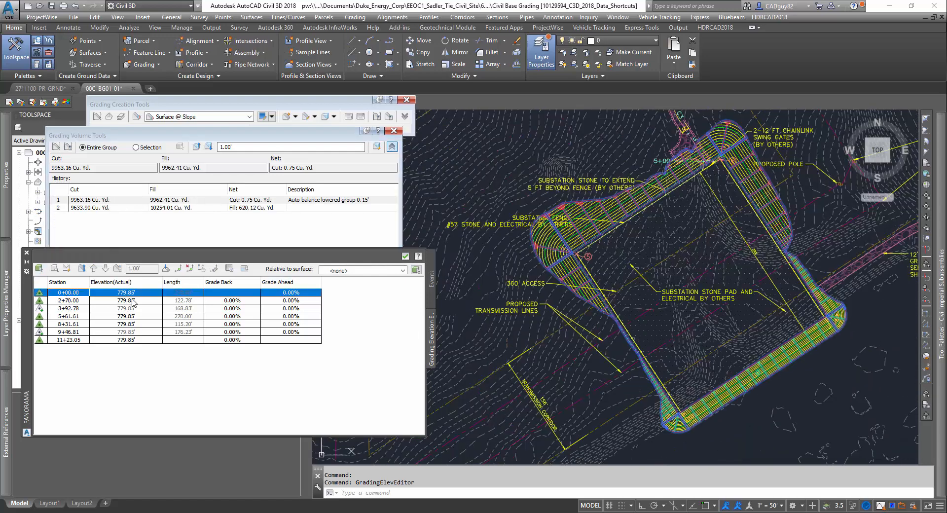
double_click(102, 292)
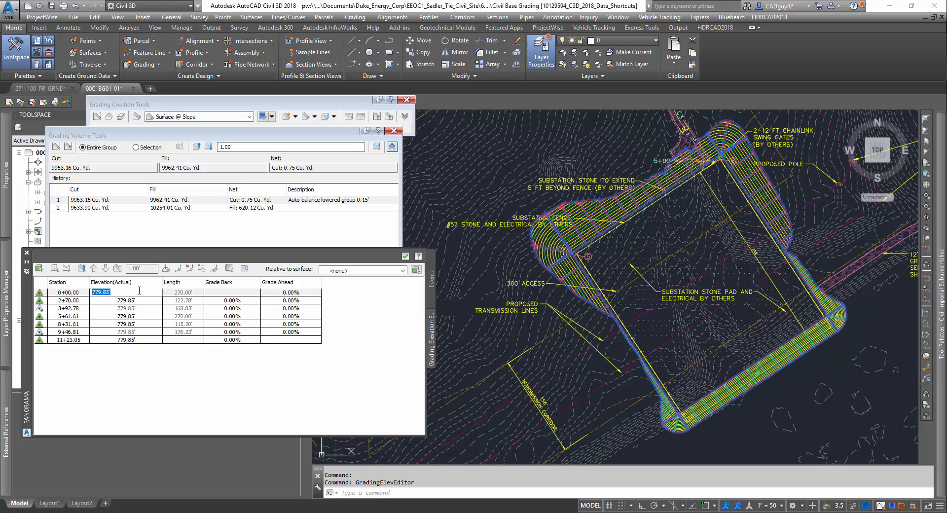
type("770")
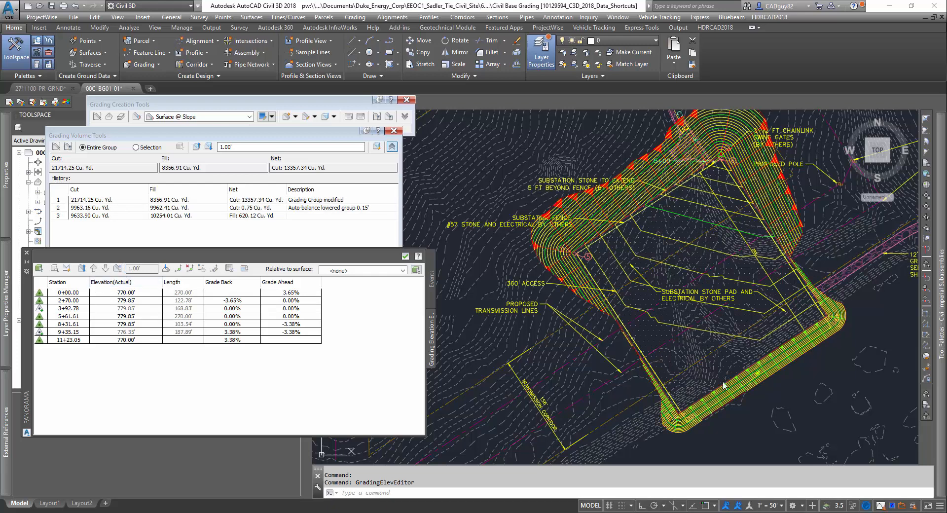
mouse_move(676, 191)
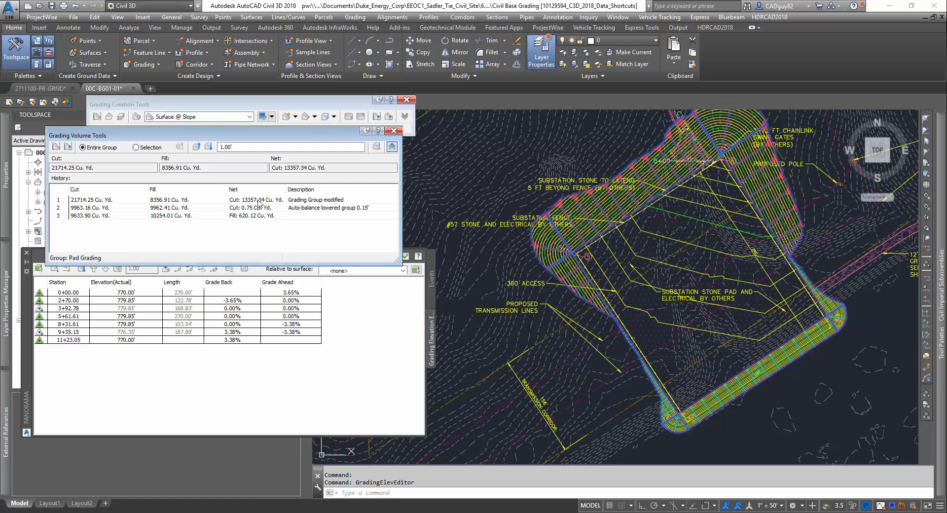
mouse_move(260, 200)
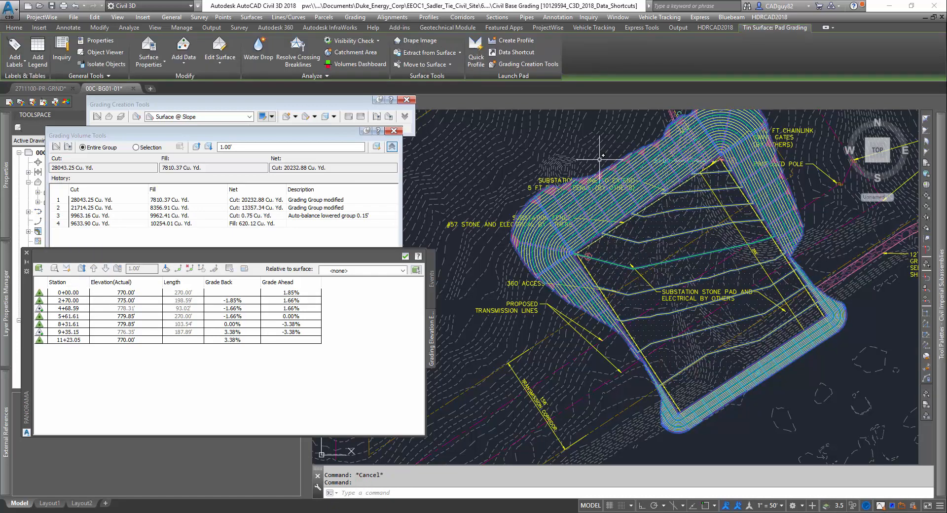
mouse_move(627, 236)
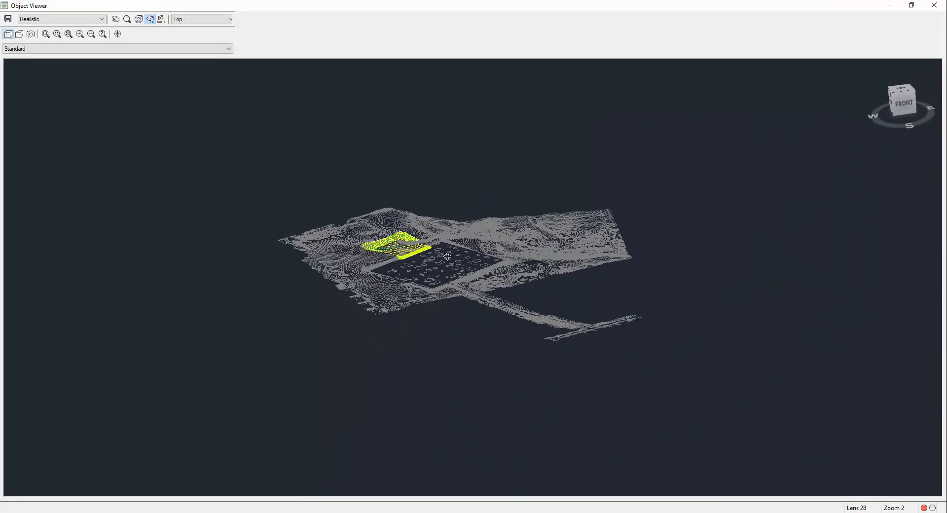
left_click_drag(447, 256, 394, 335)
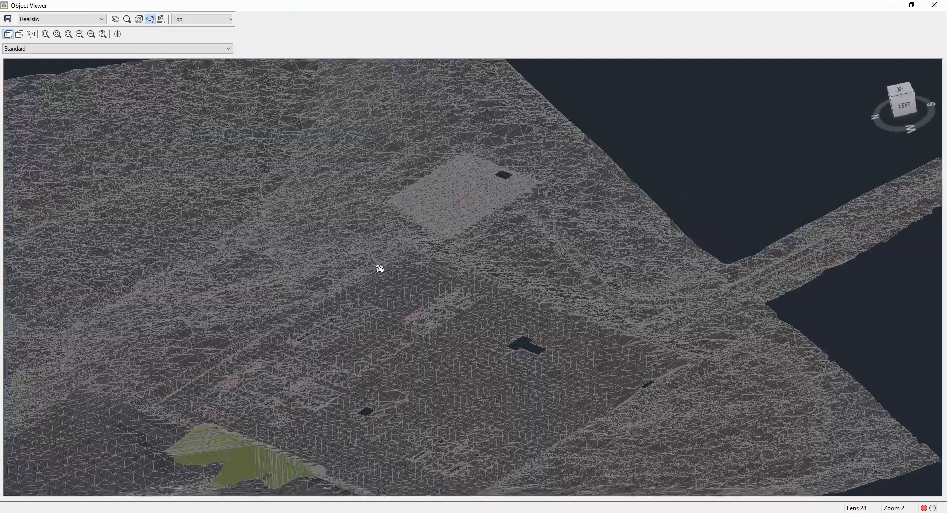
left_click_drag(379, 269, 427, 286)
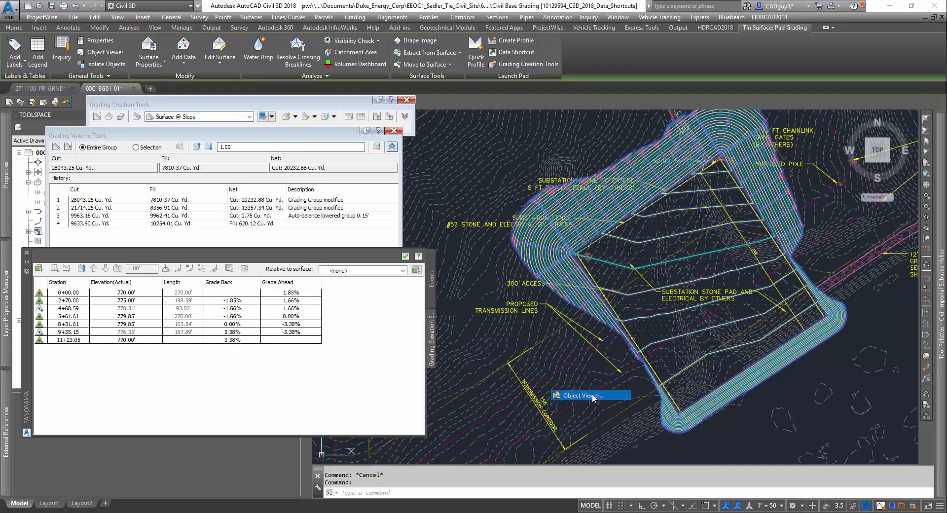
left_click(586, 395)
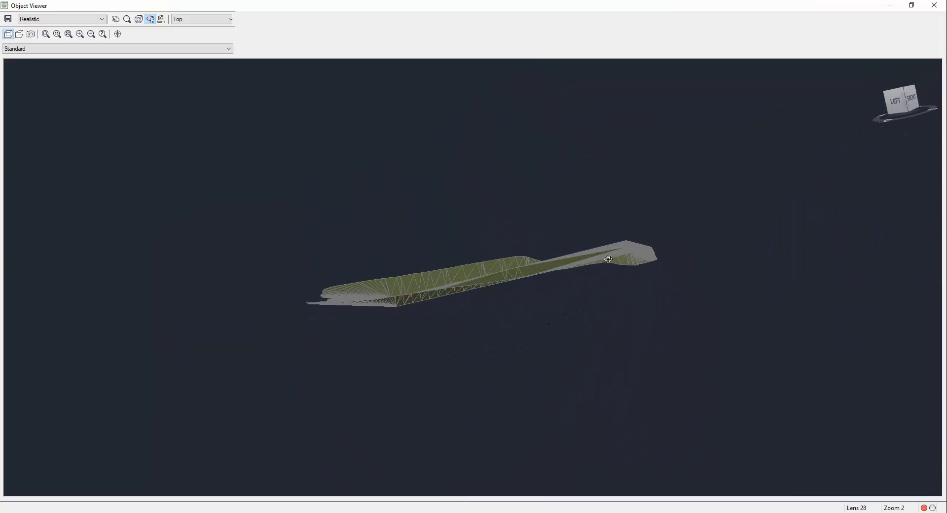
left_click_drag(609, 259, 502, 301)
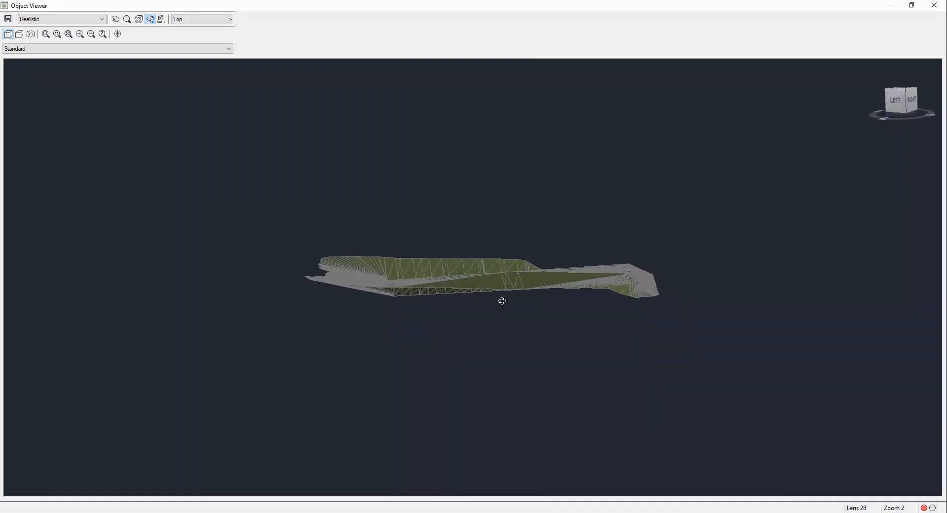
left_click(940, 6)
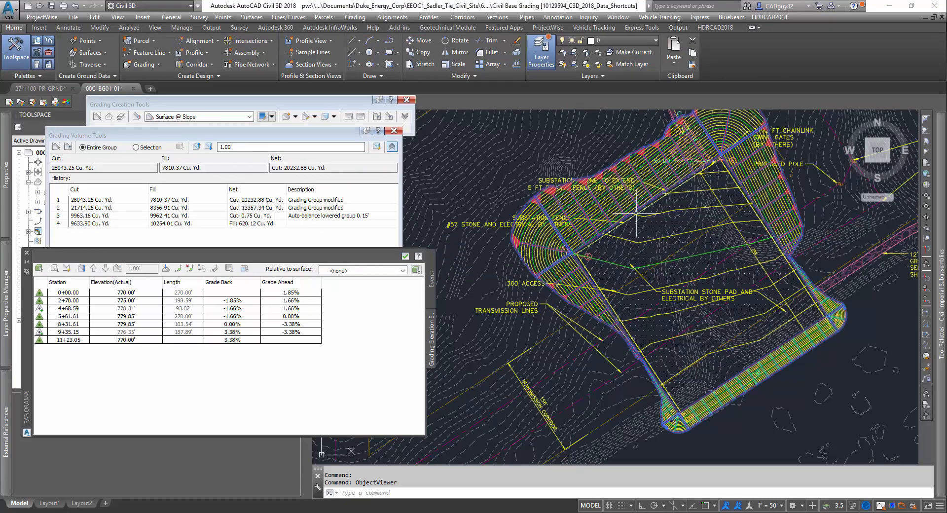
mouse_move(703, 244)
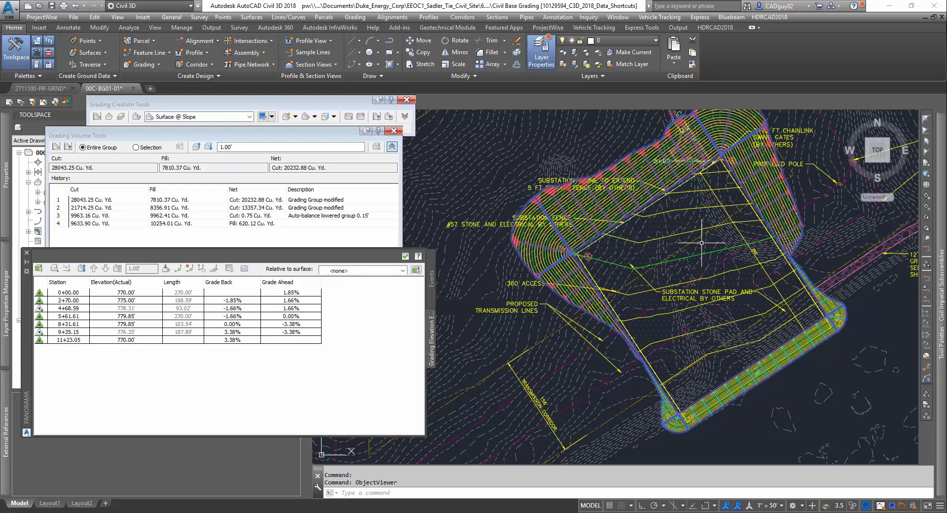
mouse_move(695, 243)
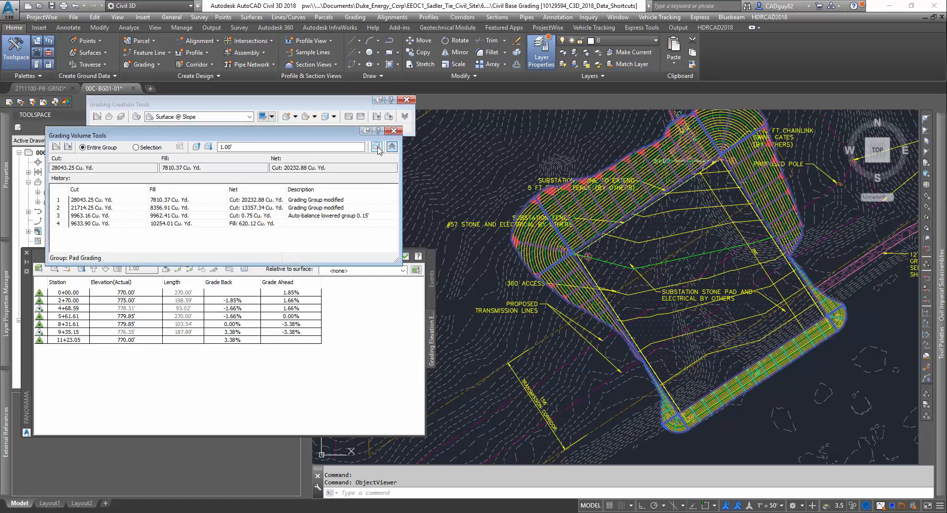
mouse_move(376, 147)
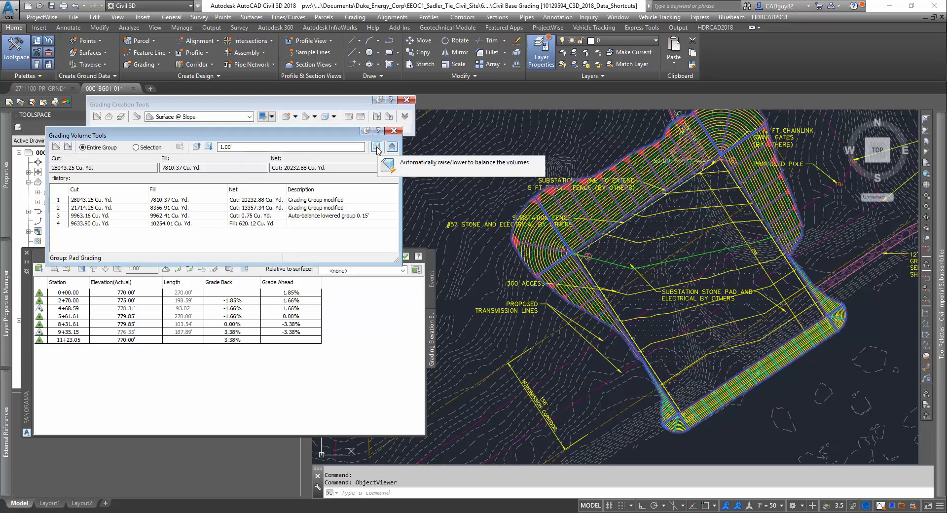
Auto-balance the sloped Pad Grading group to a 0.00 Cu. Yd. required volume
left_click(377, 147)
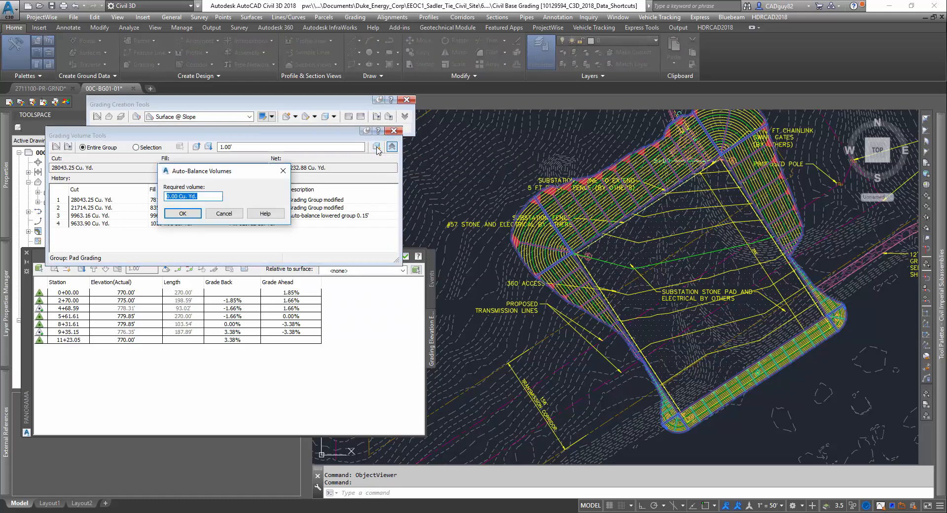
left_click(182, 213)
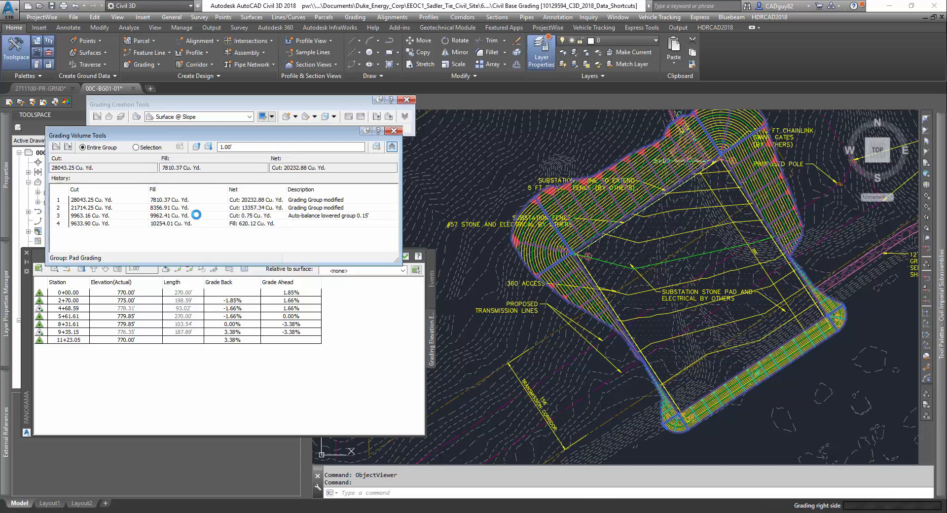
mouse_move(564, 287)
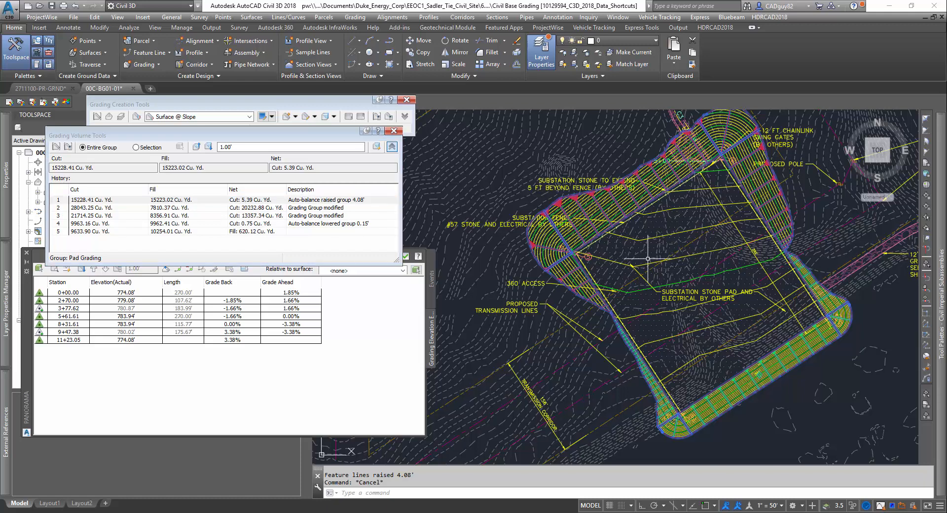
mouse_move(720, 244)
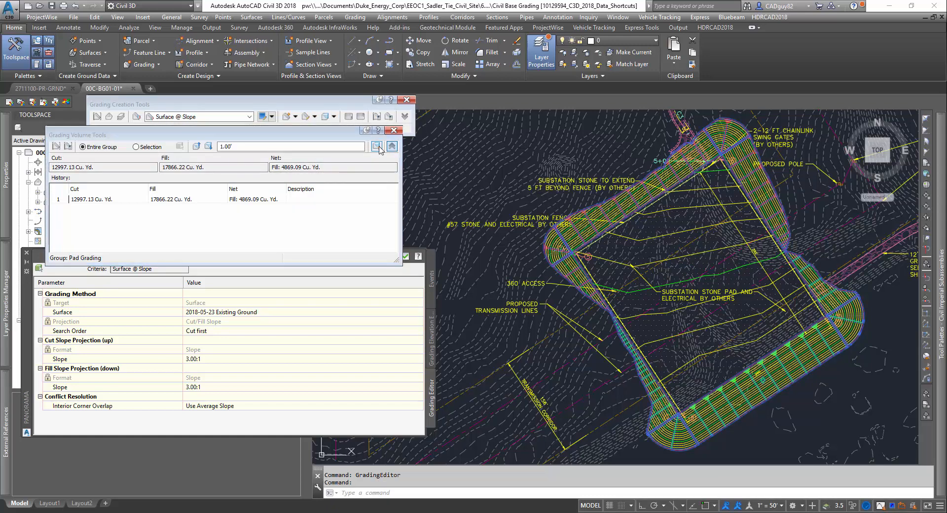
Run another auto-balance on the 3:1 pad grading to zero required volume
left_click(375, 146)
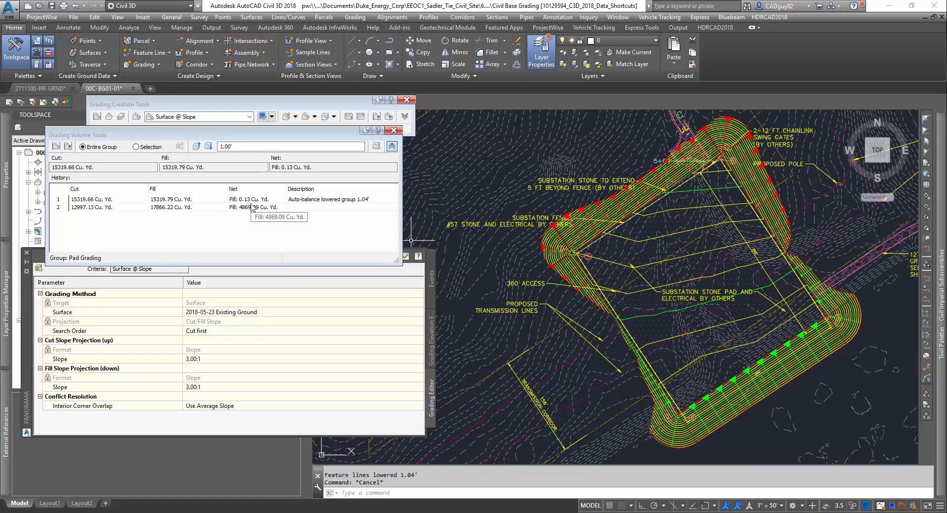
mouse_move(252, 207)
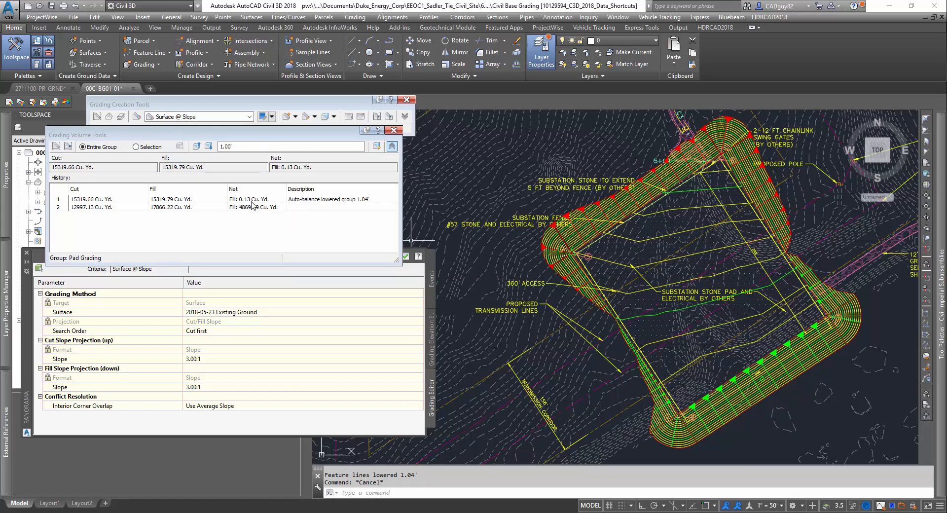